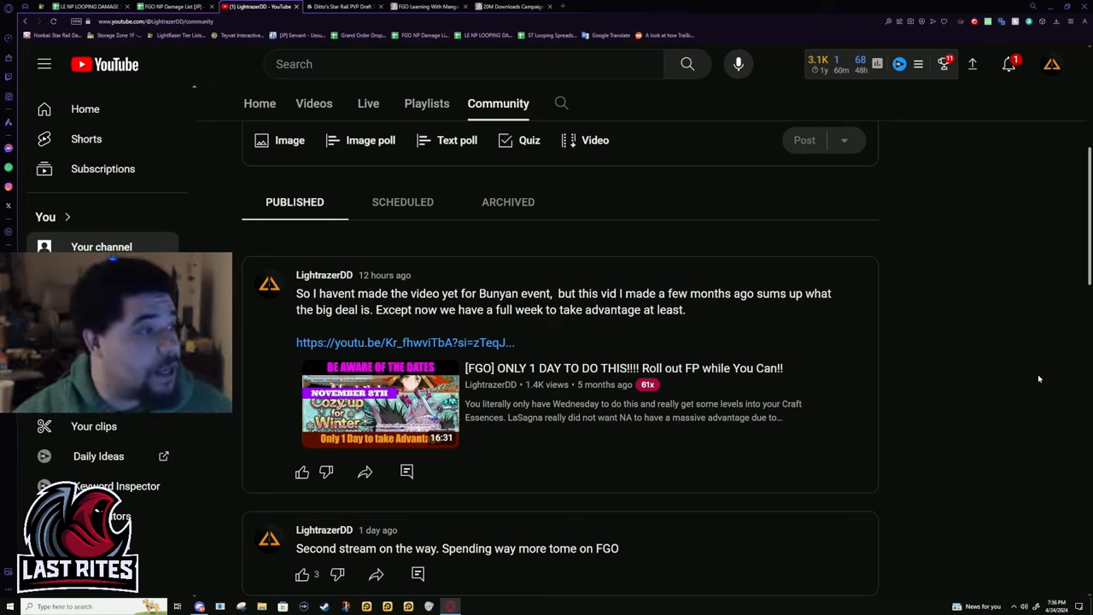
mouse_move(901, 295)
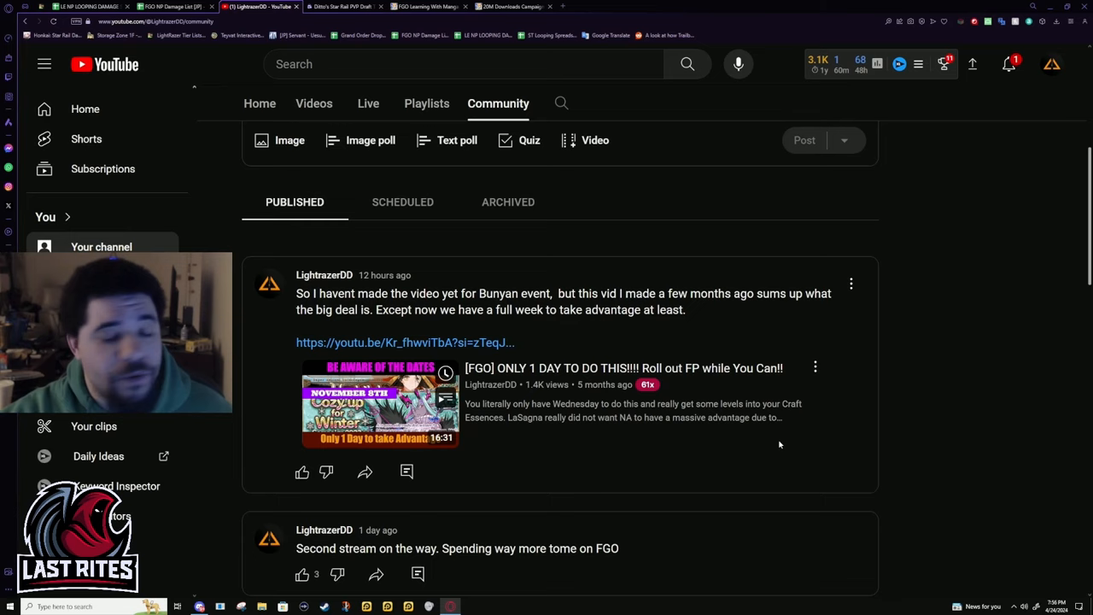
mouse_move(562, 435)
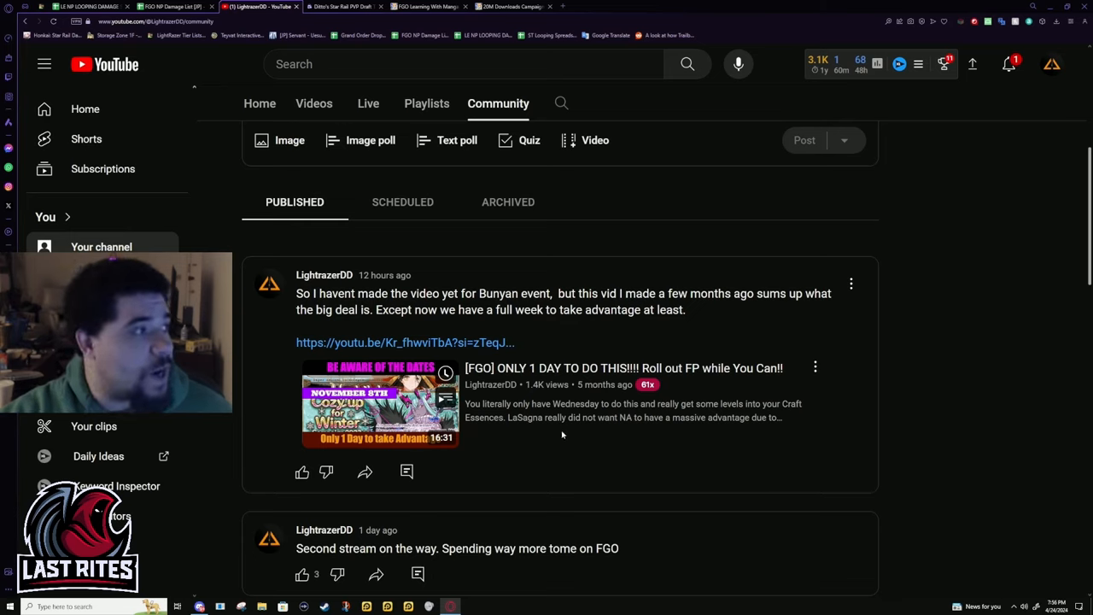
mouse_move(765, 395)
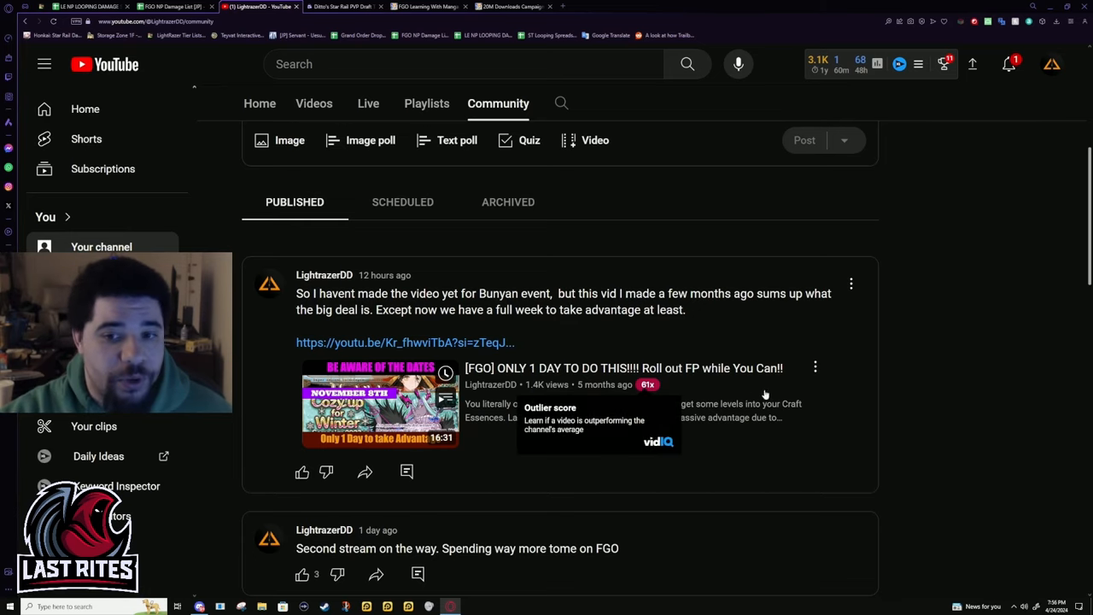
mouse_move(621, 488)
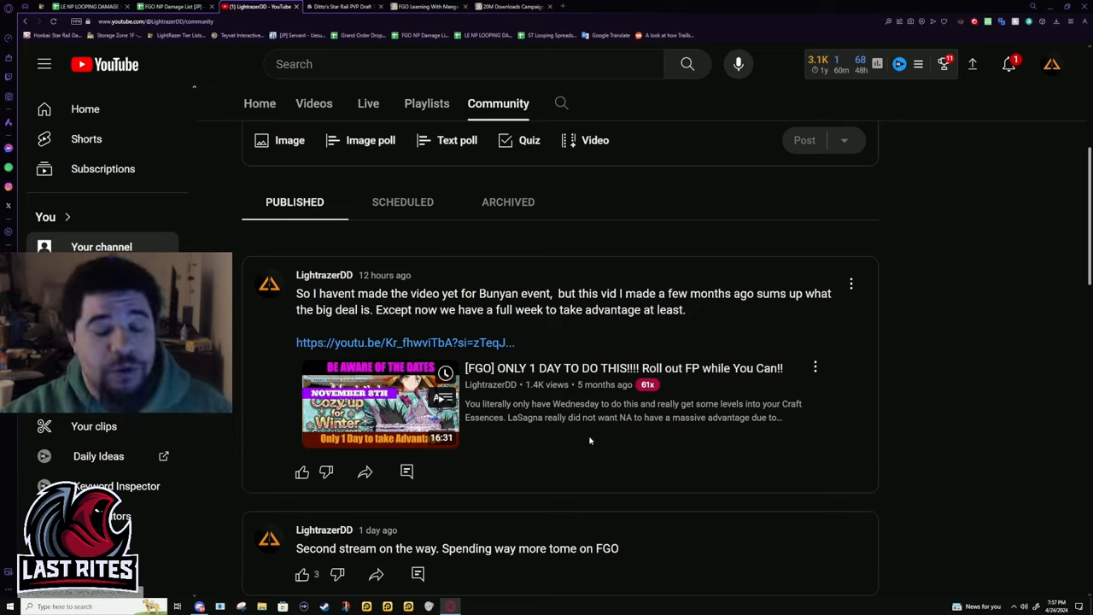
mouse_move(961, 410)
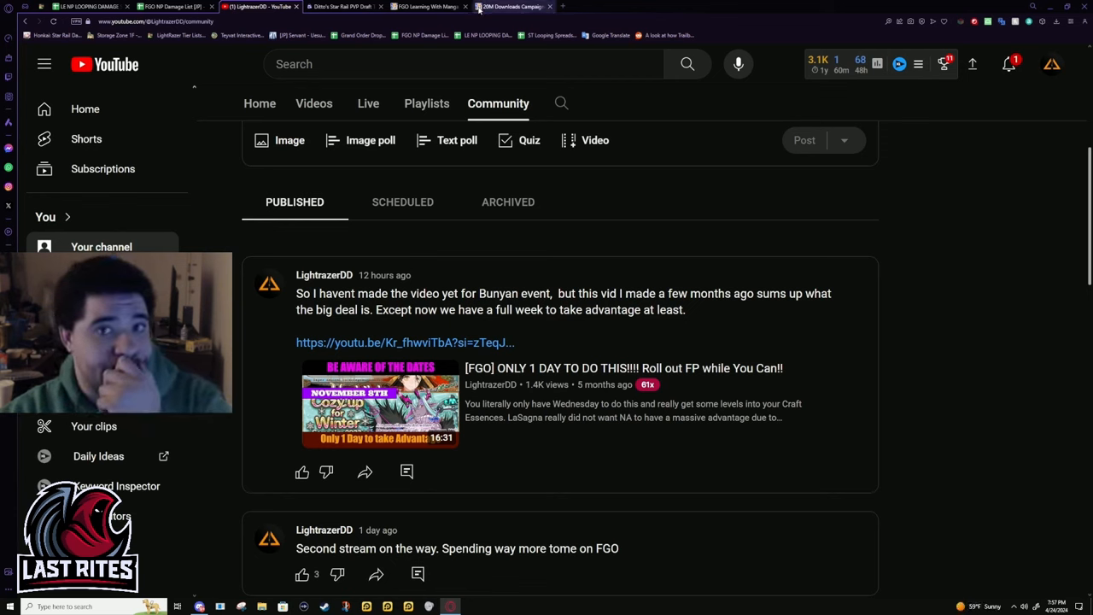
Step: Return to the Learning With Manga collaboration event page and scroll its top sections
left_click(418, 7)
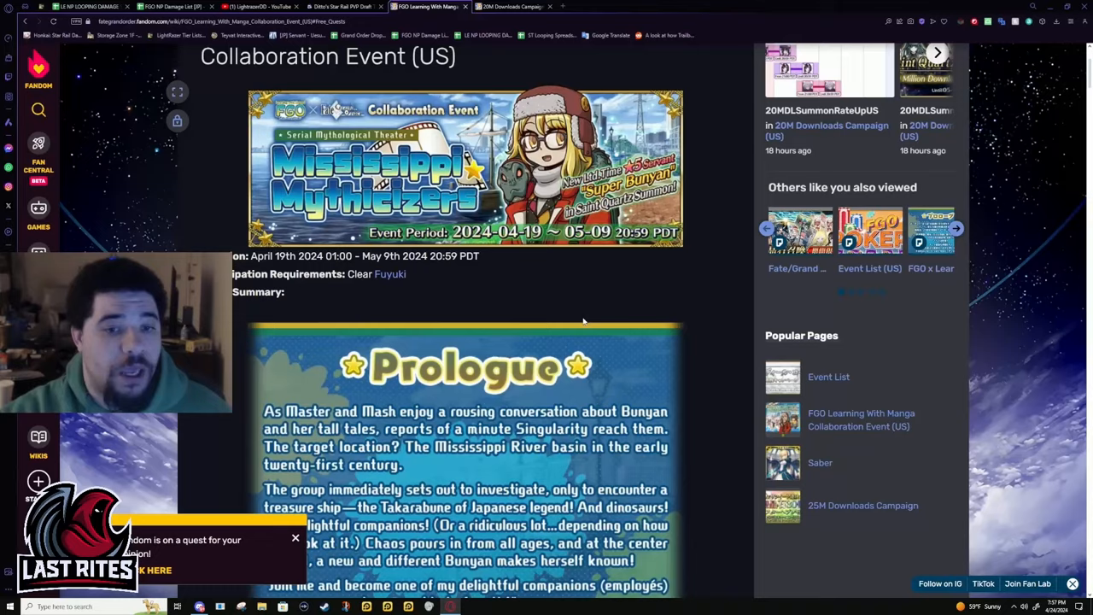
scroll("up", 3)
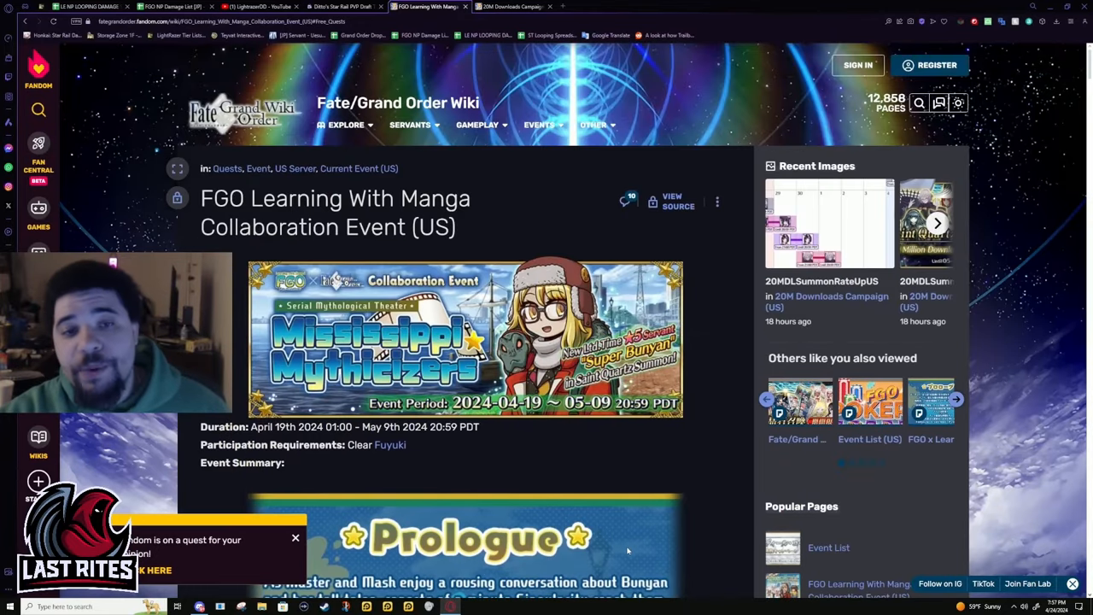
scroll("down", 3)
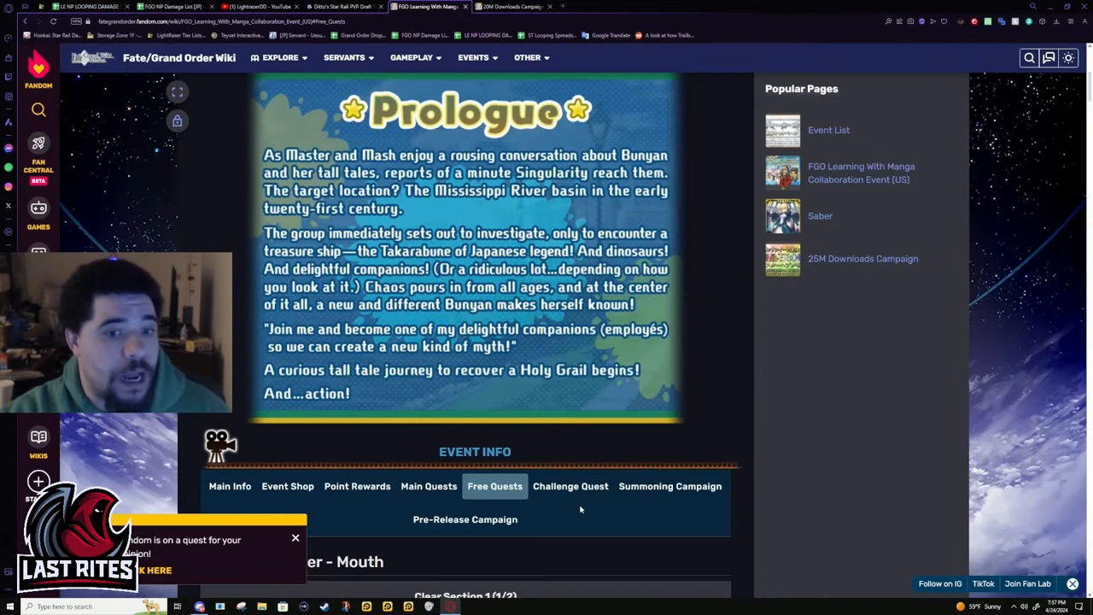
scroll("down", 3)
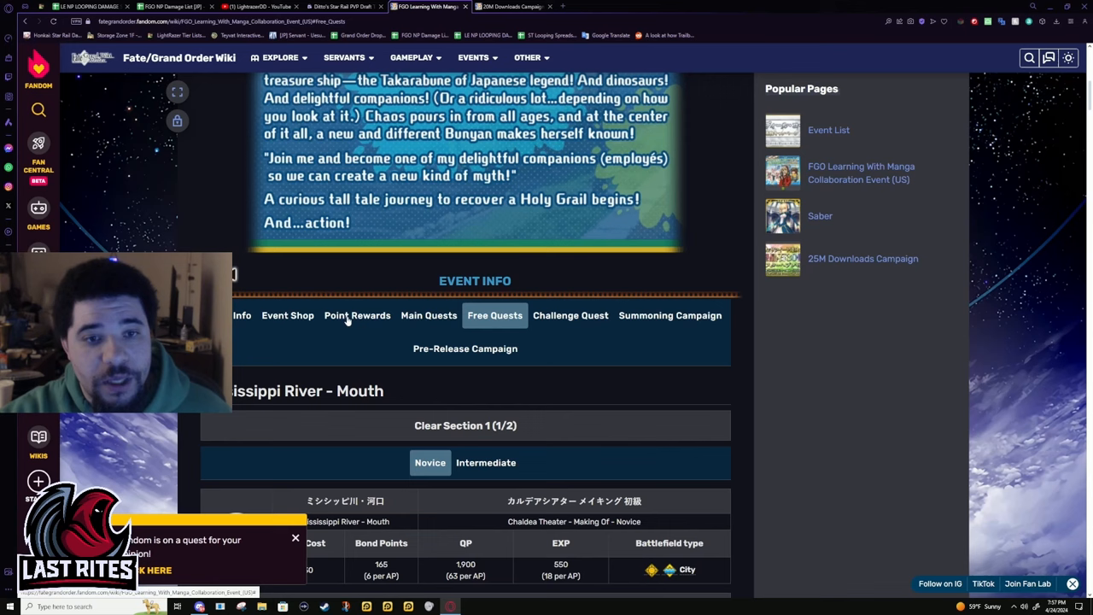
Step: Review the event's Summoning Campaign and Friend Point Summon details
left_click(670, 314)
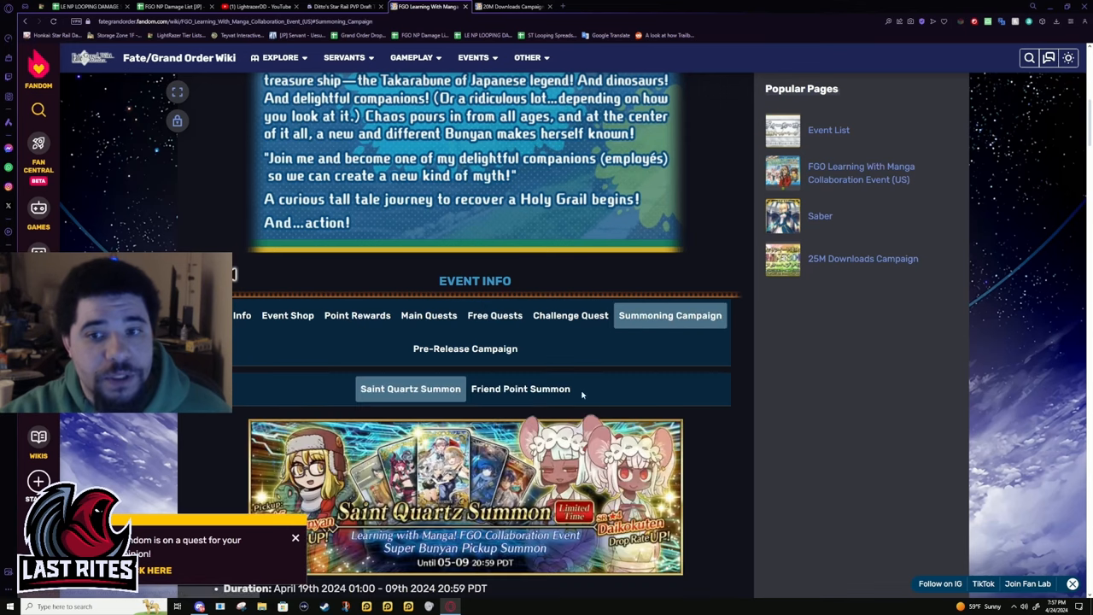
left_click(519, 389)
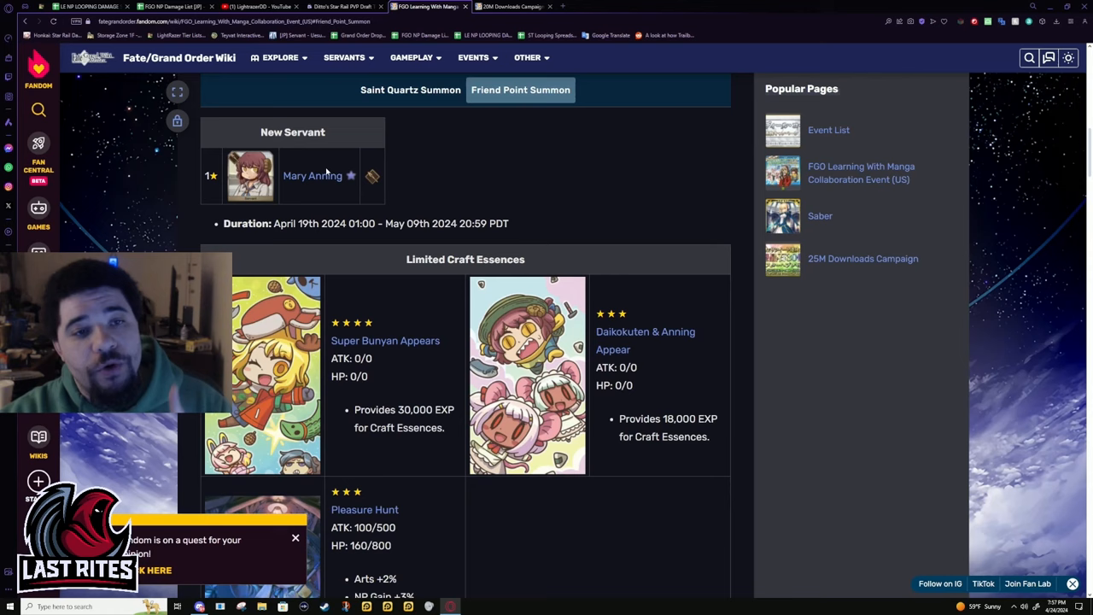
mouse_move(324, 198)
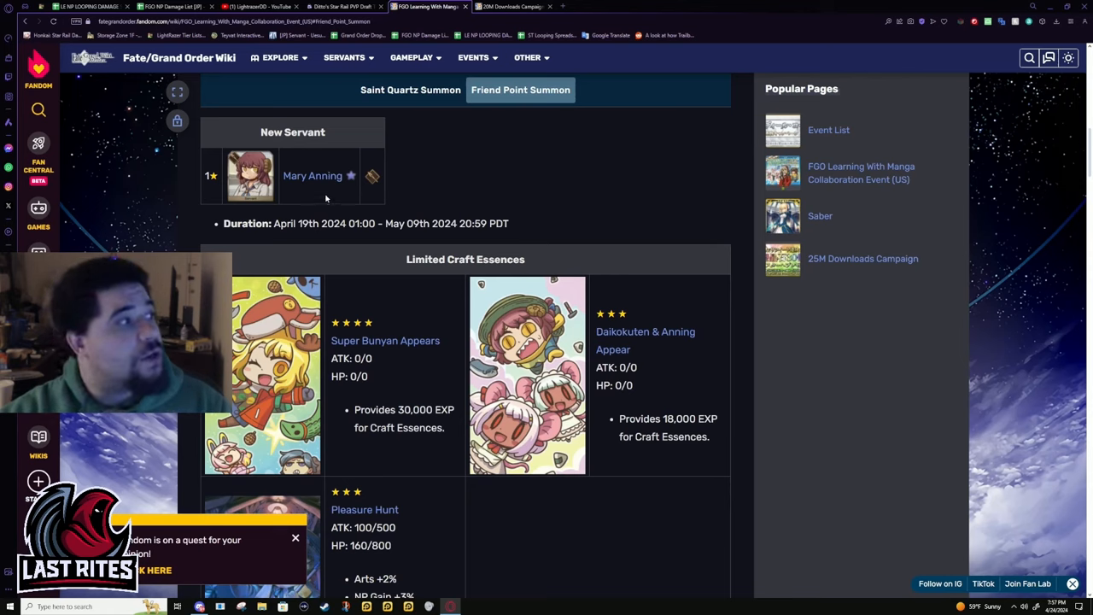
mouse_move(416, 201)
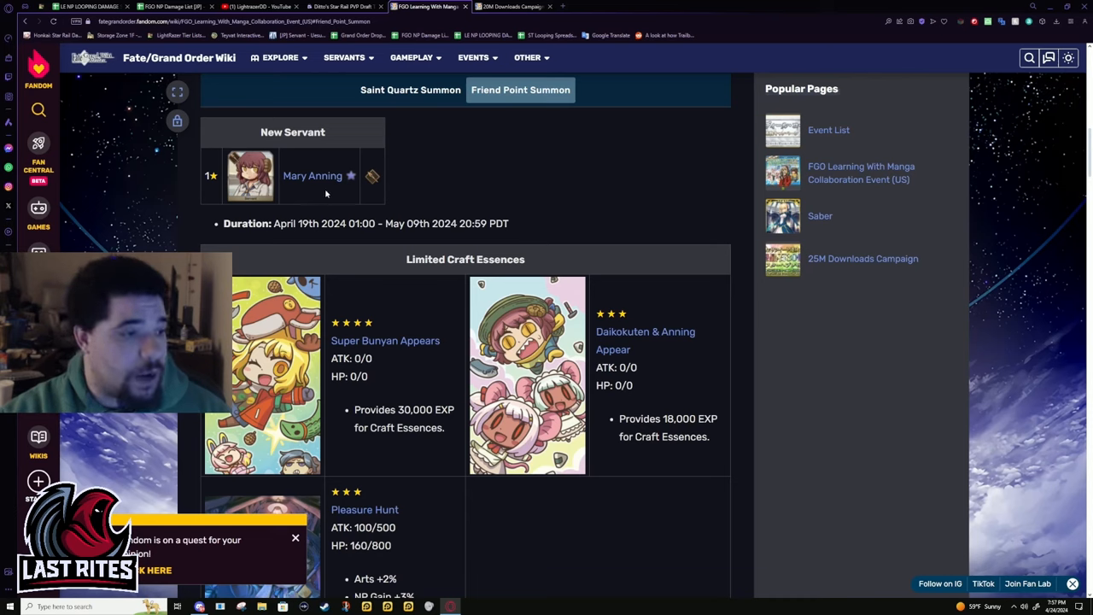
mouse_move(338, 198)
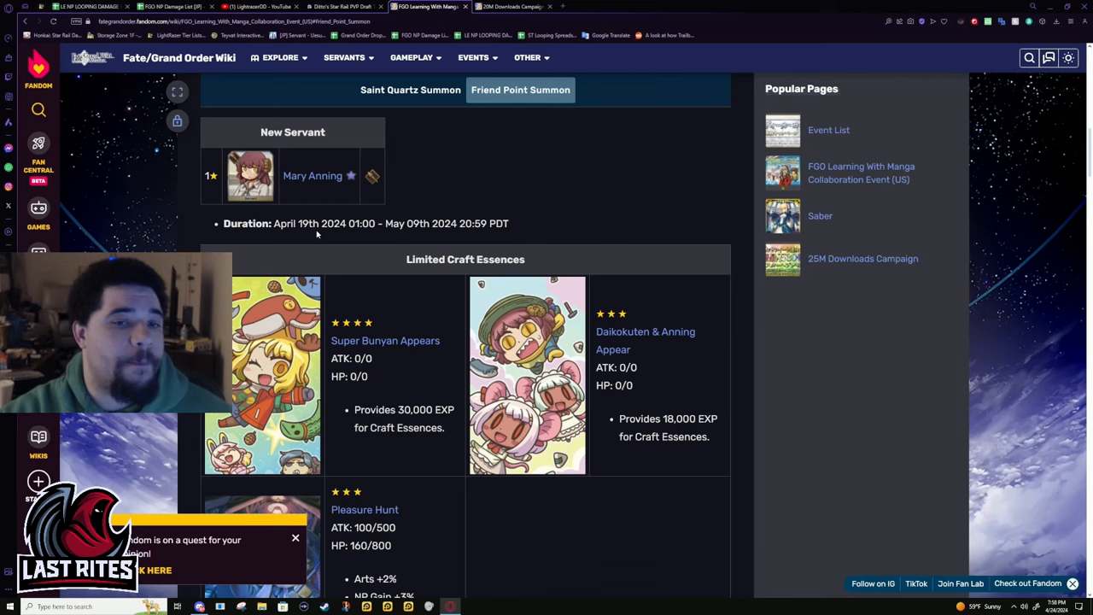
scroll("down", 3)
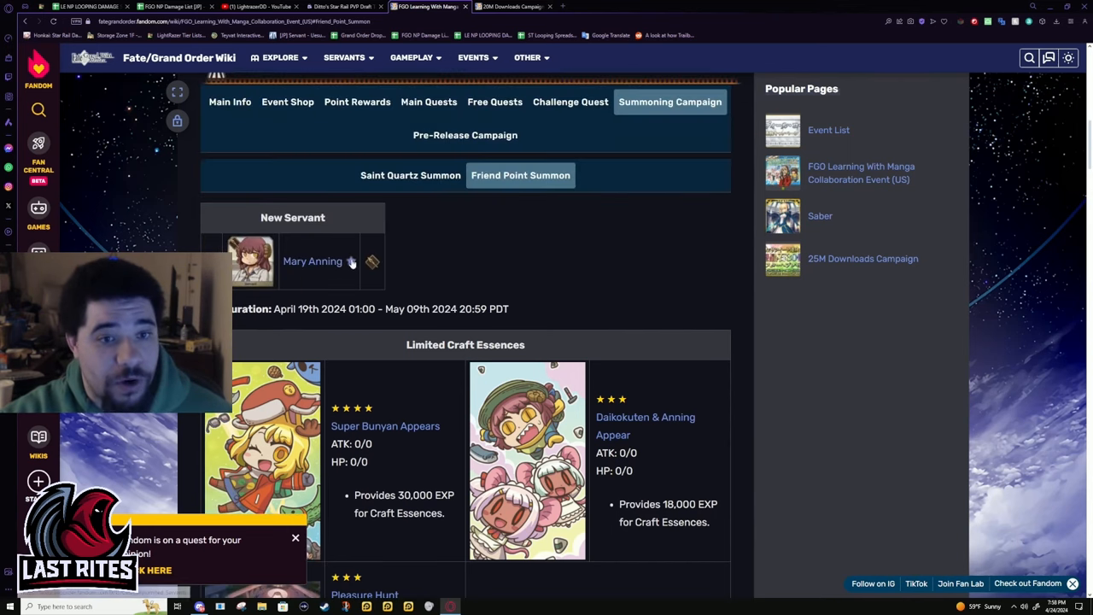
scroll("down", 3)
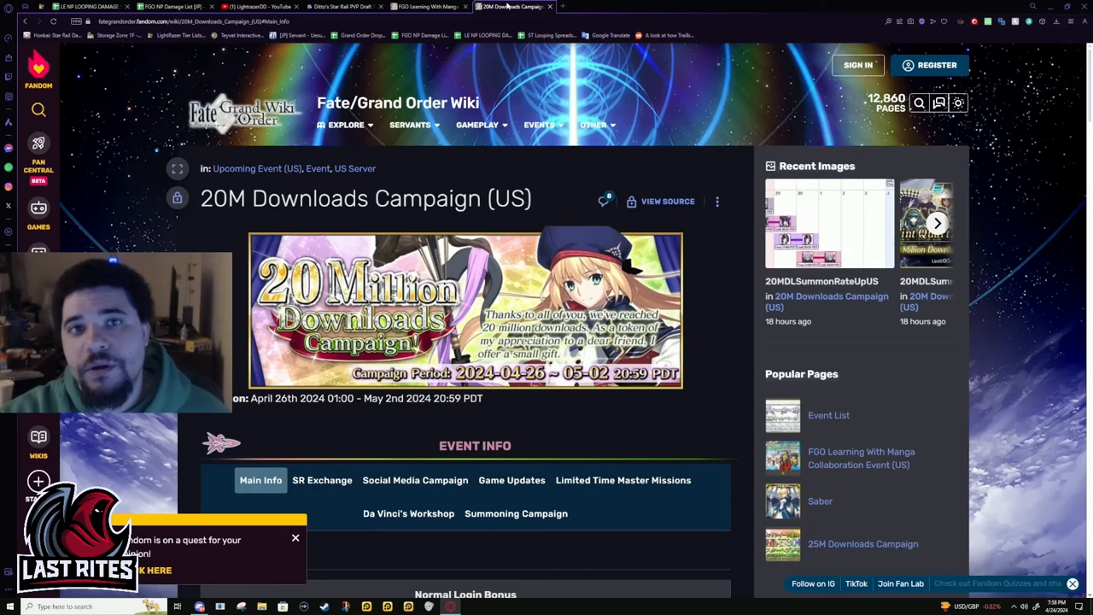
Step: Scroll through the 20M Downloads Campaign login bonuses in Main Info
scroll("down", 3)
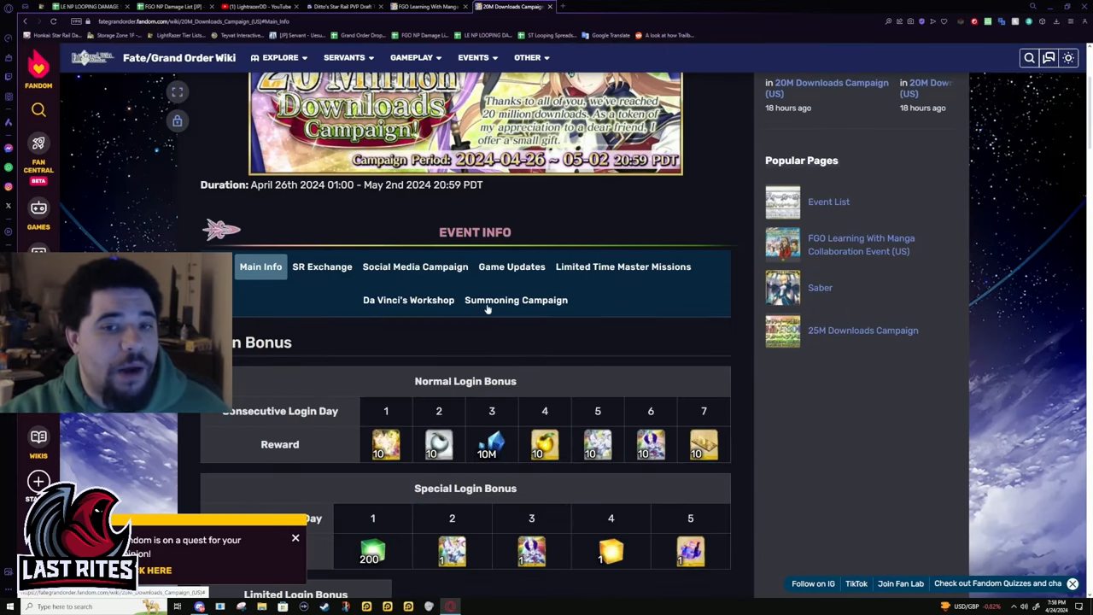
scroll("down", 3)
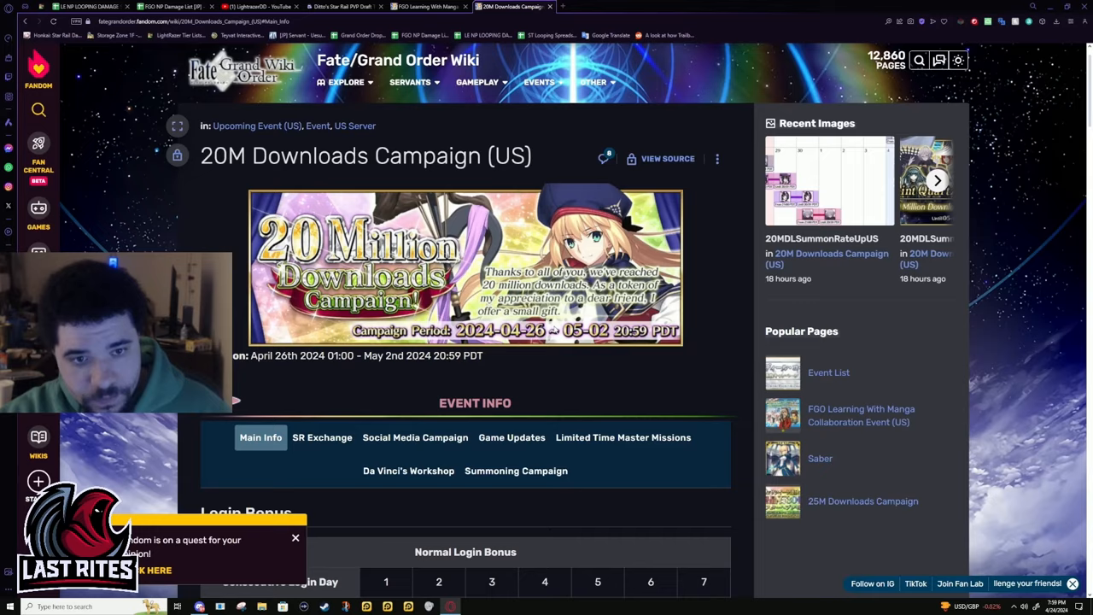
scroll("down", 3)
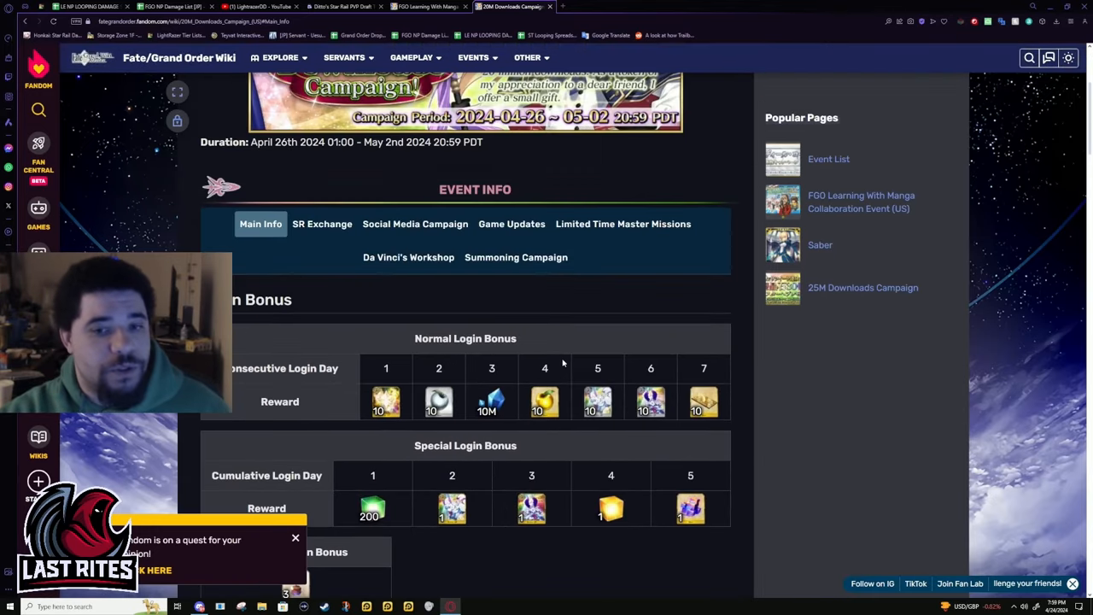
scroll("up", 3)
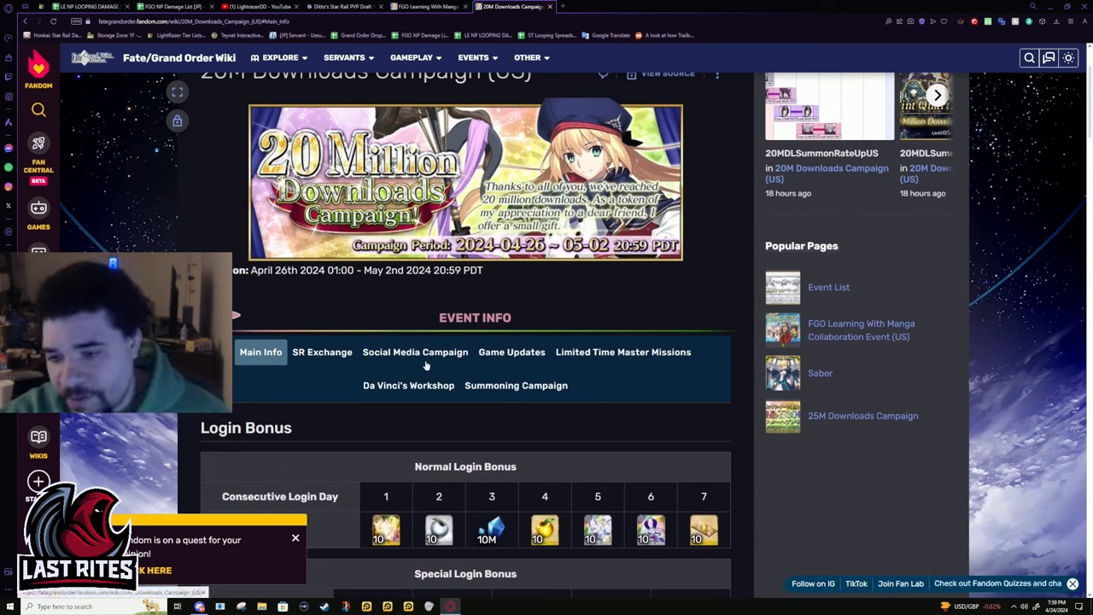
mouse_move(399, 367)
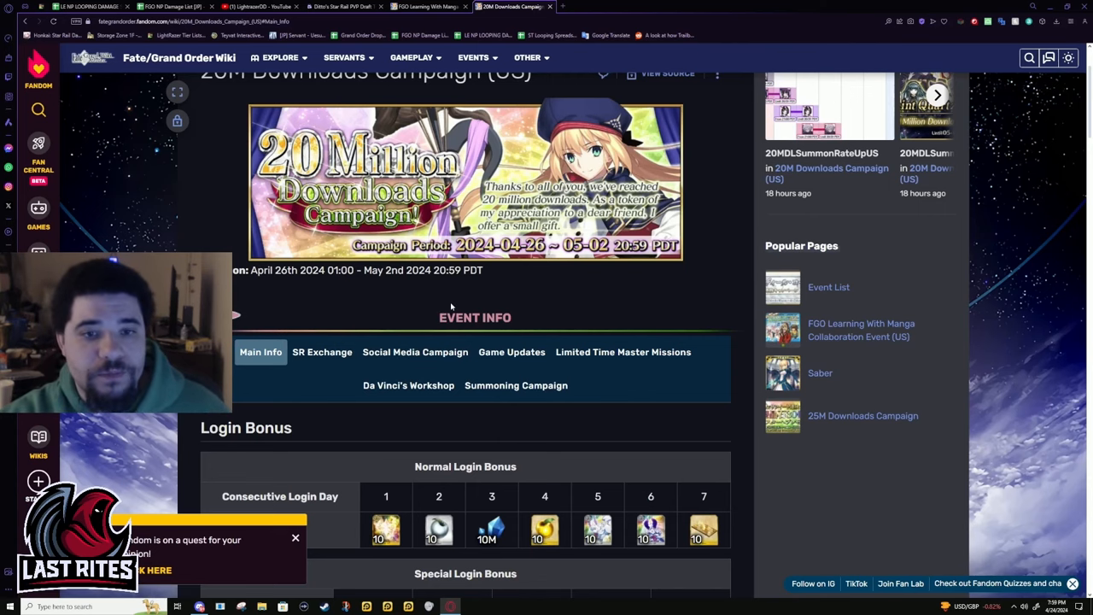
scroll("down", 3)
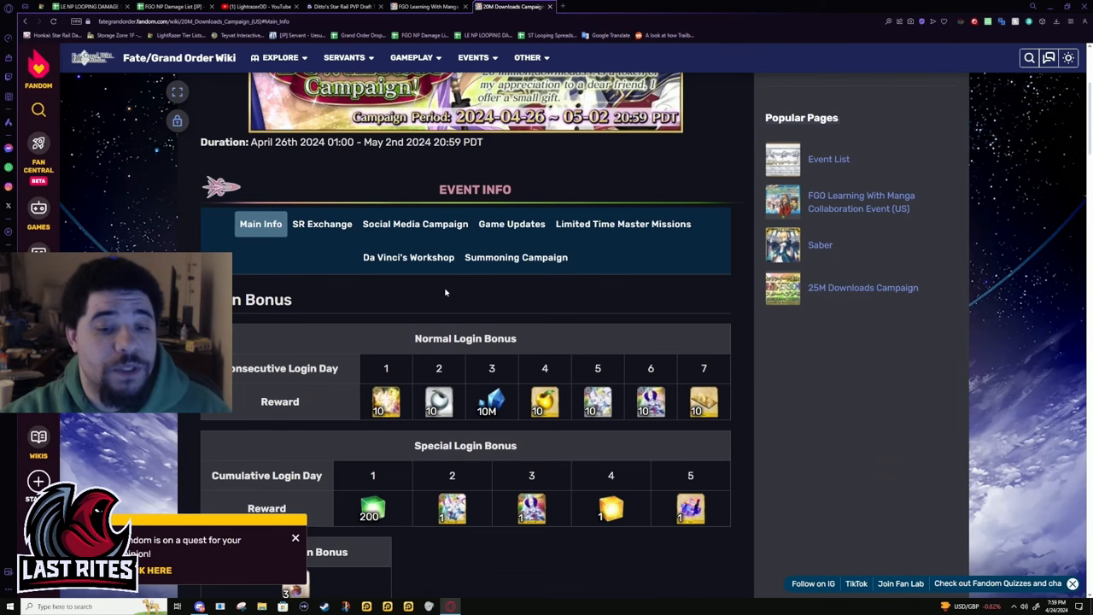
mouse_move(420, 297)
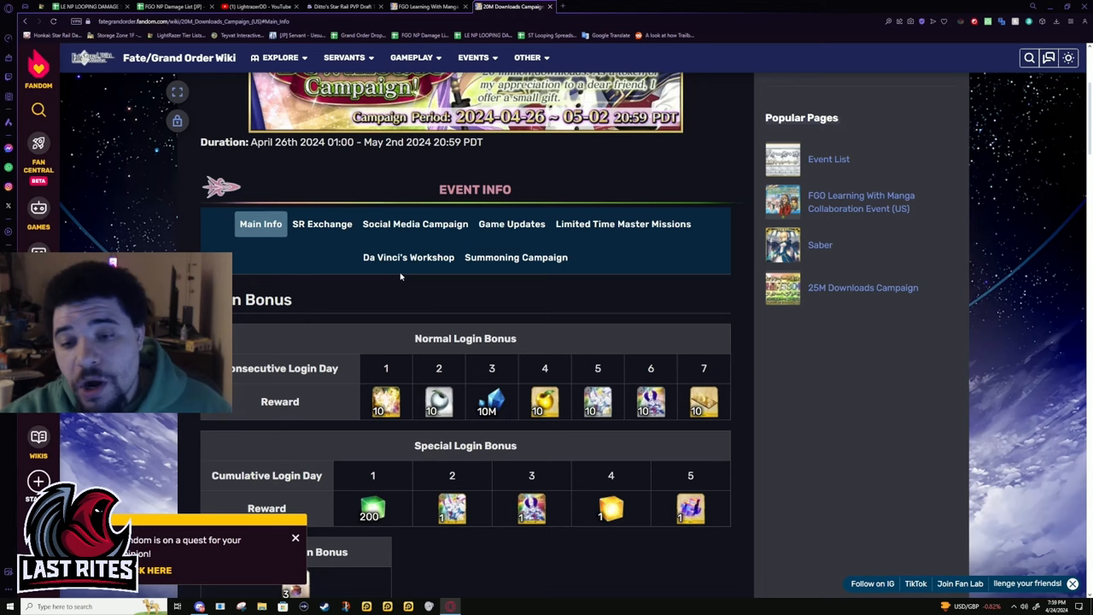
mouse_move(353, 279)
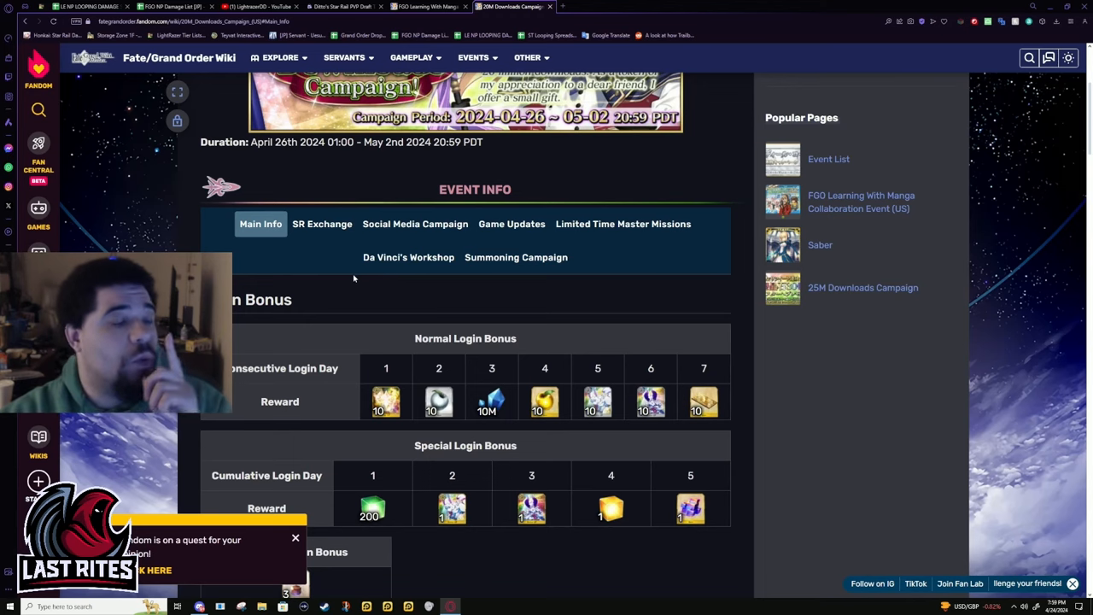
mouse_move(422, 290)
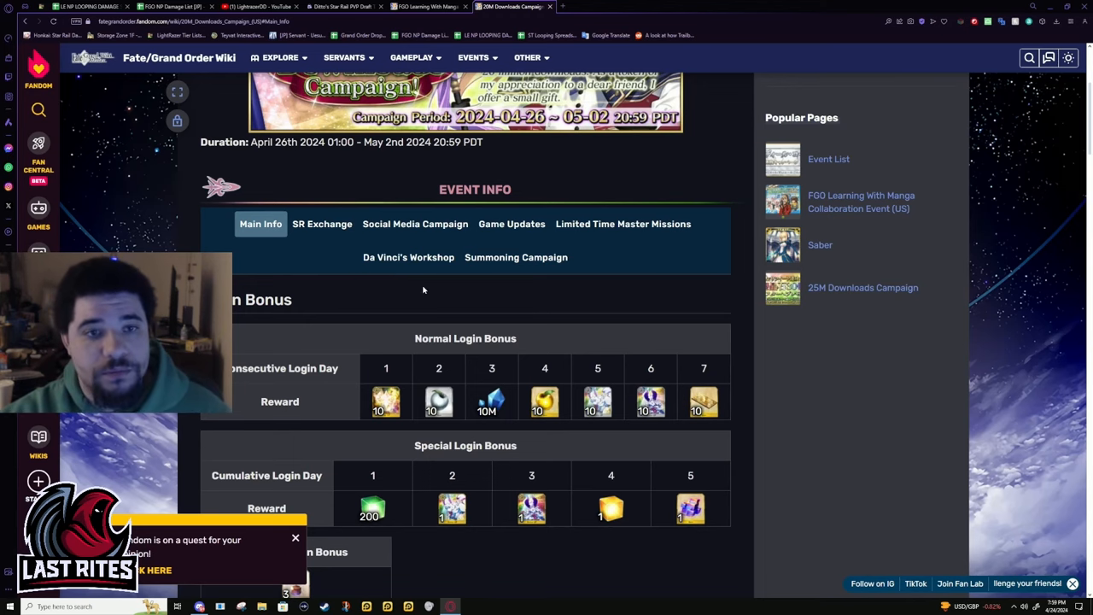
Step: Review the limited time campaigns, then scroll back toward the page top
scroll("down", 3)
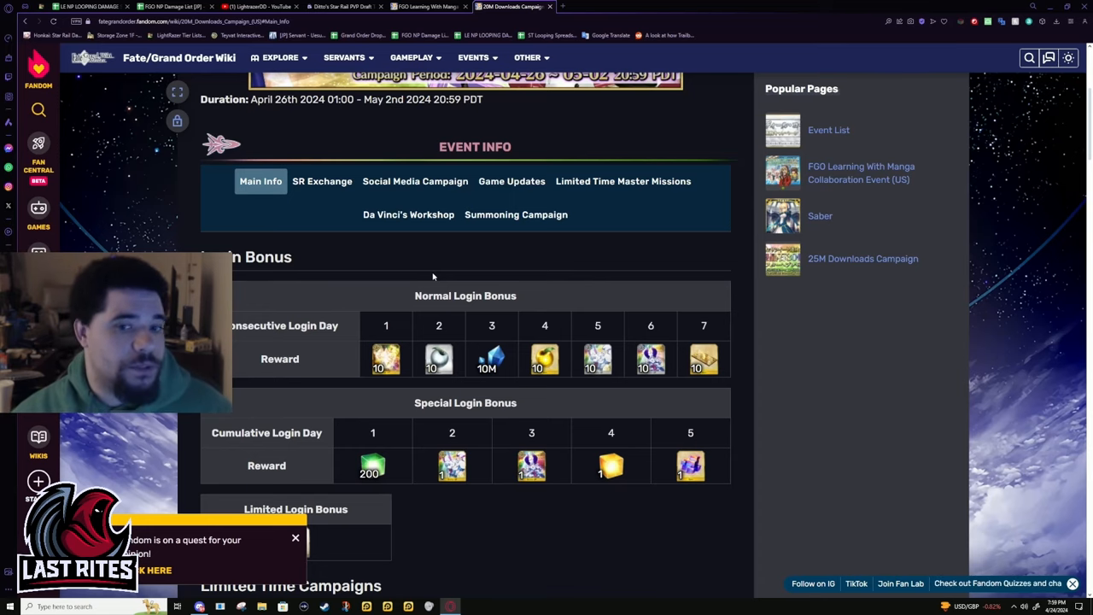
scroll("down", 3)
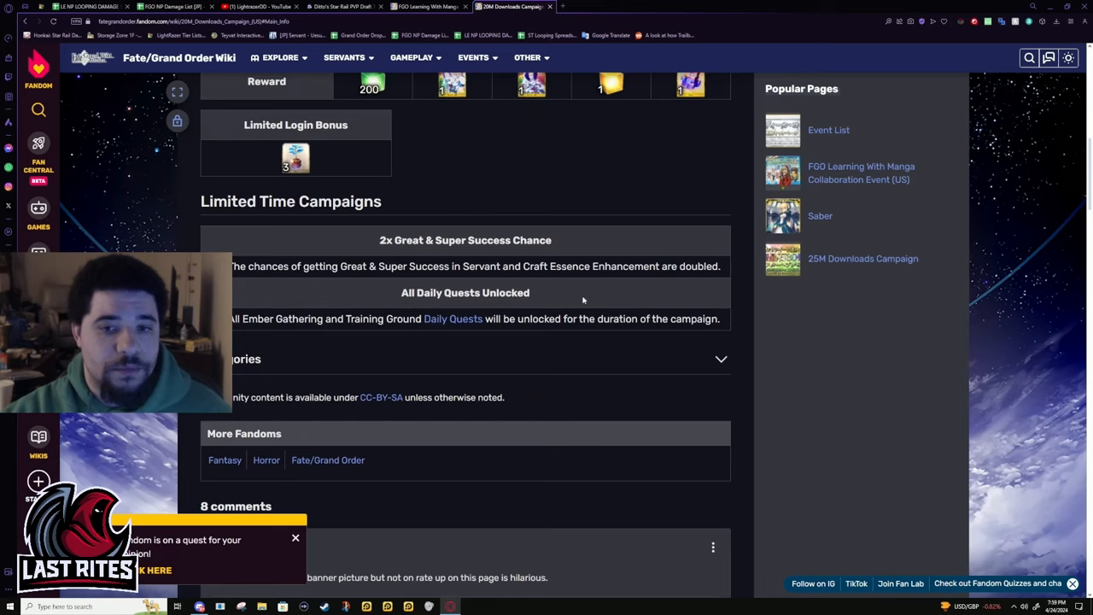
scroll("up", 3)
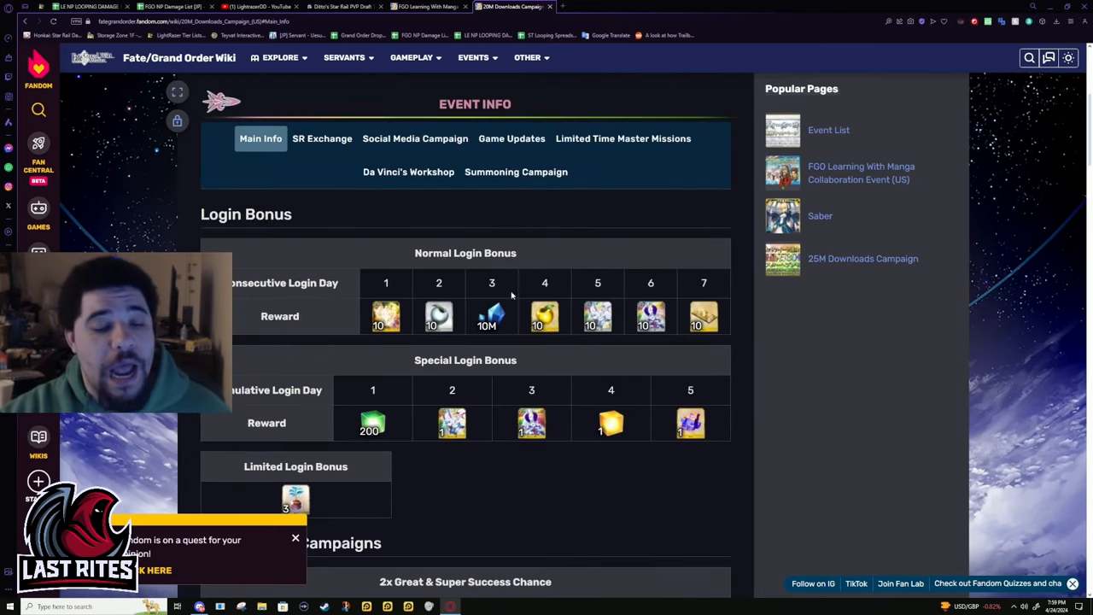
scroll("up", 3)
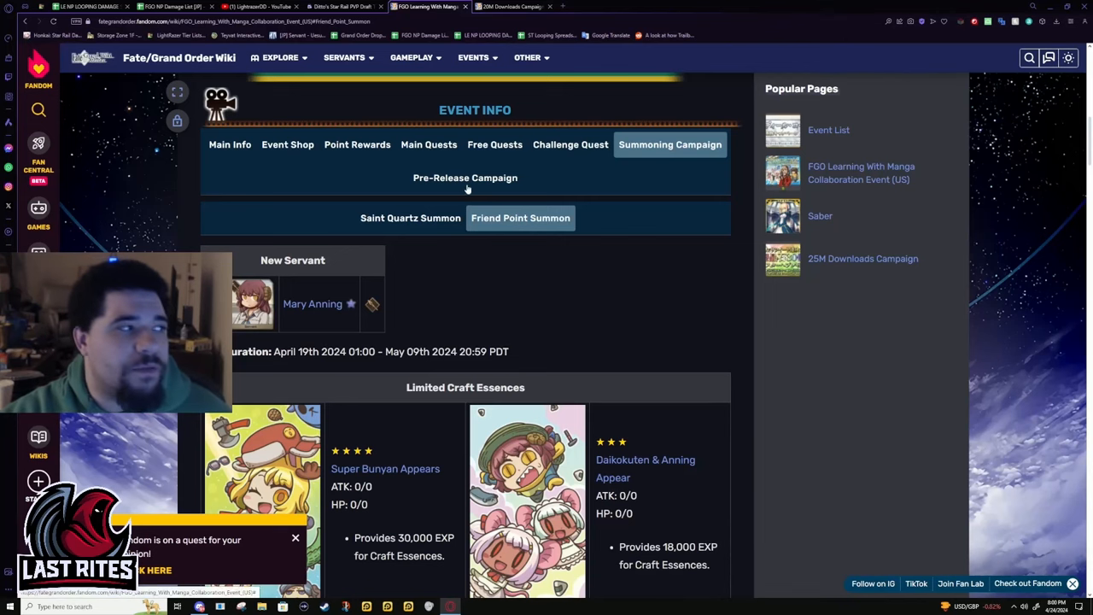
Step: Browse the collaboration's Free Quests and Event Shop, then return to the Main Info summary
left_click(495, 143)
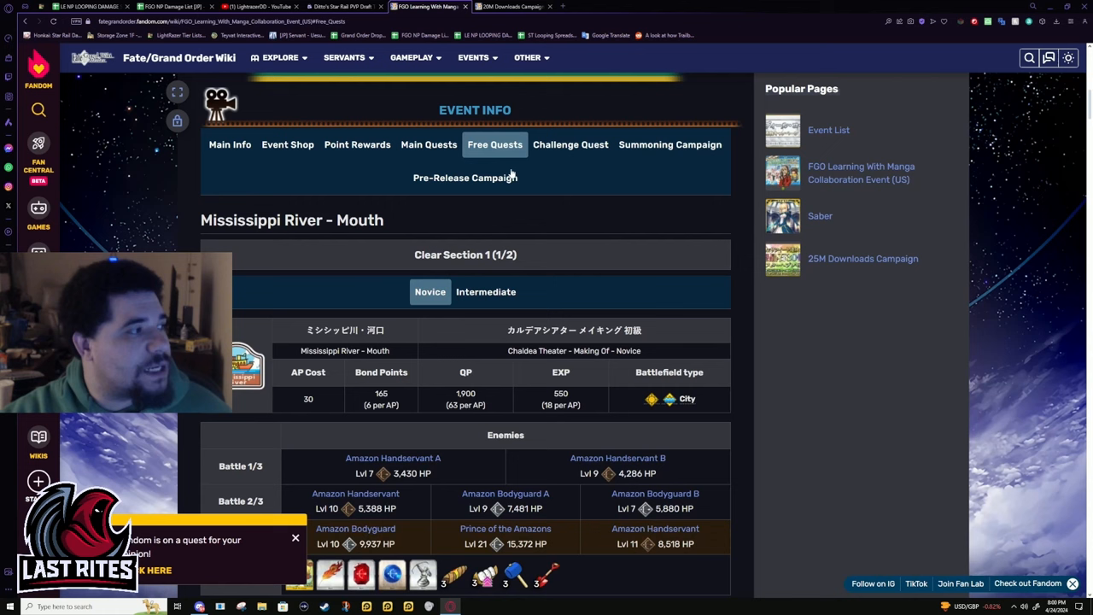
mouse_move(459, 228)
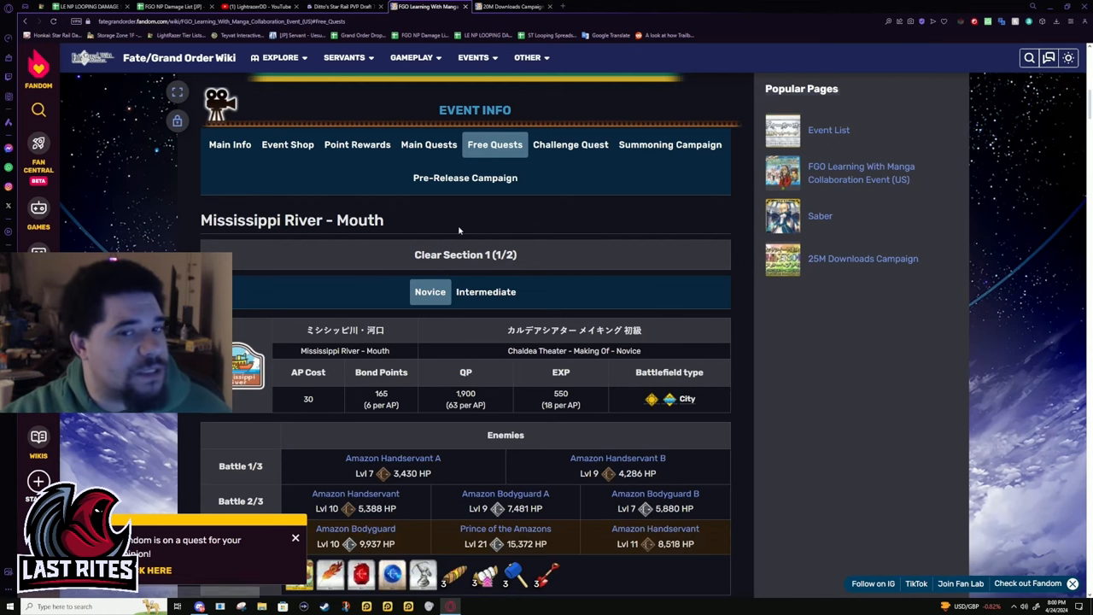
left_click(287, 143)
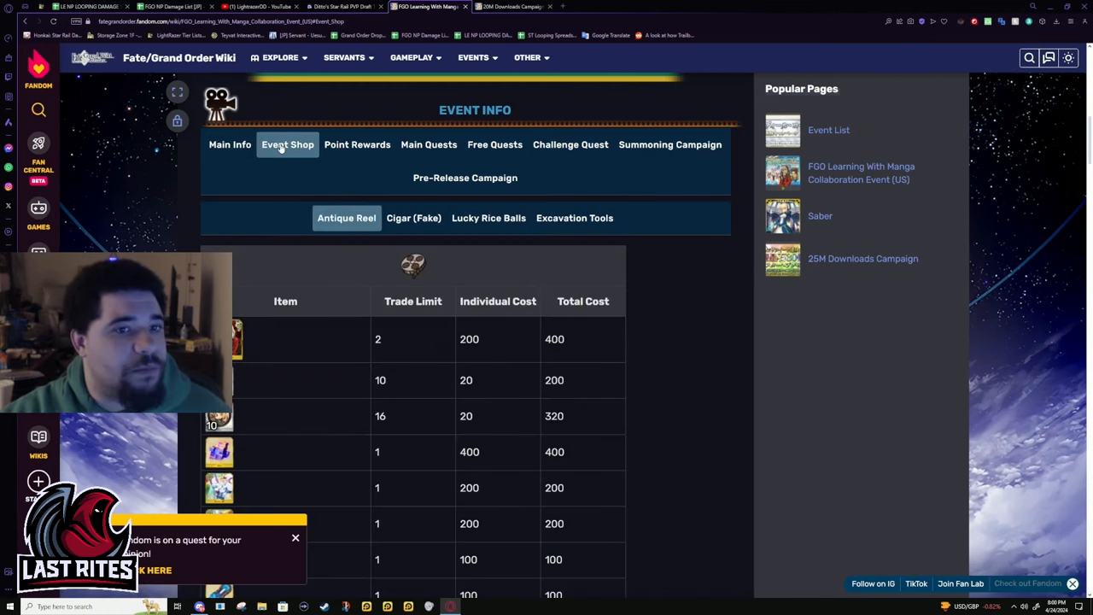
left_click(229, 143)
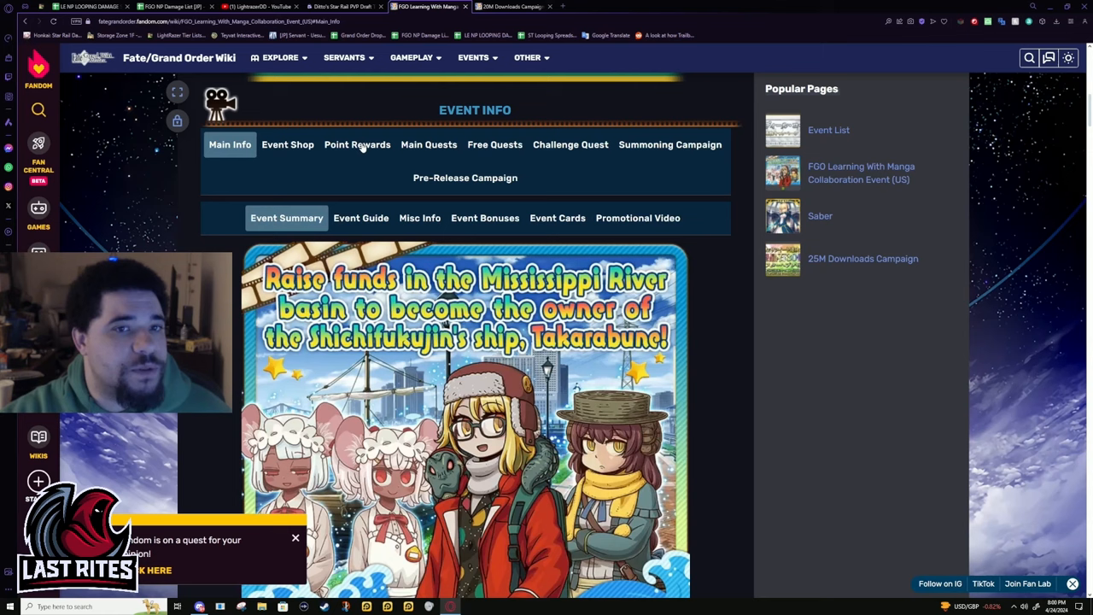
scroll("down", 3)
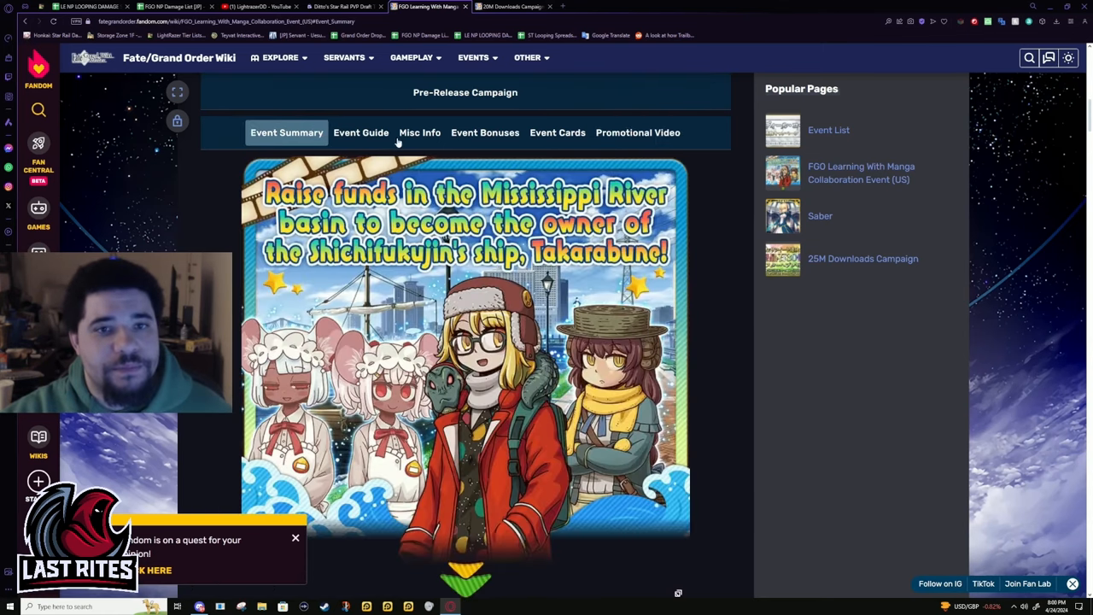
Step: Reopen the 20M Downloads Campaign (US) page and glance through its top
left_click(420, 133)
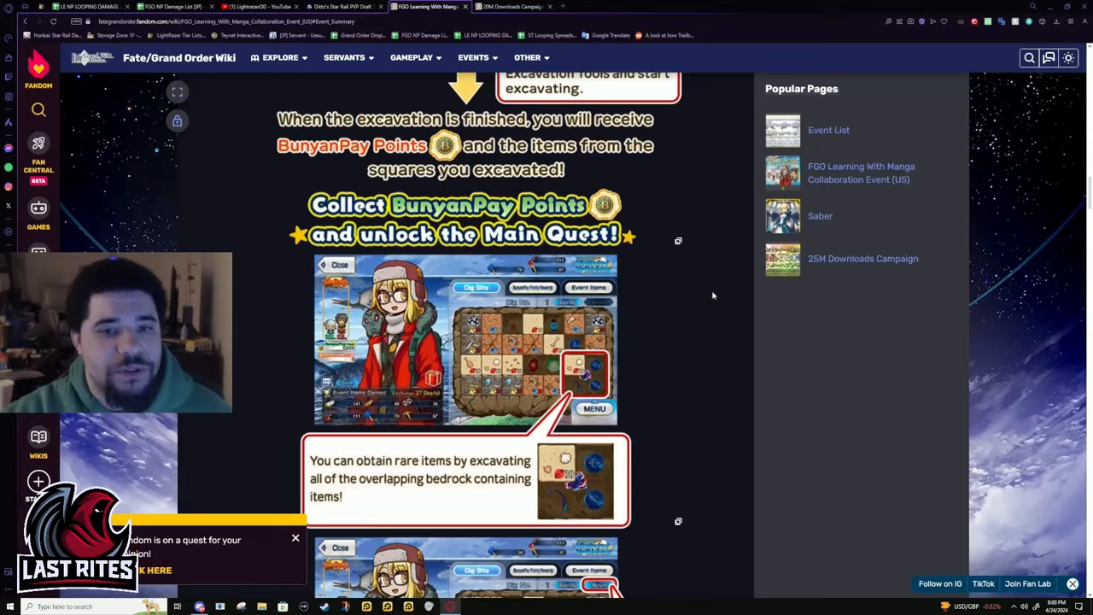
scroll("down", 3)
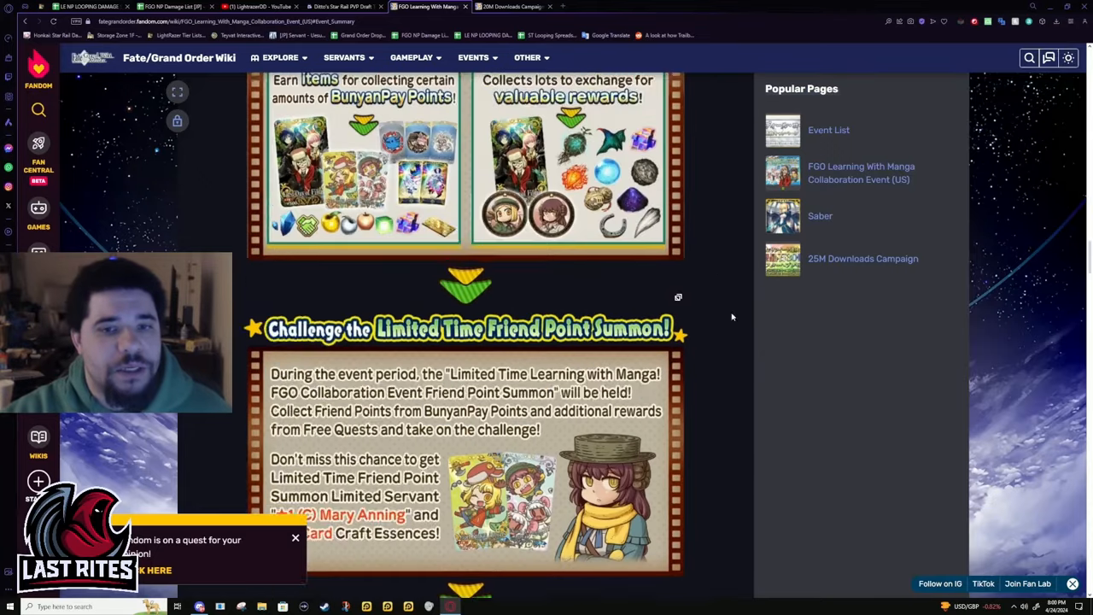
scroll("up", 3)
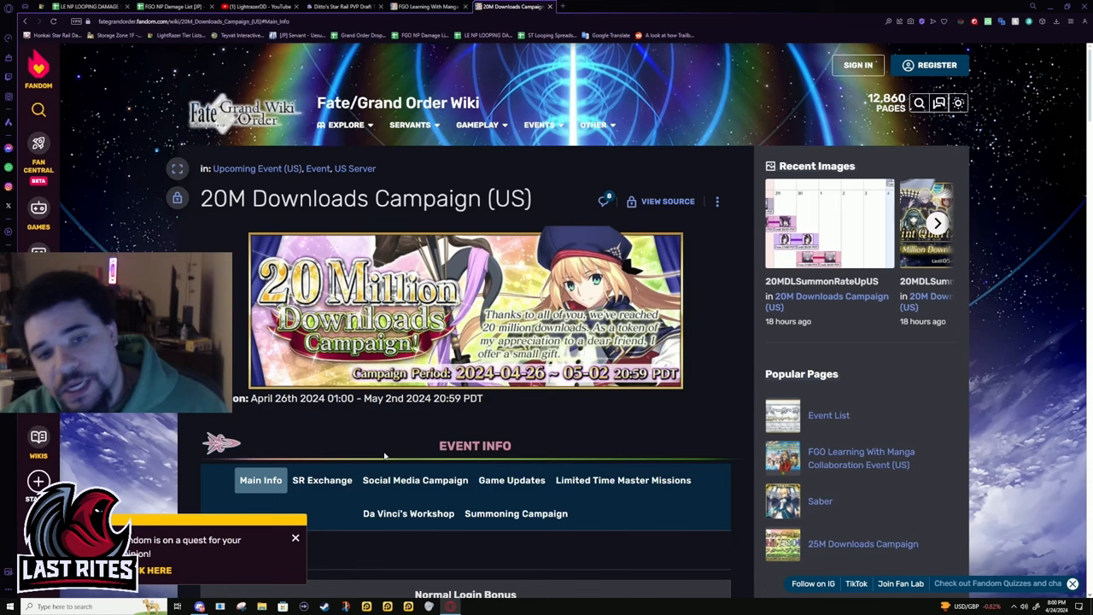
Step: Scroll through the 20M Downloads login bonus tables and limited time campaigns, returning to the top
scroll("down", 3)
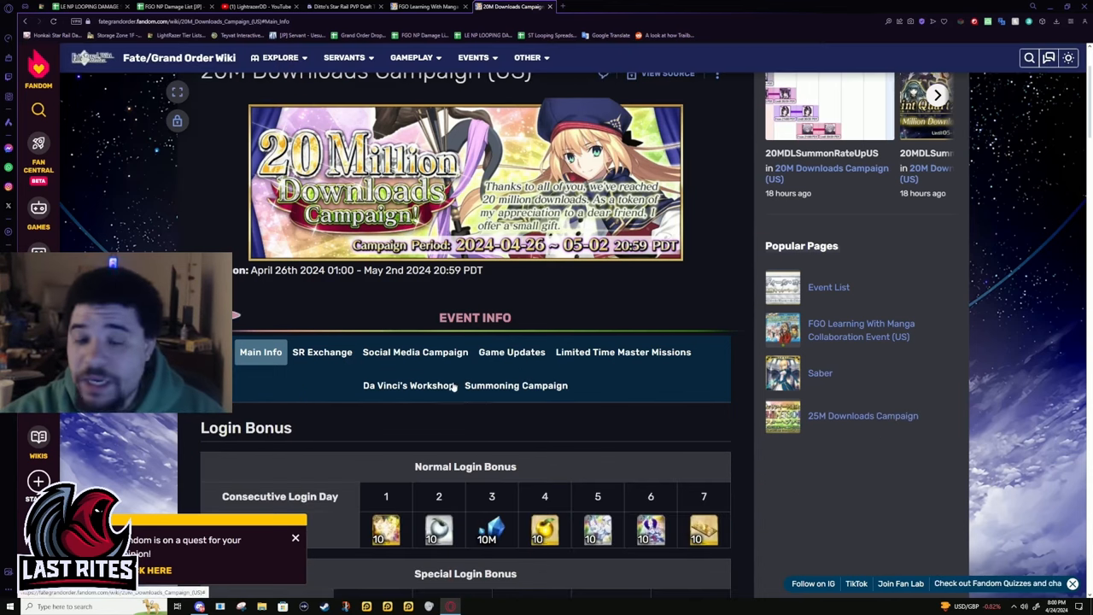
mouse_move(515, 438)
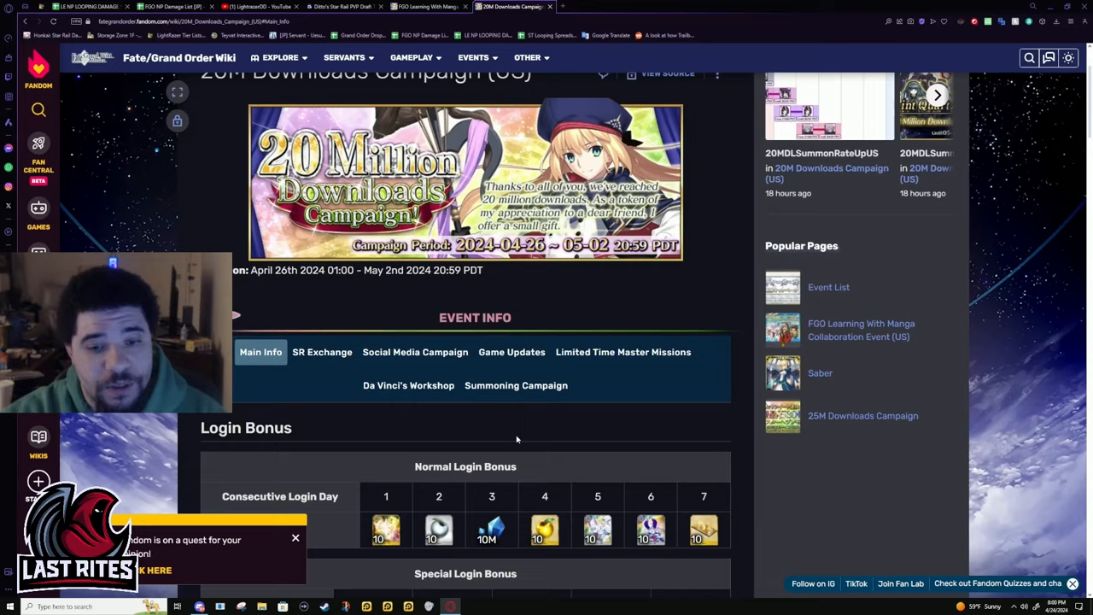
scroll("down", 3)
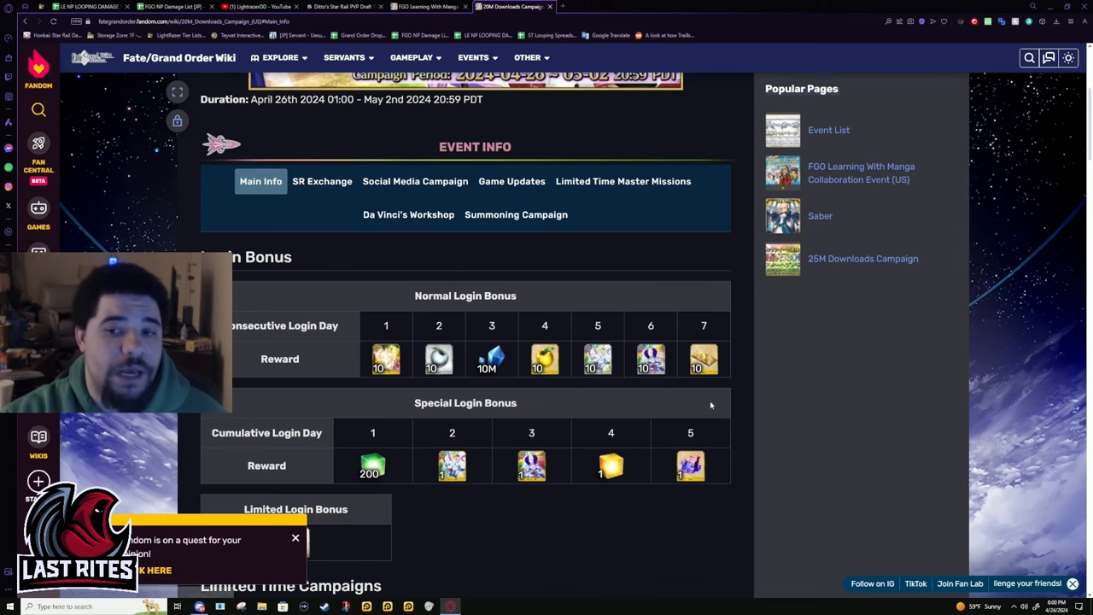
scroll("down", 3)
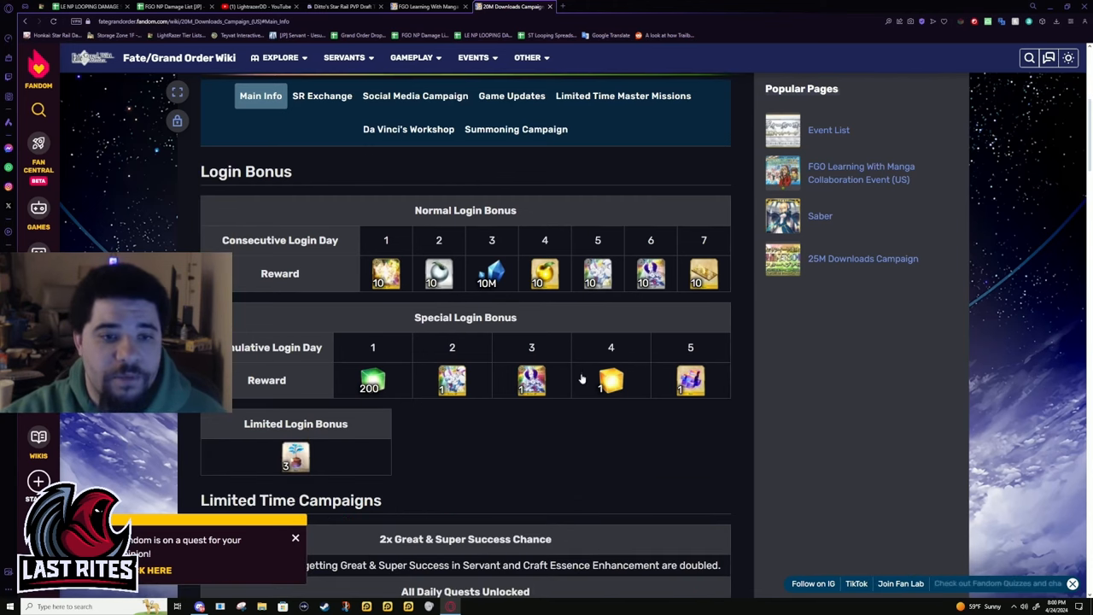
mouse_move(707, 343)
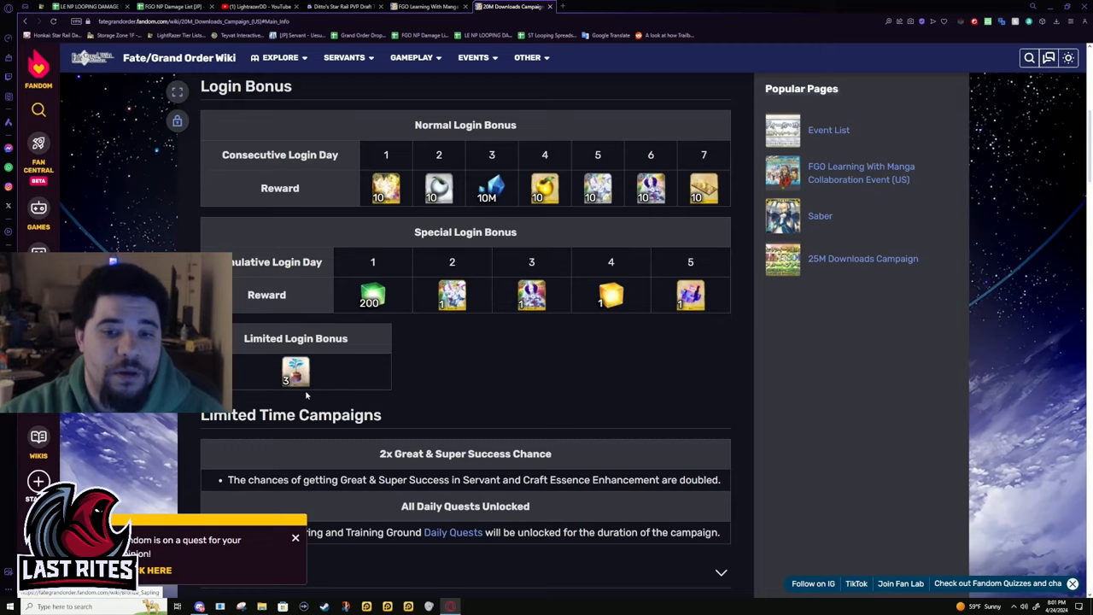
scroll("up", 3)
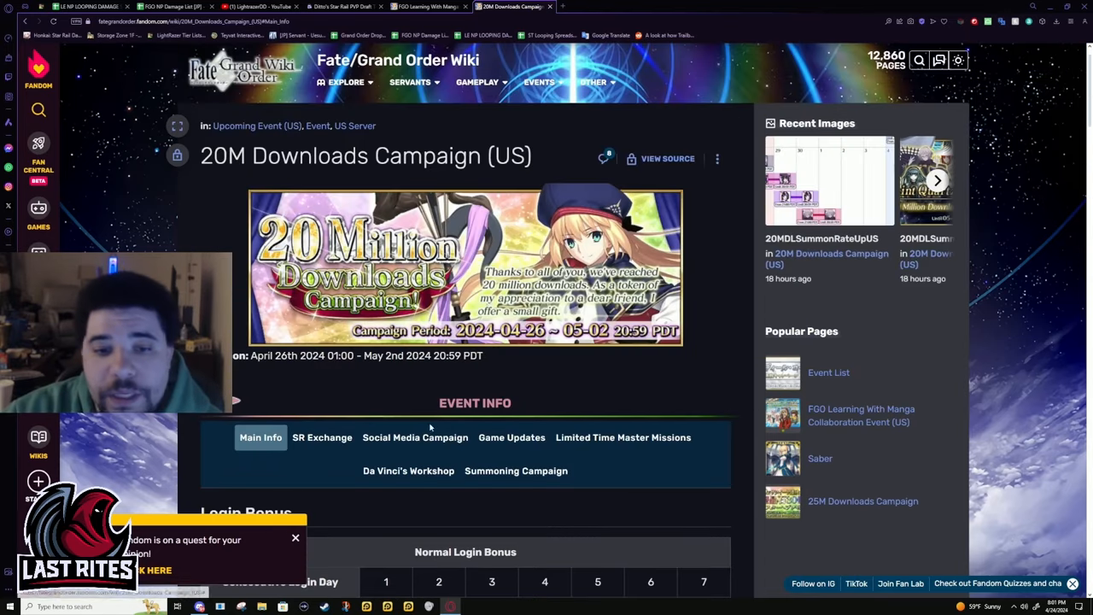
Step: Switch to the Game Updates section and read the New Item: Bronze Sapling entry
scroll("down", 3)
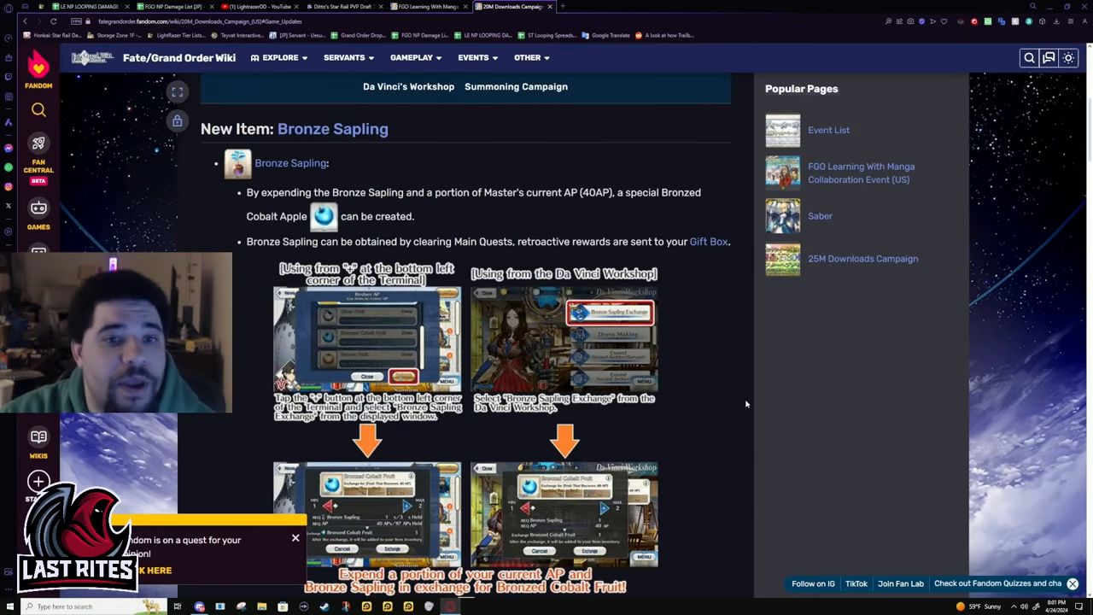
scroll("down", 3)
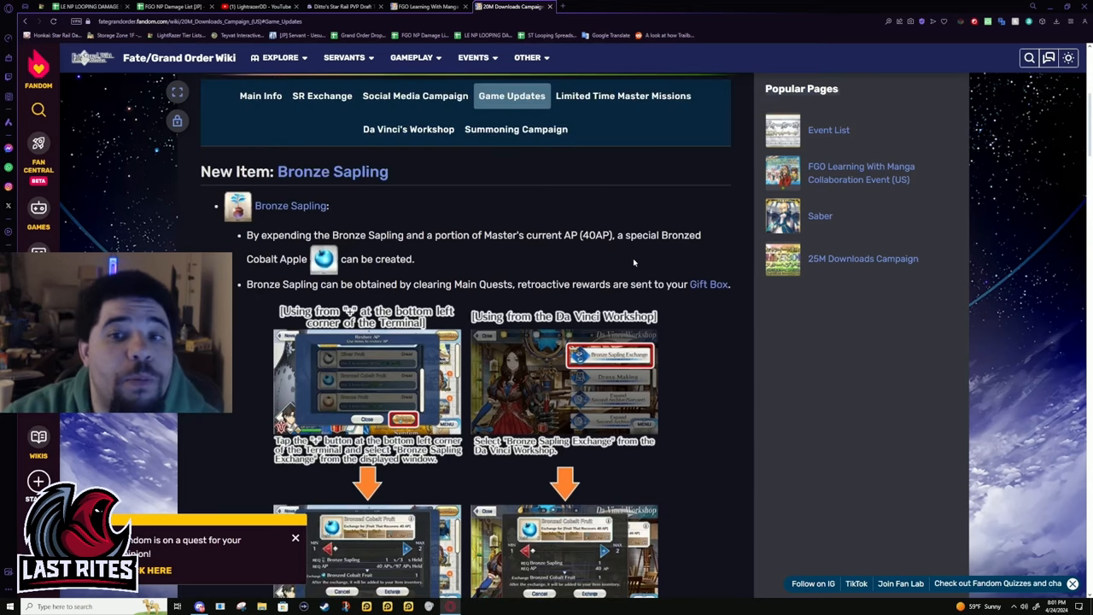
mouse_move(620, 297)
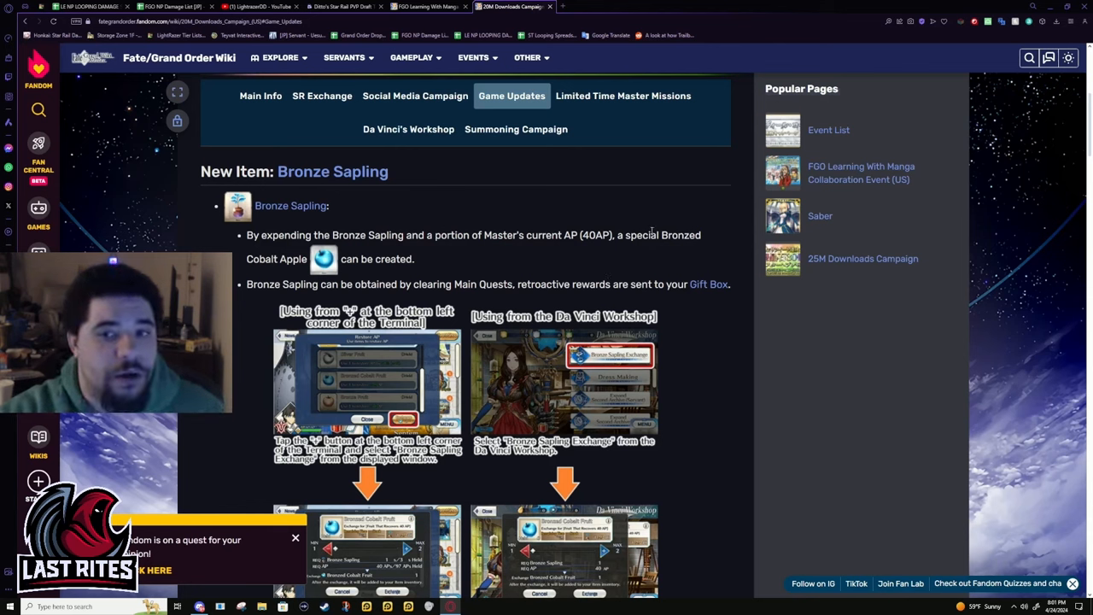
double_click(686, 235)
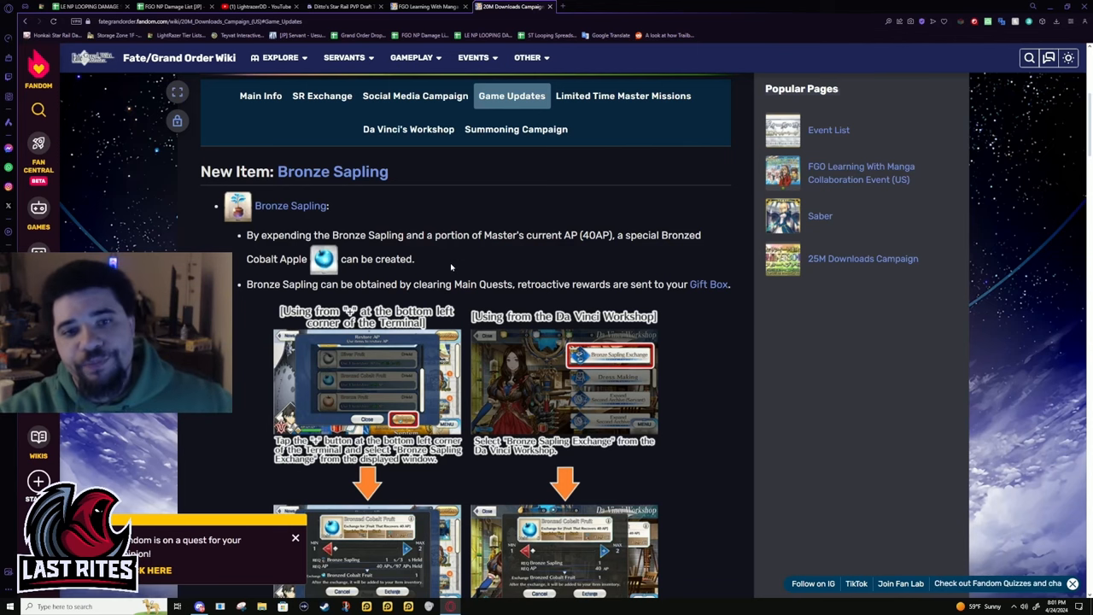
scroll("down", 3)
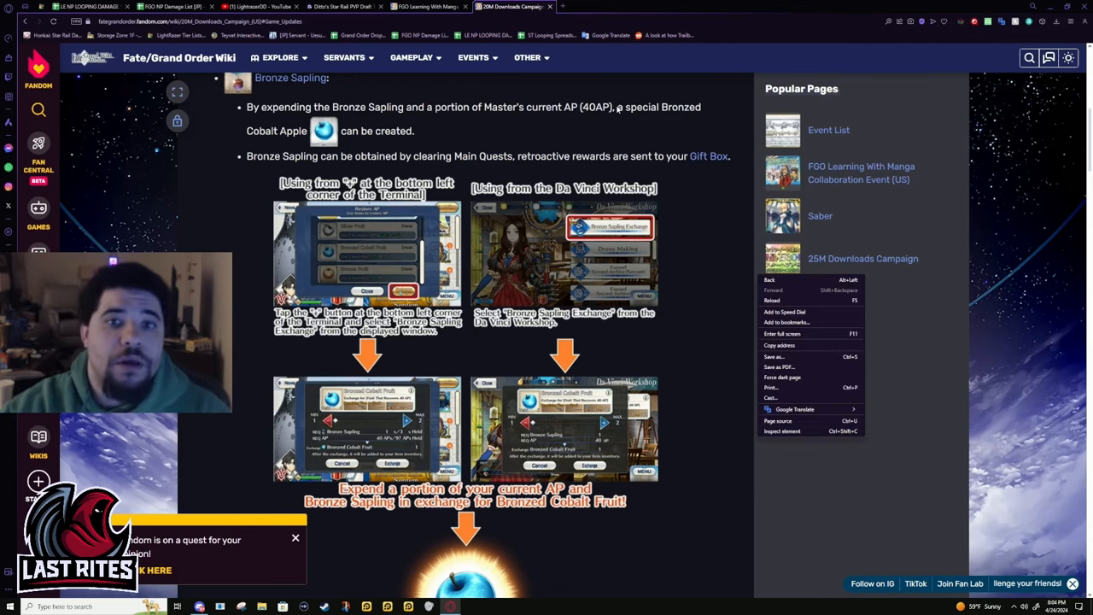
Step: Dismiss the page options menu and continue reading down the Game Updates
left_click(529, 171)
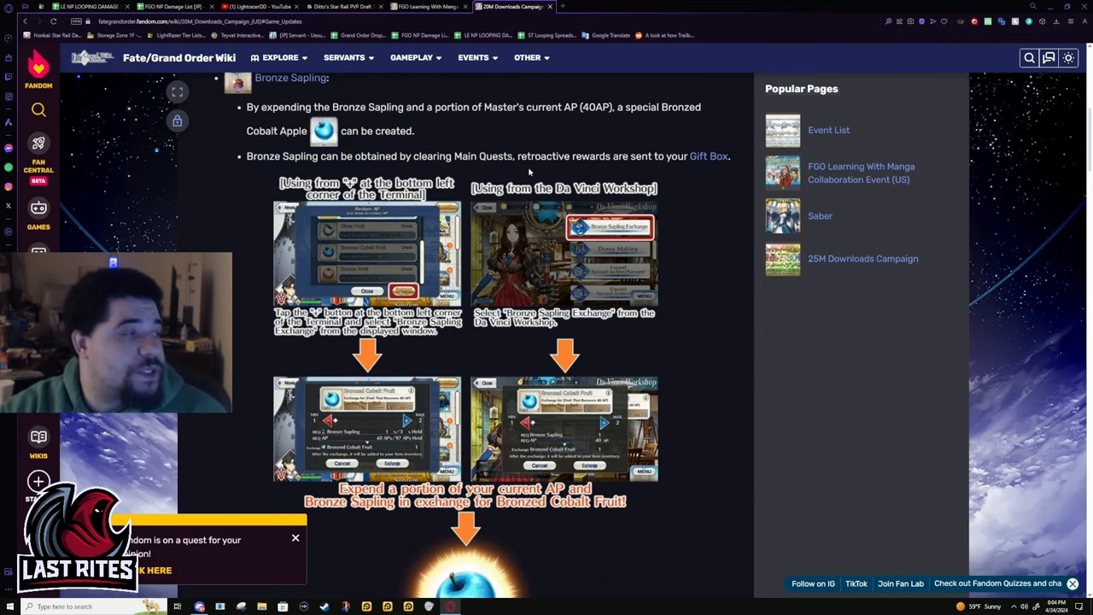
scroll("down", 3)
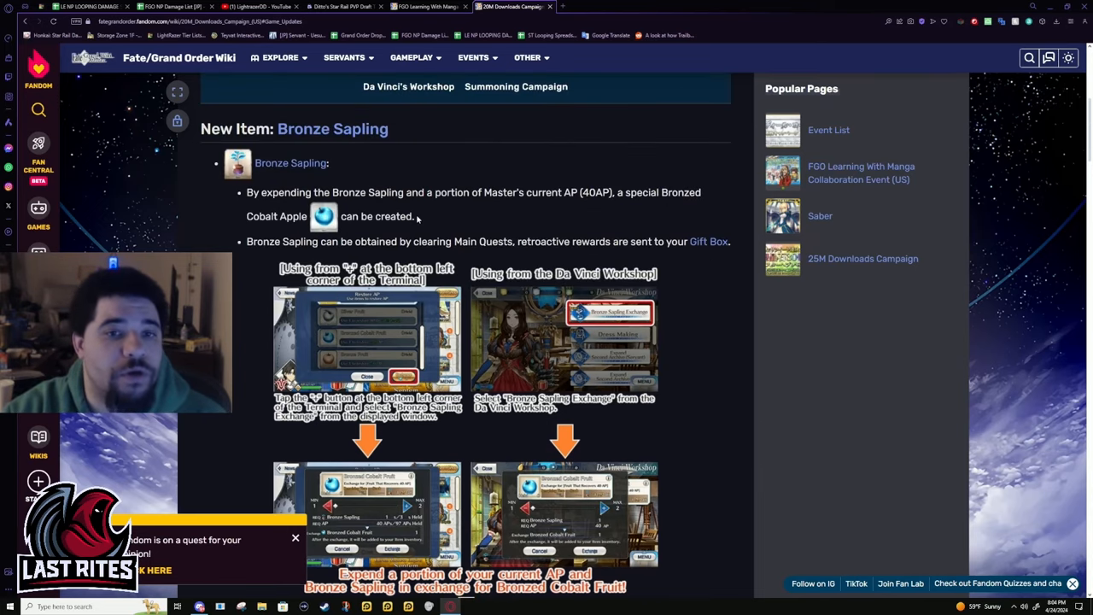
scroll("down", 3)
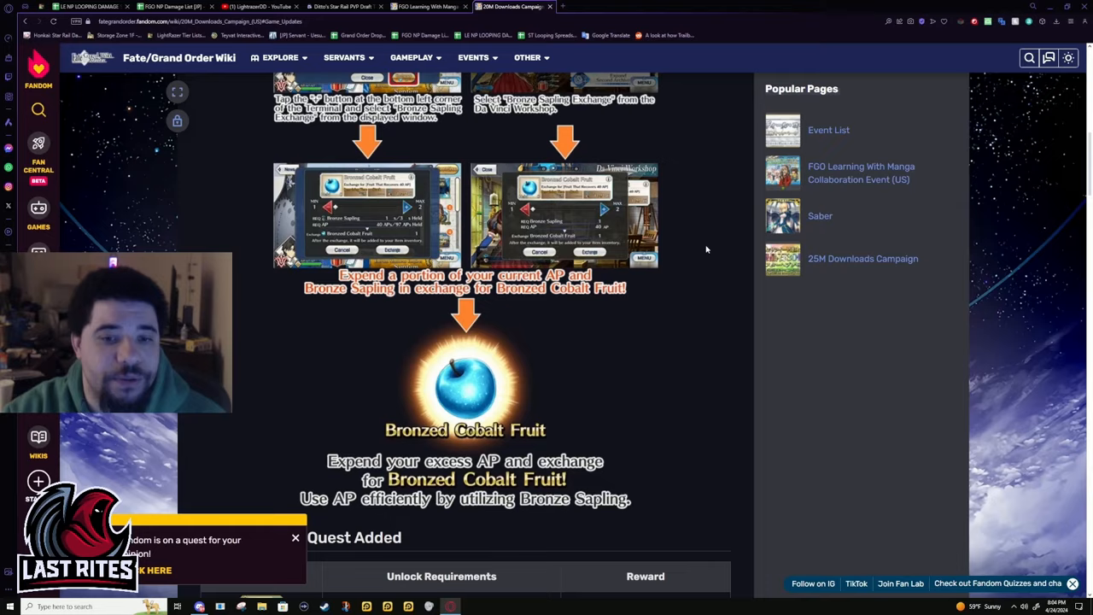
scroll("down", 3)
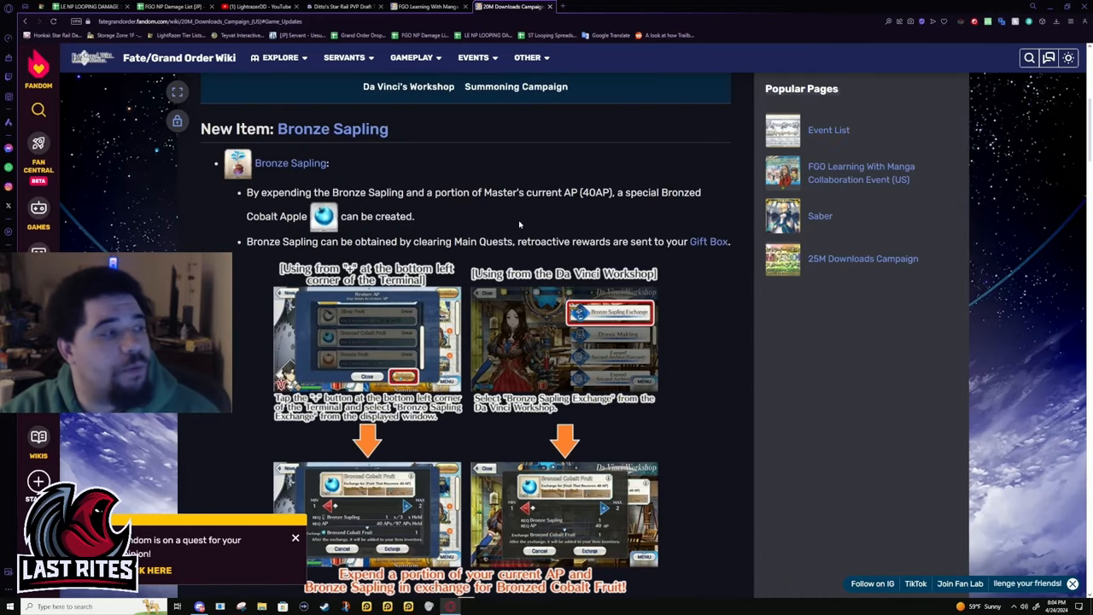
mouse_move(488, 225)
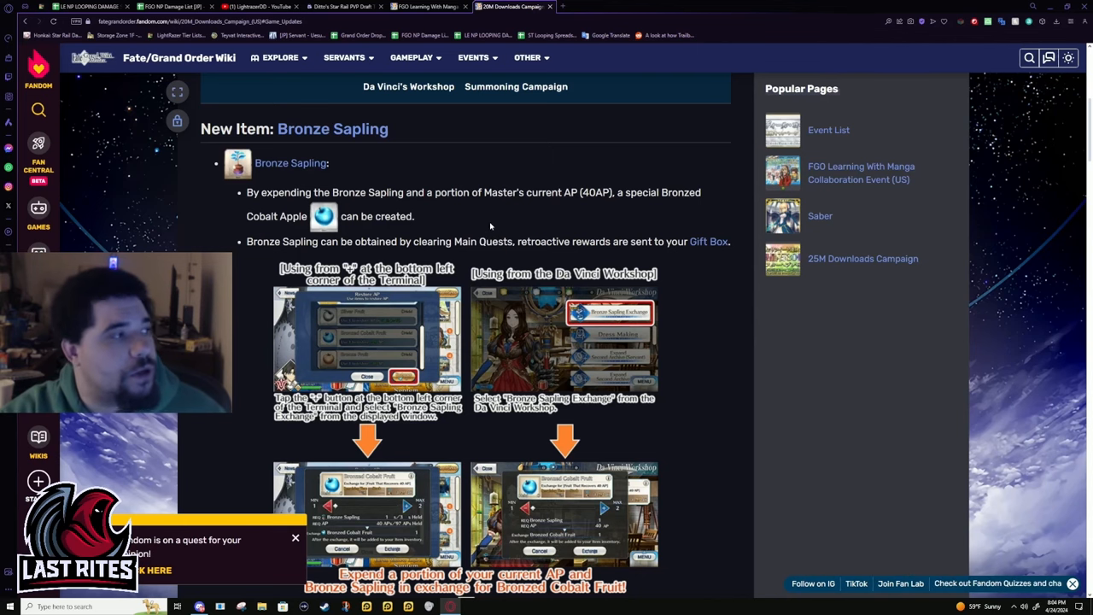
Step: Scroll through Storage Expansion down to the Limited Time Master Missions list
scroll("down", 3)
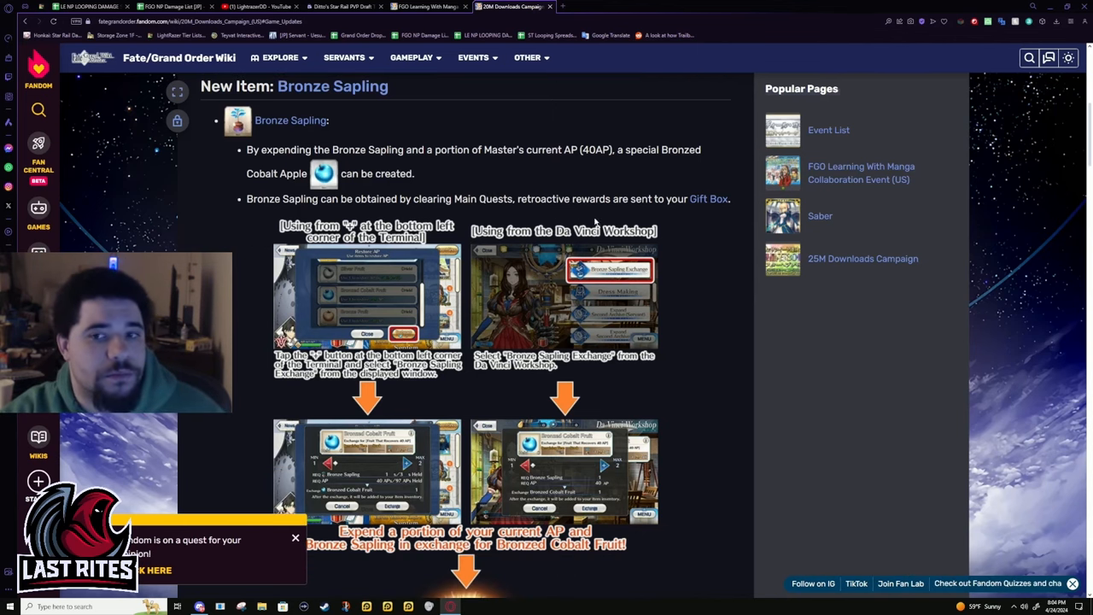
scroll("down", 3)
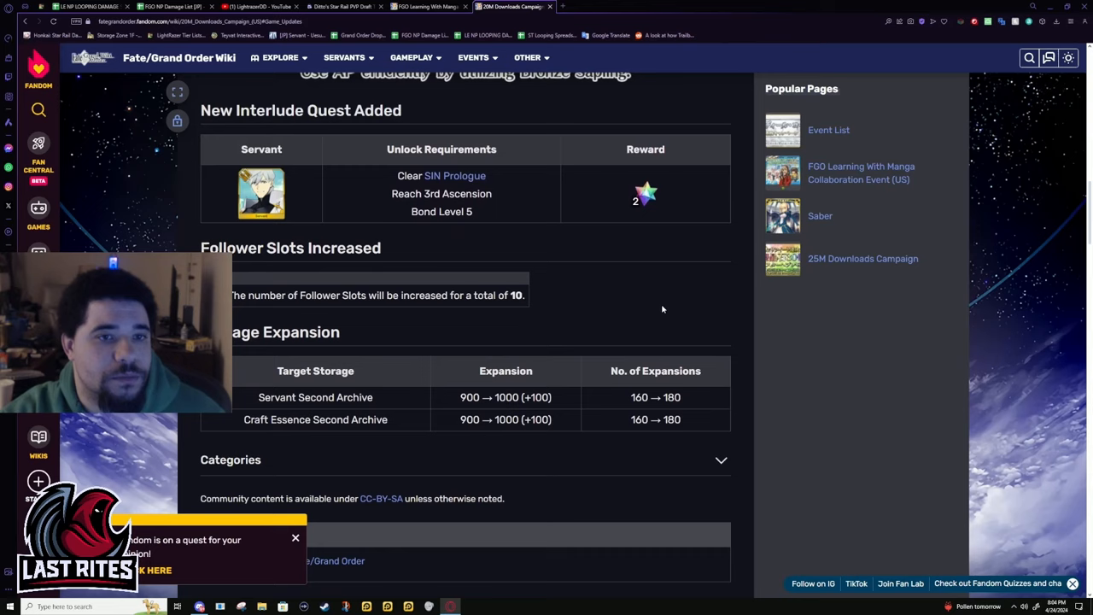
scroll("up", 3)
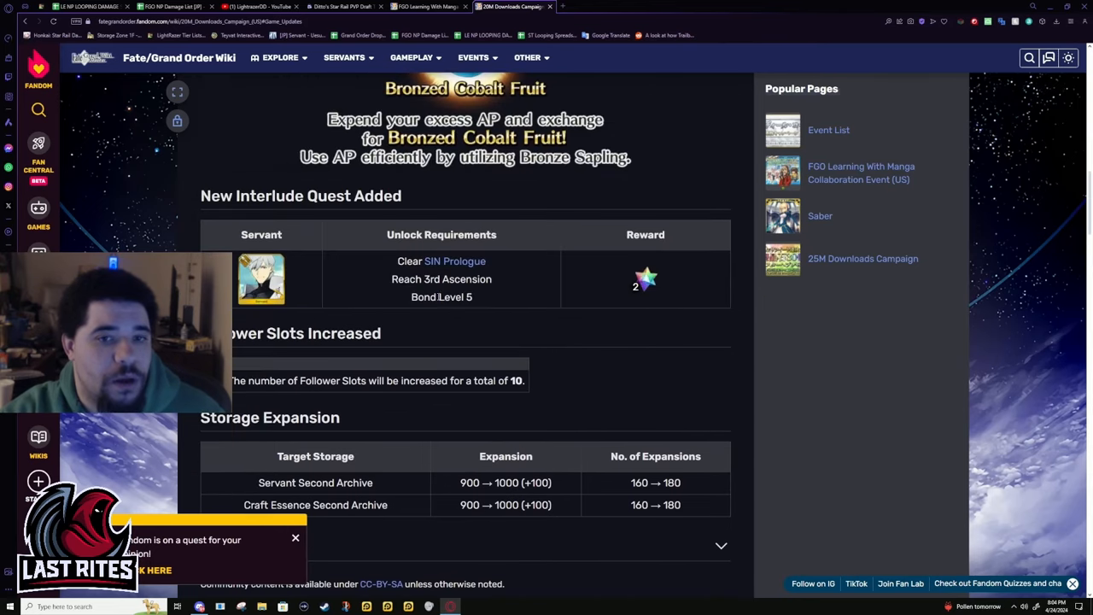
scroll("down", 3)
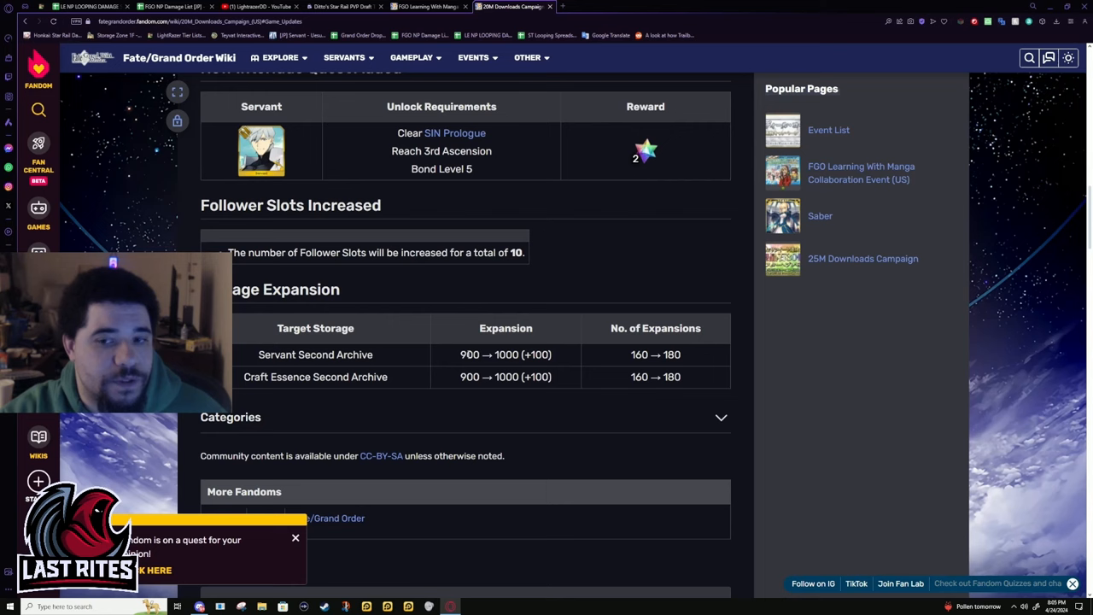
scroll("down", 3)
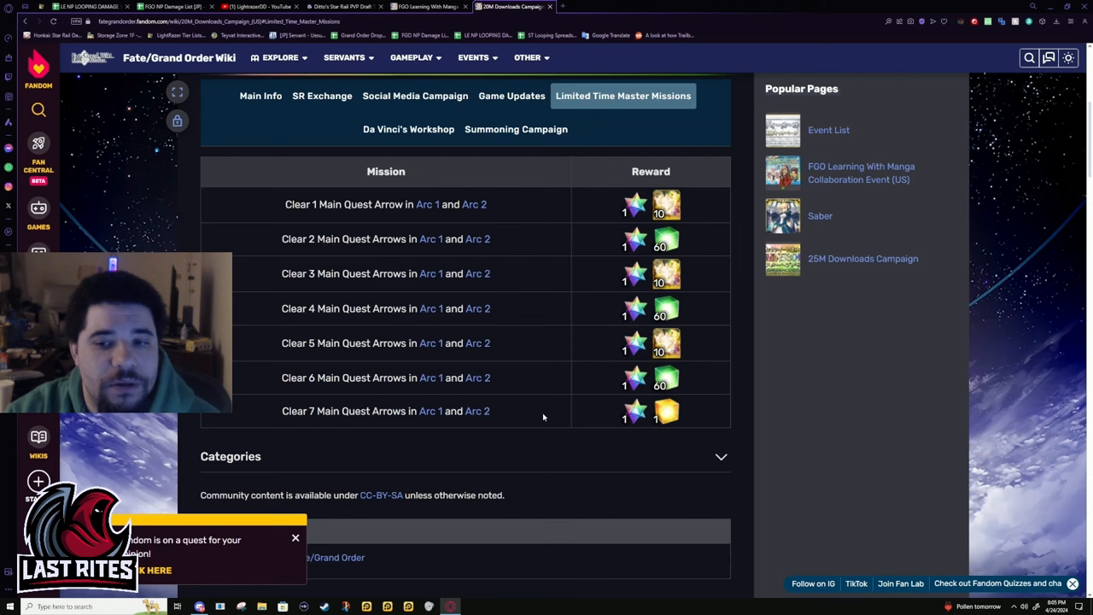
mouse_move(656, 285)
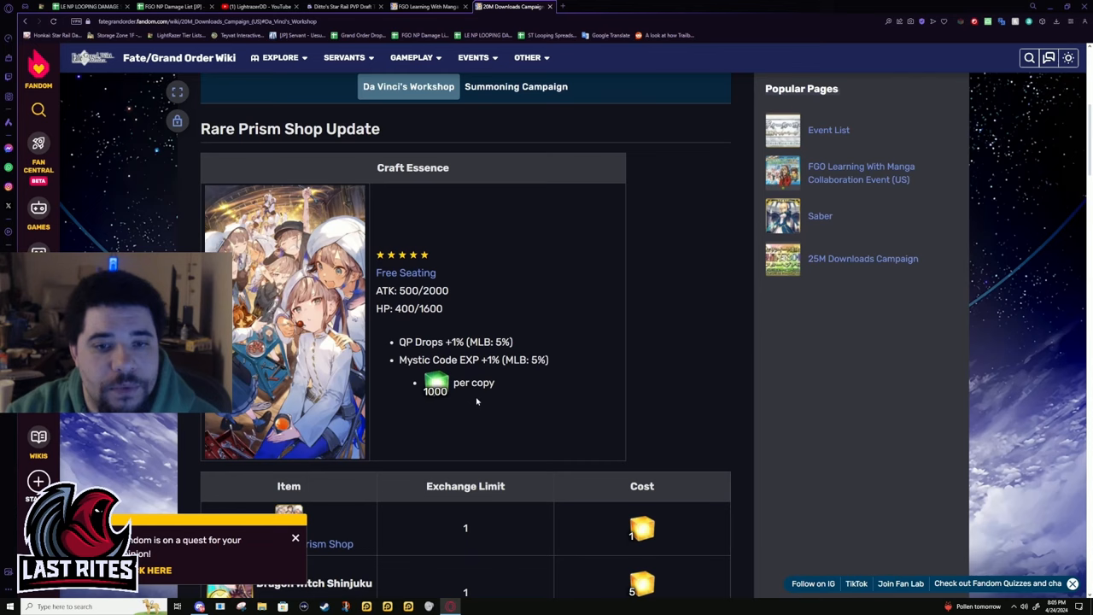
Step: Scroll the Da Vinci's Workshop Mana Prism Shop exchange list
scroll("down", 3)
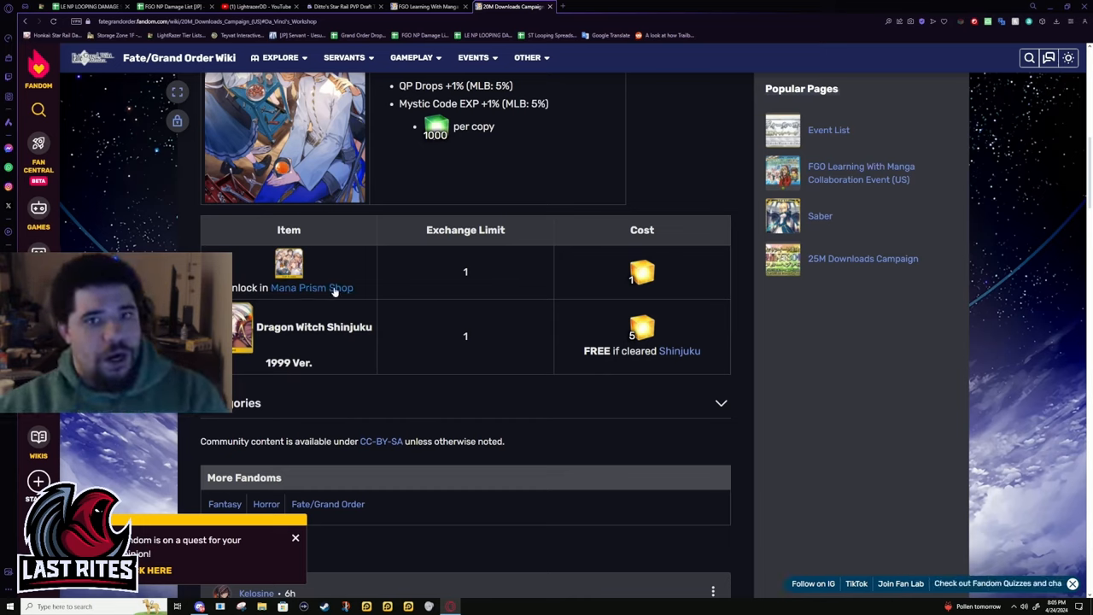
mouse_move(445, 315)
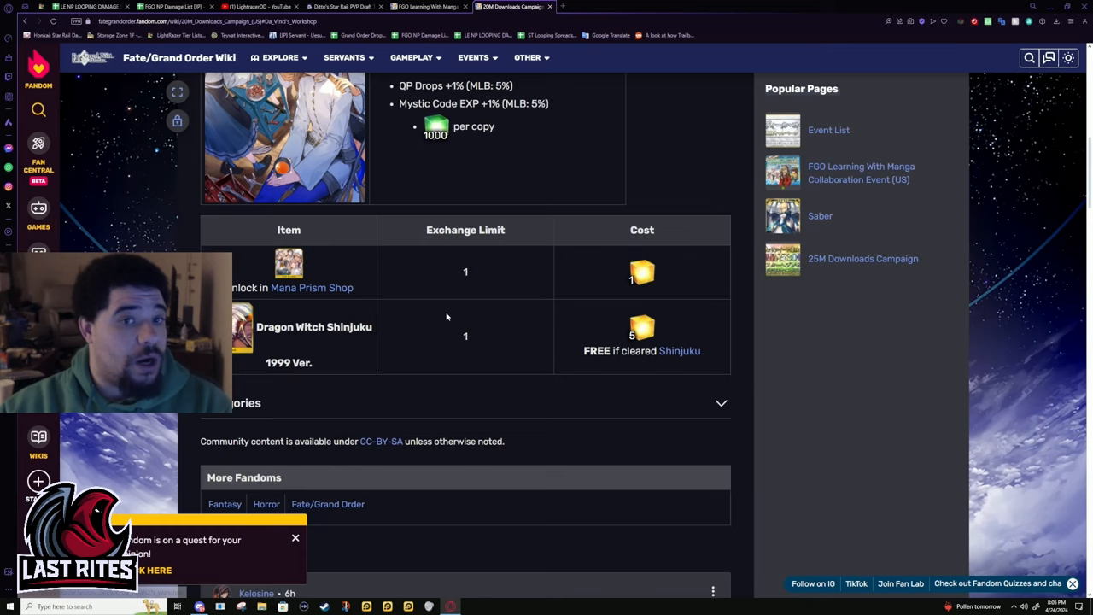
mouse_move(492, 319)
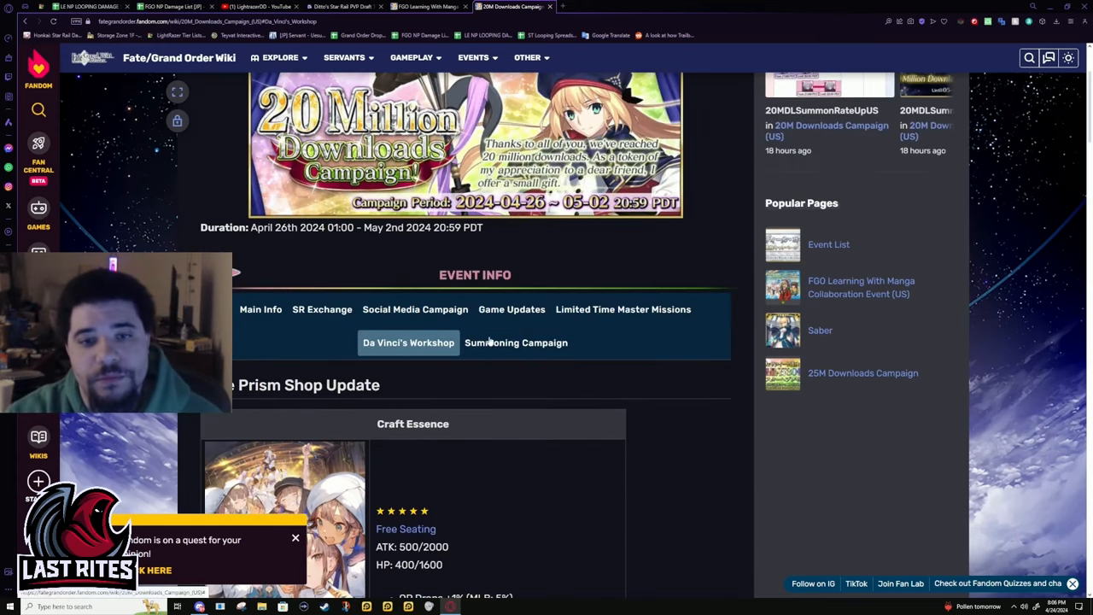
Step: Show the Summoning Campaign section with Artoria Caster, Baobhan Sith and Percival rate-ups
left_click(516, 342)
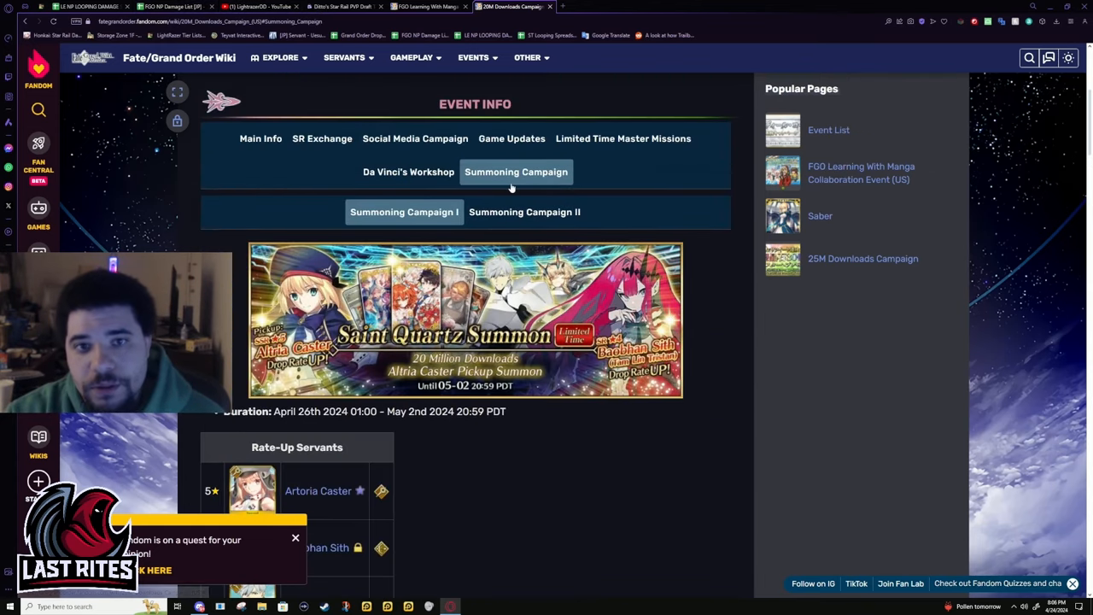
scroll("down", 3)
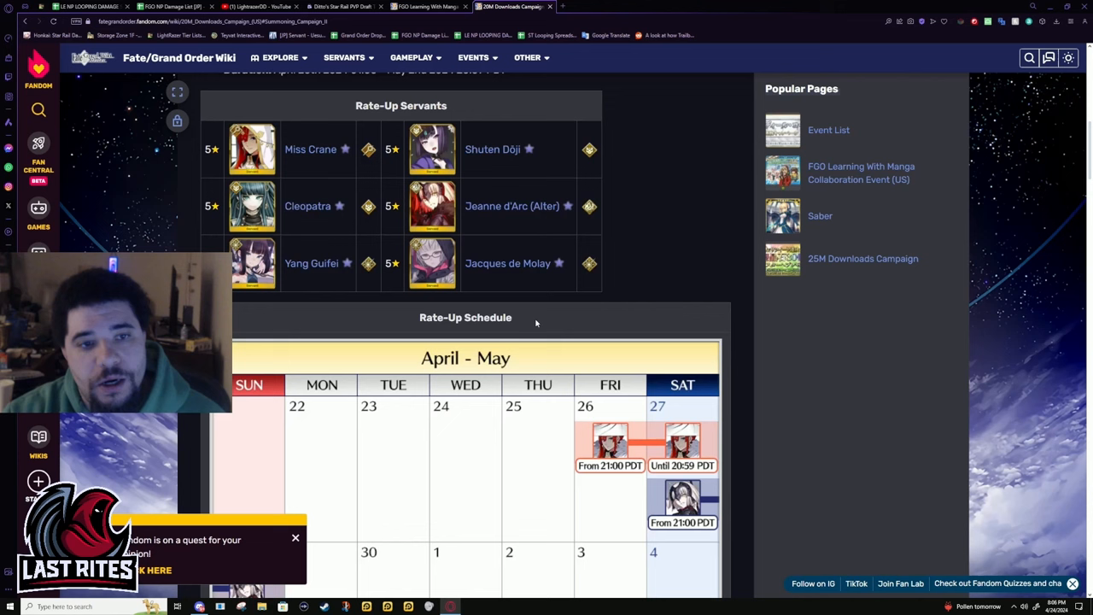
scroll("down", 3)
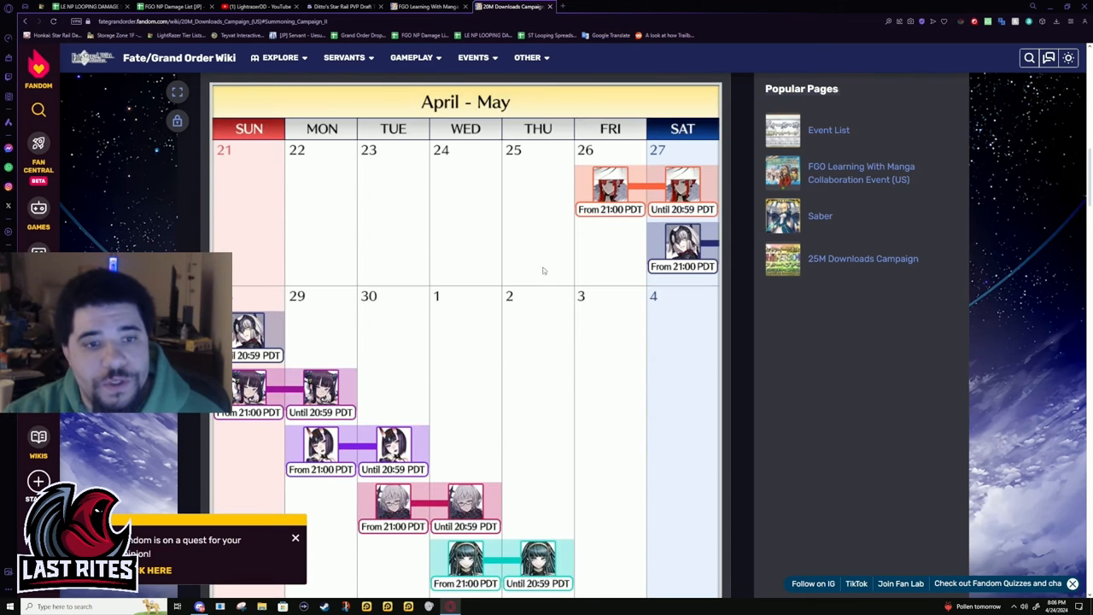
scroll("down", 3)
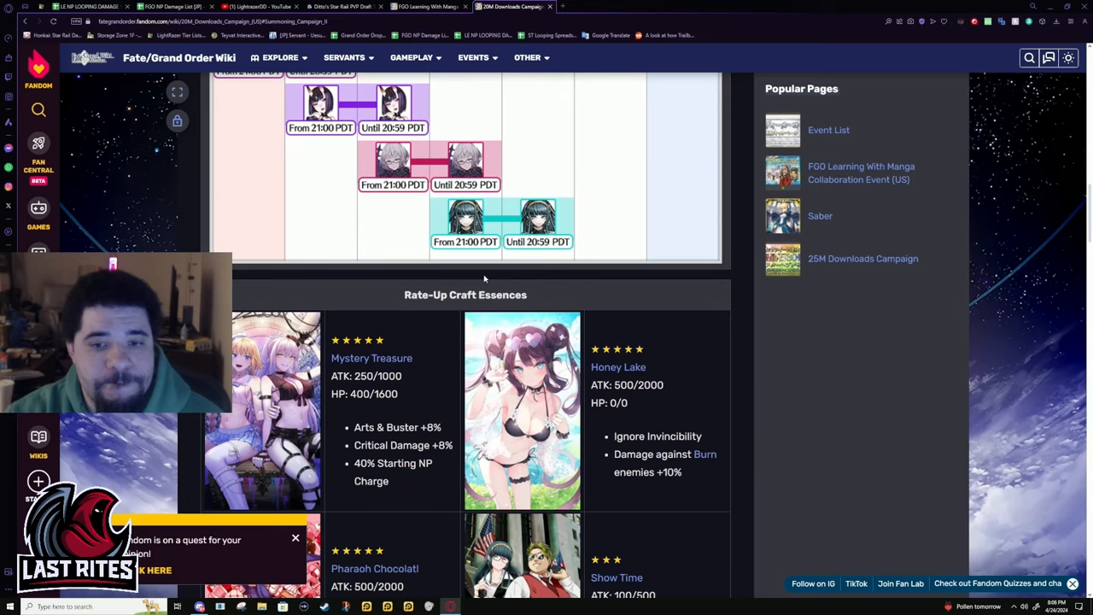
scroll("up", 3)
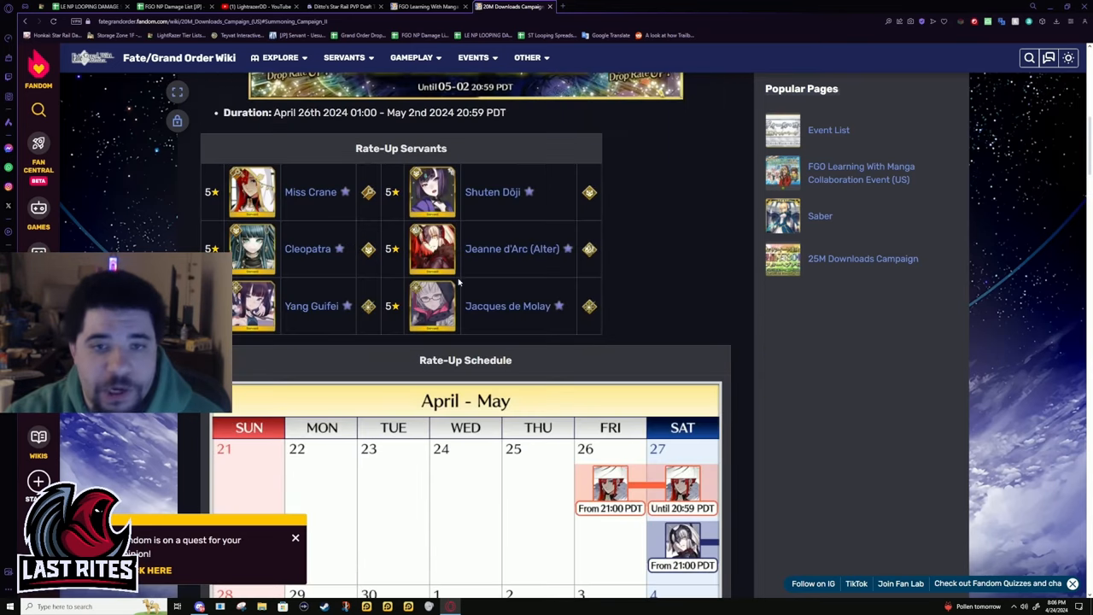
mouse_move(511, 328)
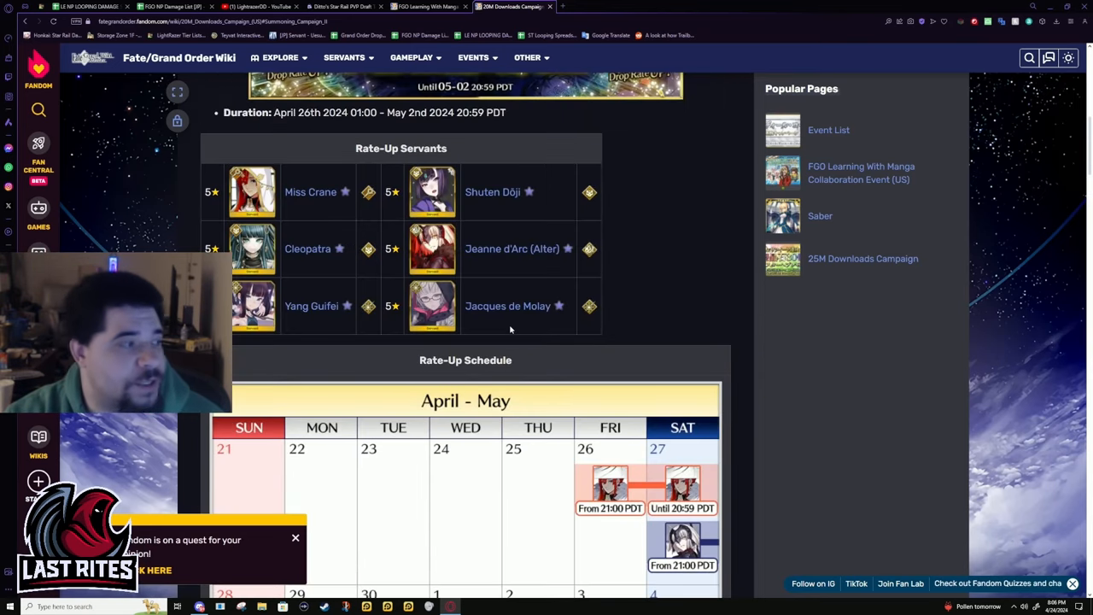
mouse_move(603, 391)
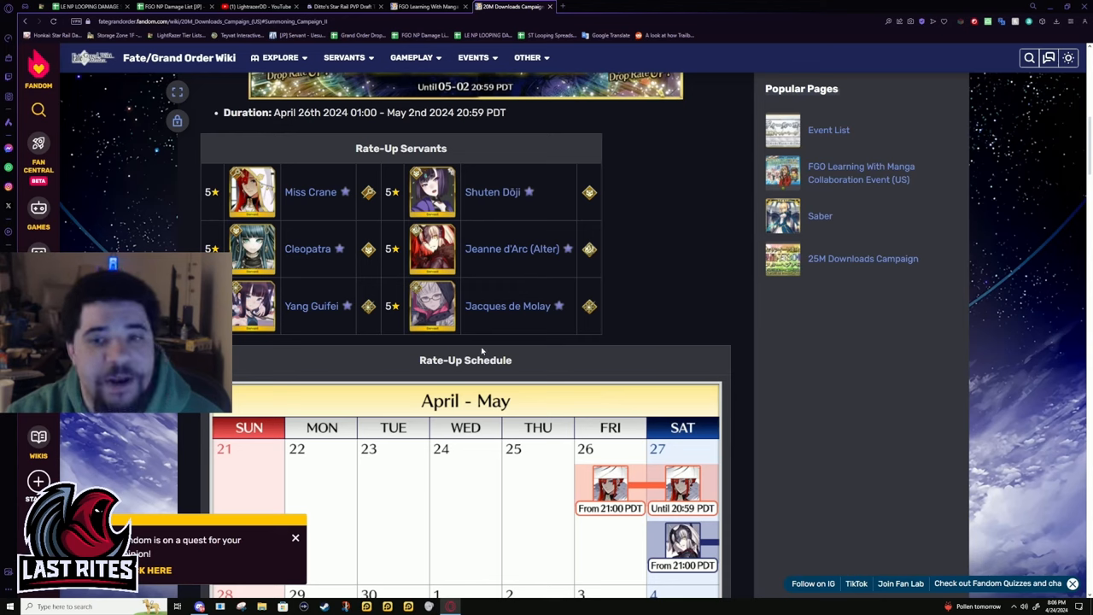
mouse_move(599, 328)
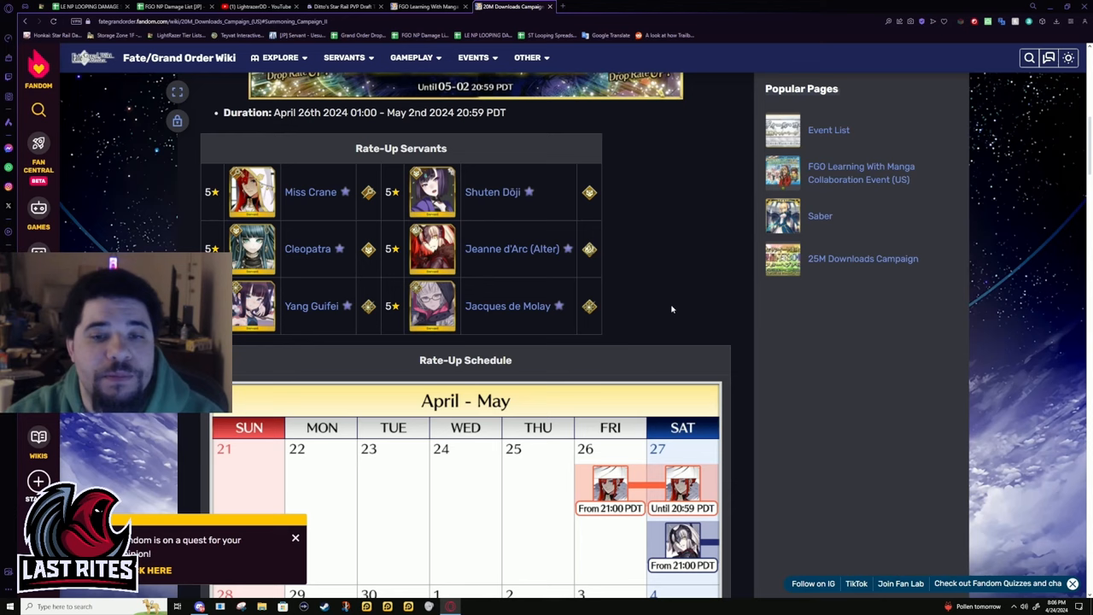
mouse_move(665, 362)
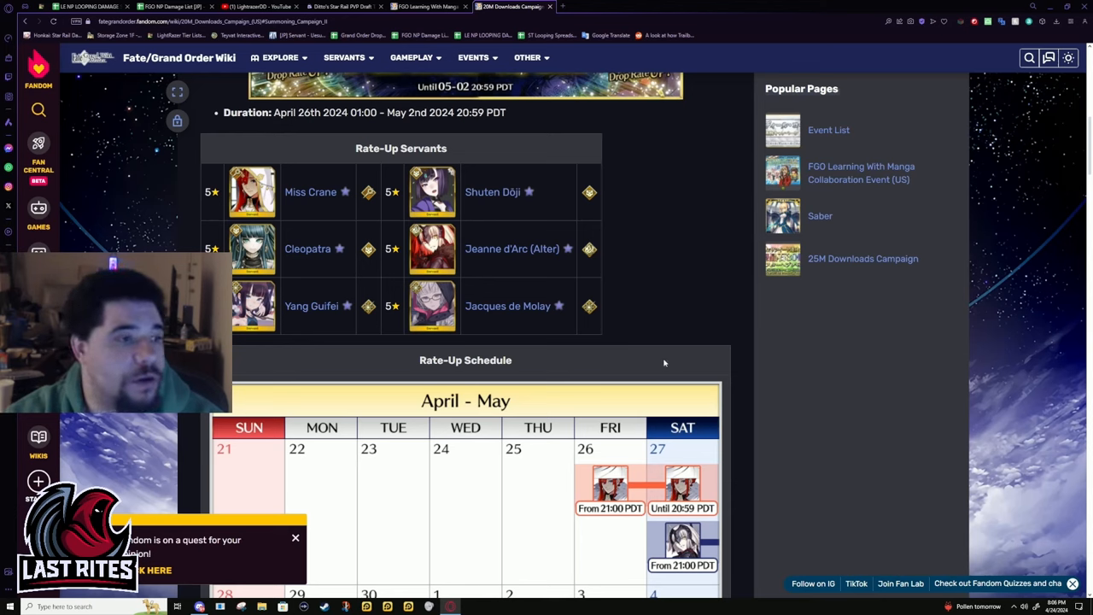
mouse_move(706, 334)
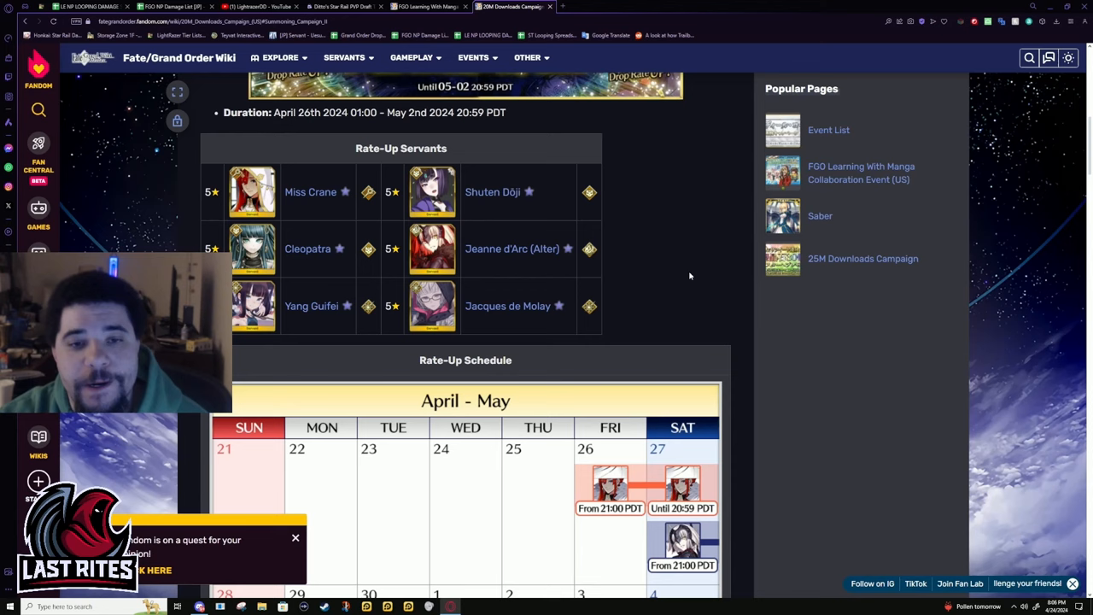
mouse_move(697, 314)
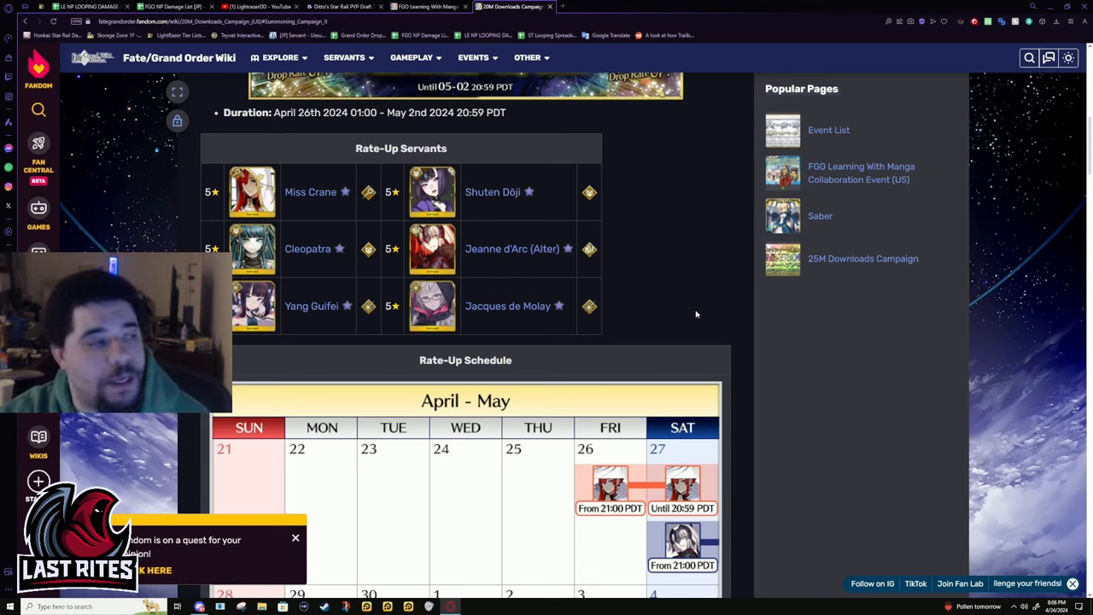
mouse_move(442, 396)
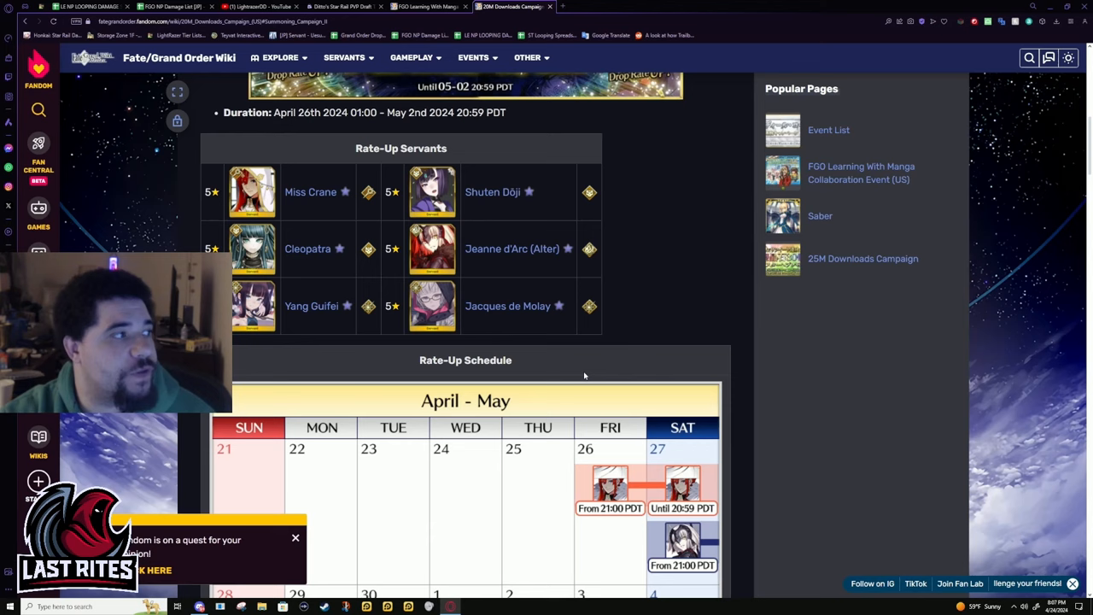
mouse_move(643, 348)
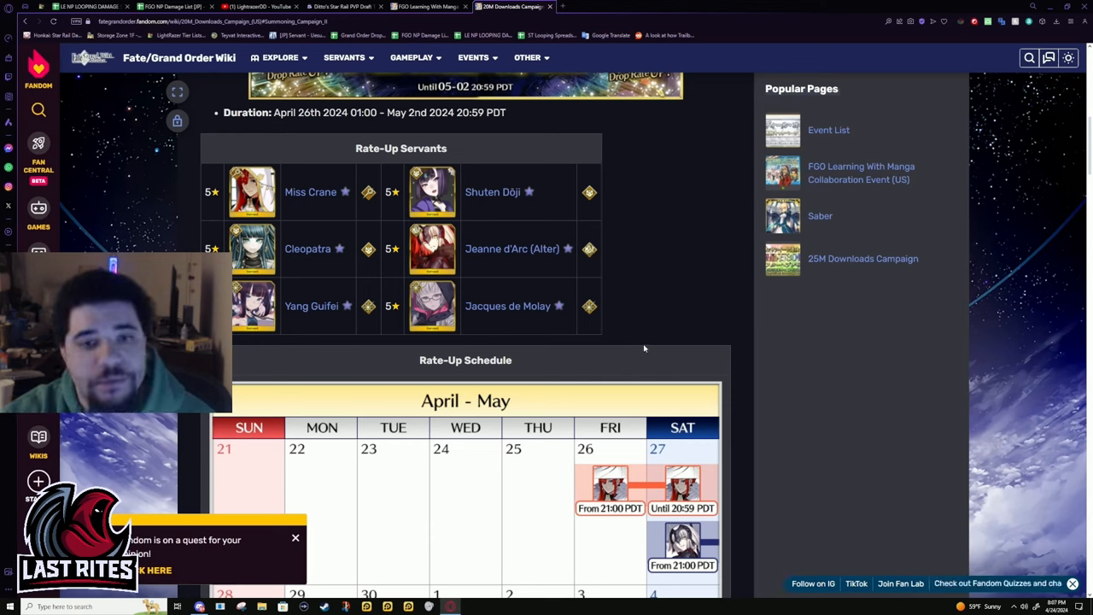
mouse_move(669, 353)
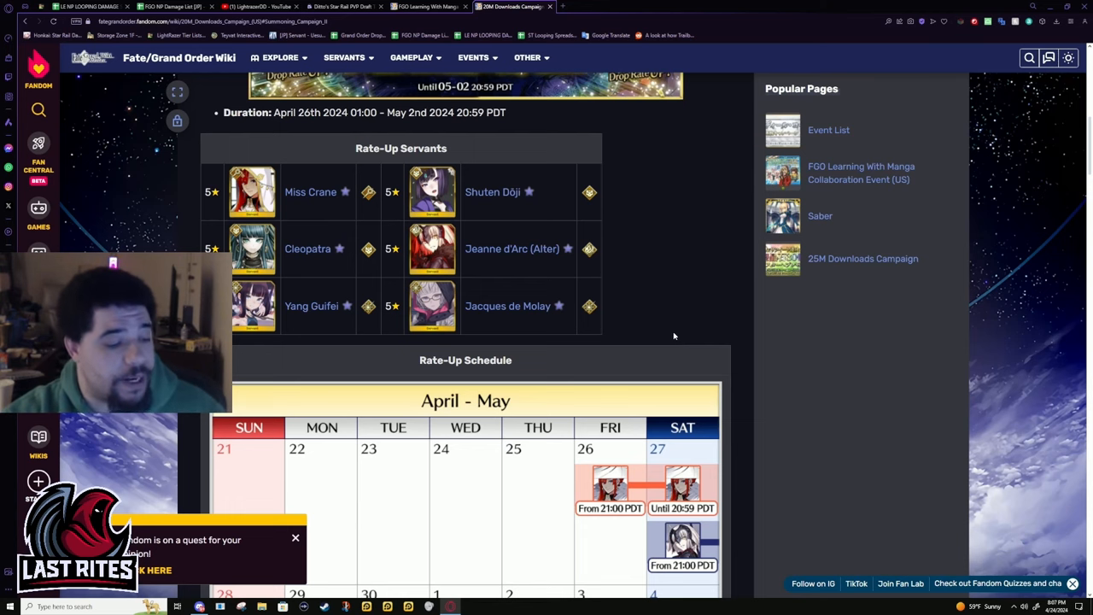
Step: Scroll down to the Saint Quartz Summon April–May schedule
scroll("down", 3)
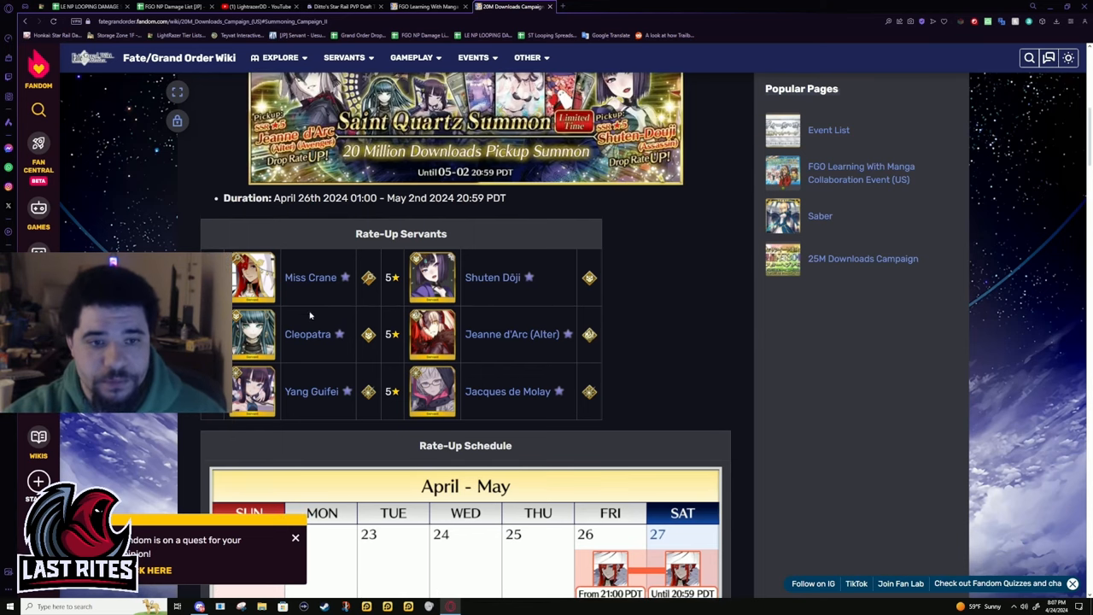
scroll("down", 3)
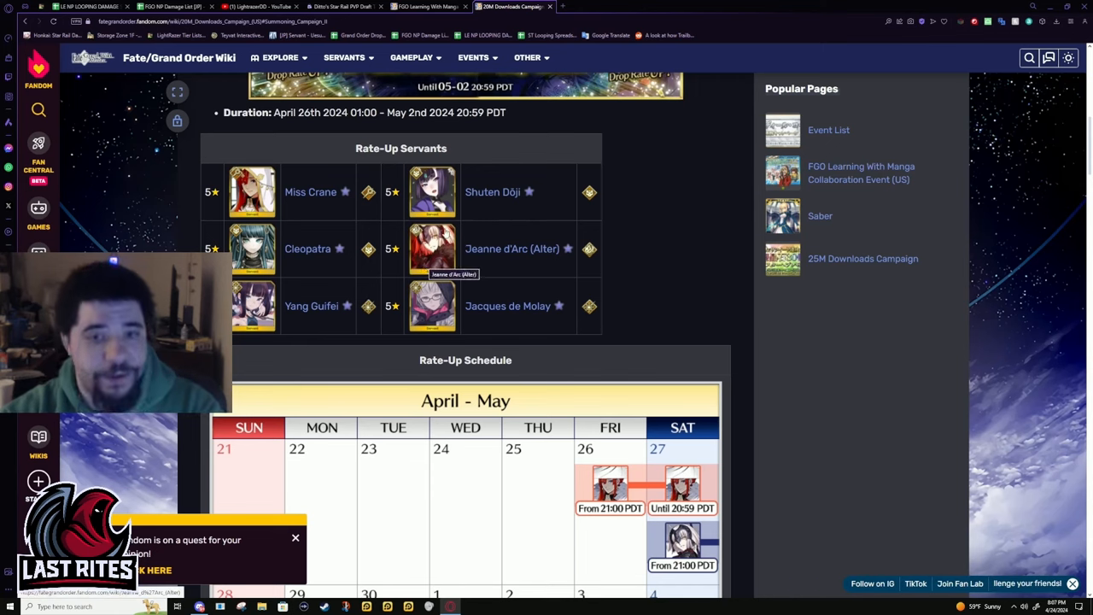
mouse_move(492, 225)
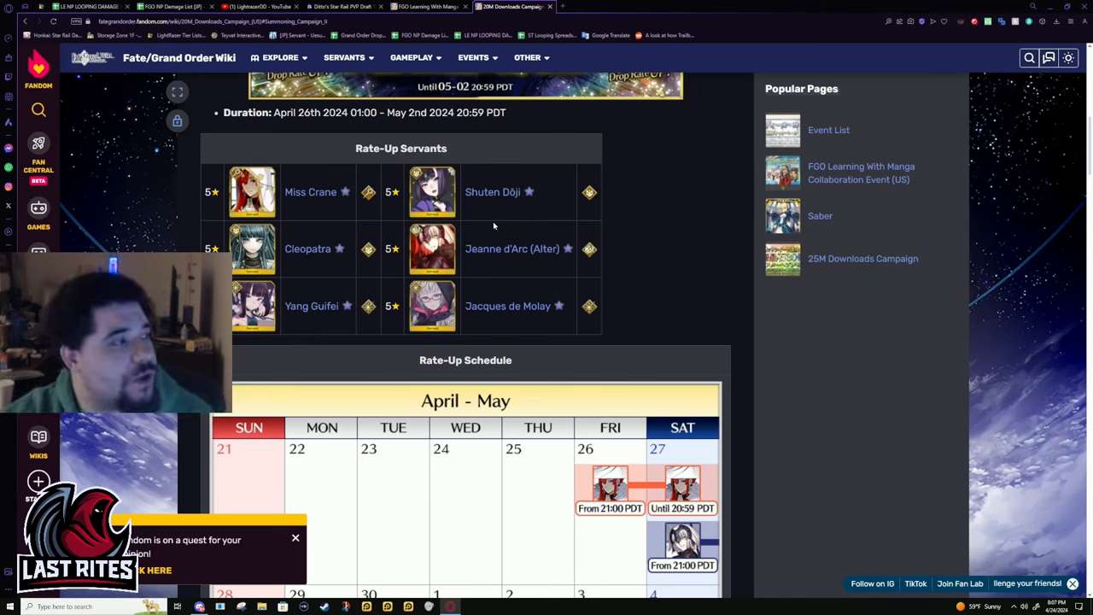
mouse_move(444, 333)
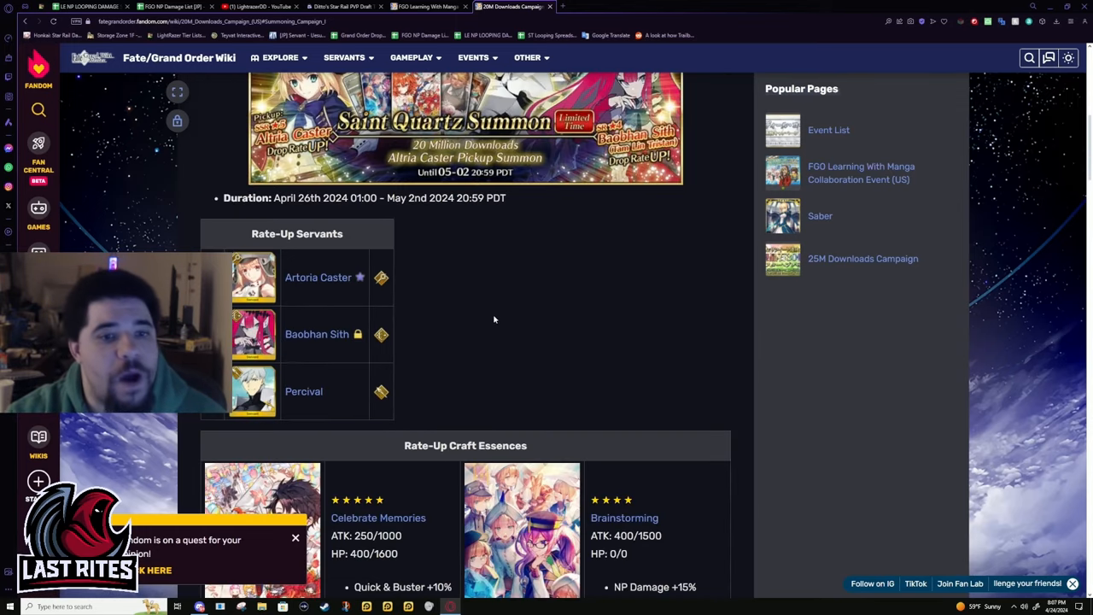
scroll("down", 3)
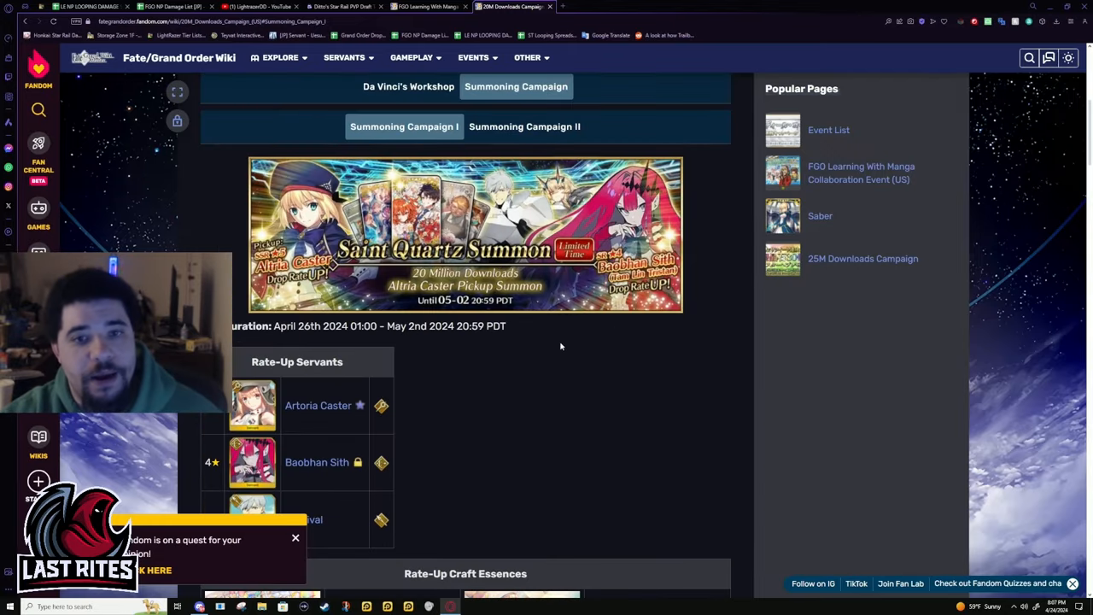
scroll("down", 3)
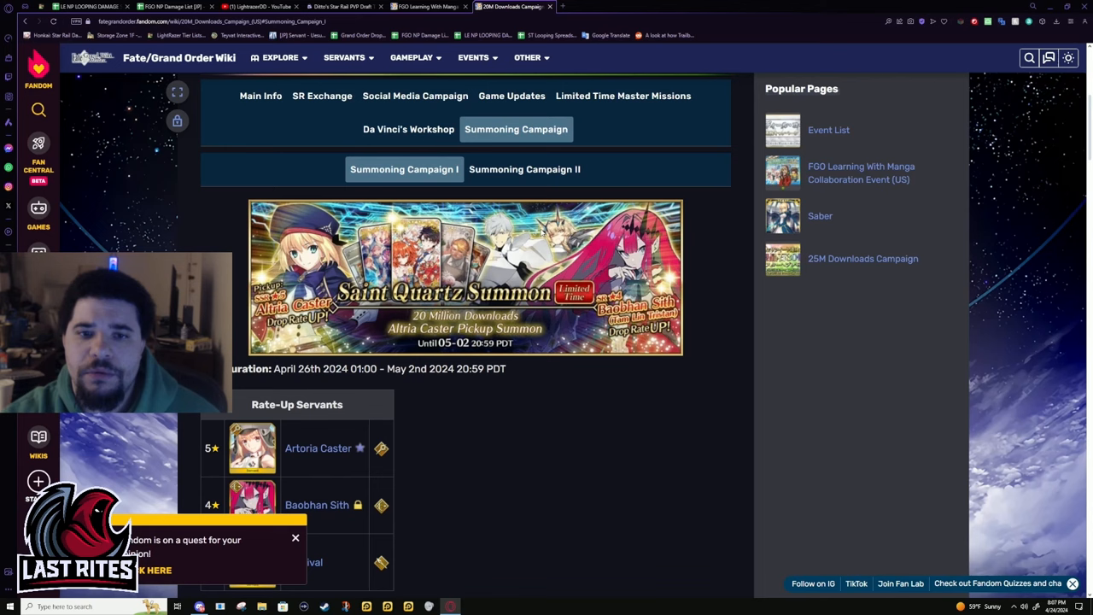
scroll("down", 3)
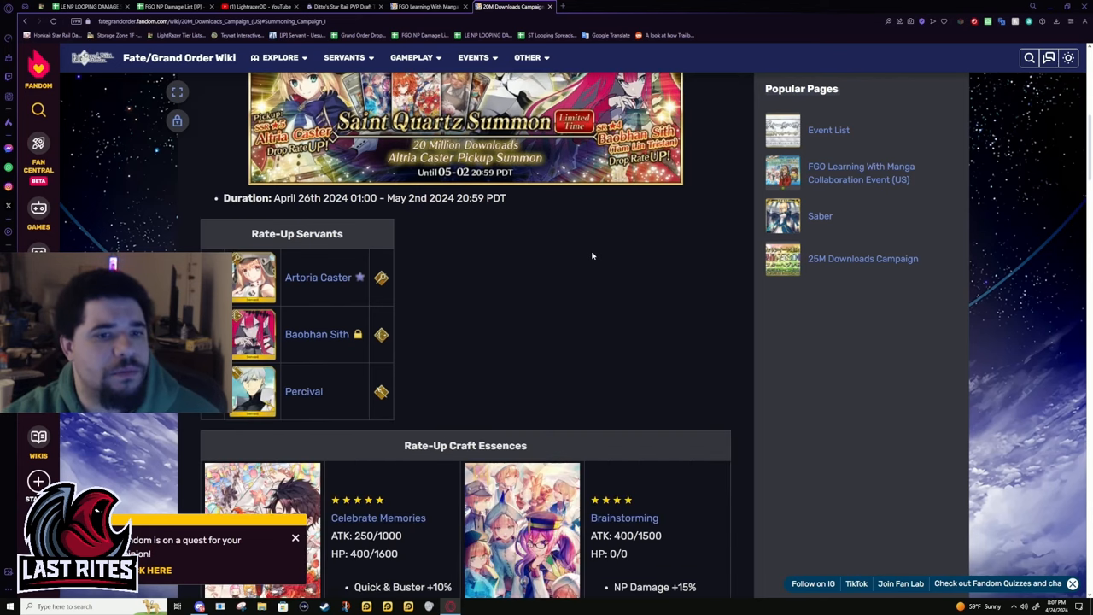
scroll("down", 3)
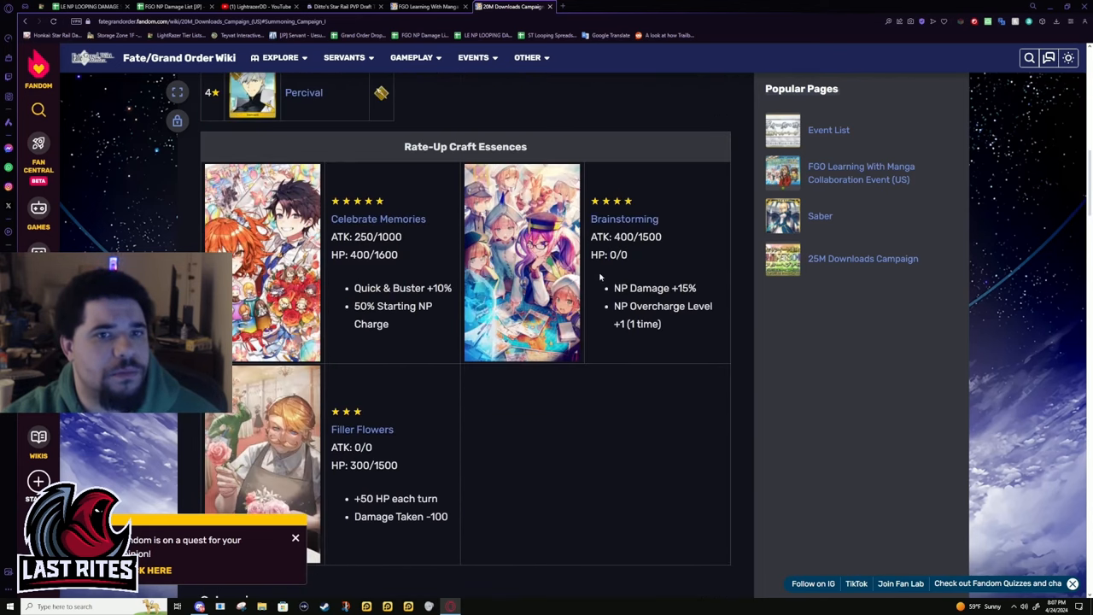
scroll("down", 3)
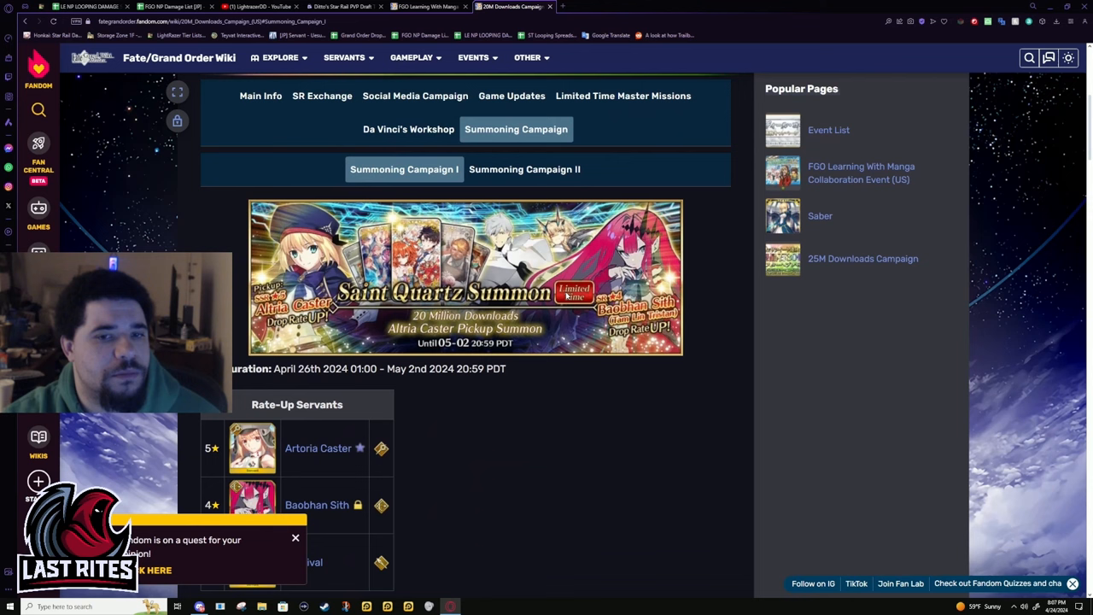
scroll("down", 3)
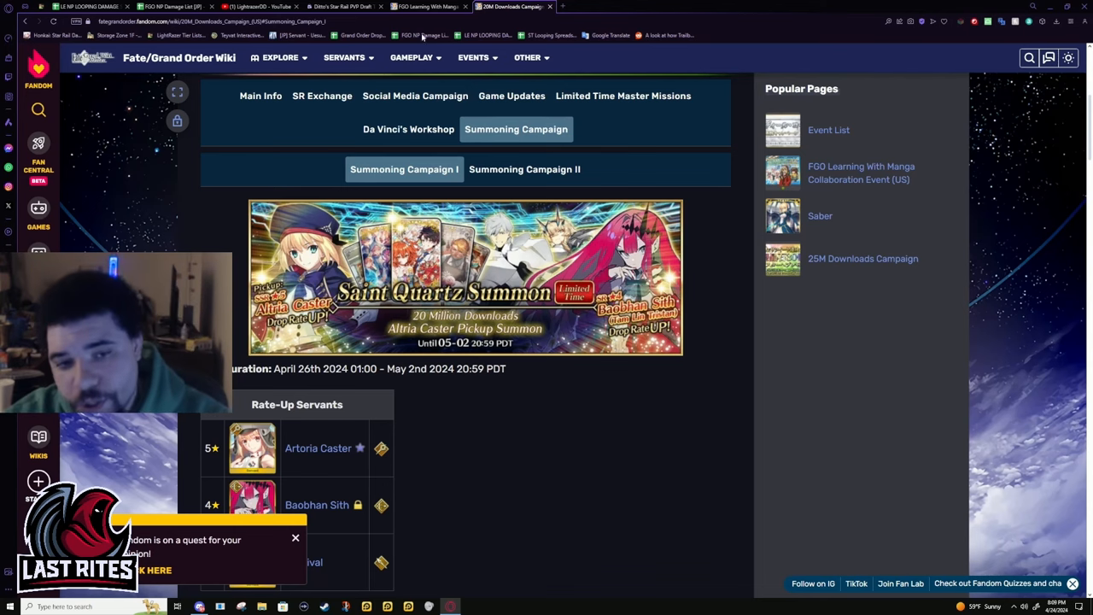
Step: Scroll Summoning Campaign I to the Altria Caster pickup rate-up servants and craft essences
scroll("down", 3)
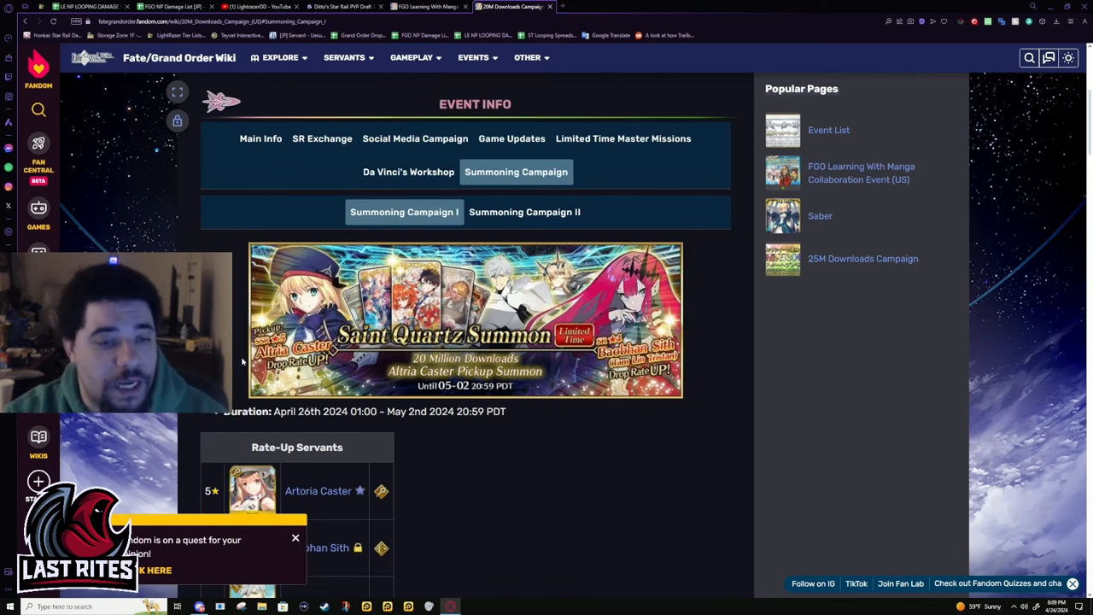
mouse_move(451, 508)
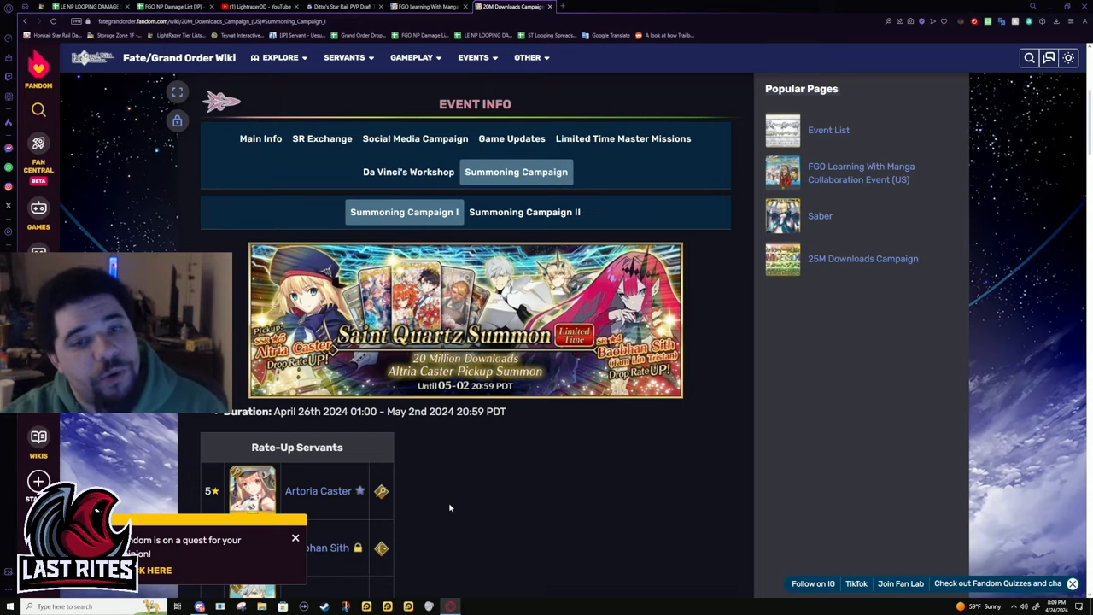
scroll("down", 3)
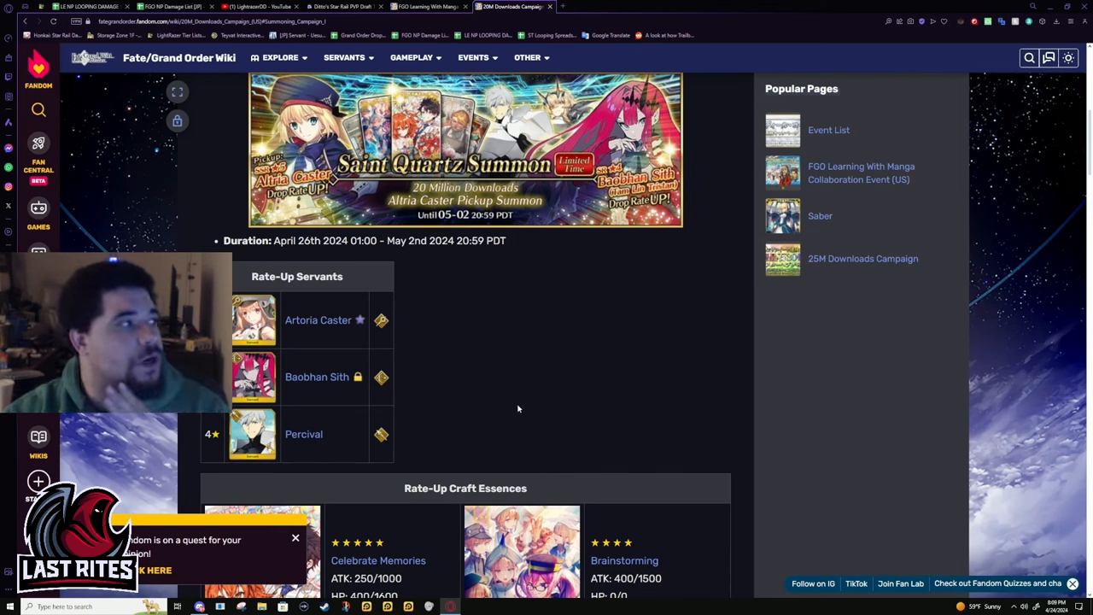
mouse_move(383, 386)
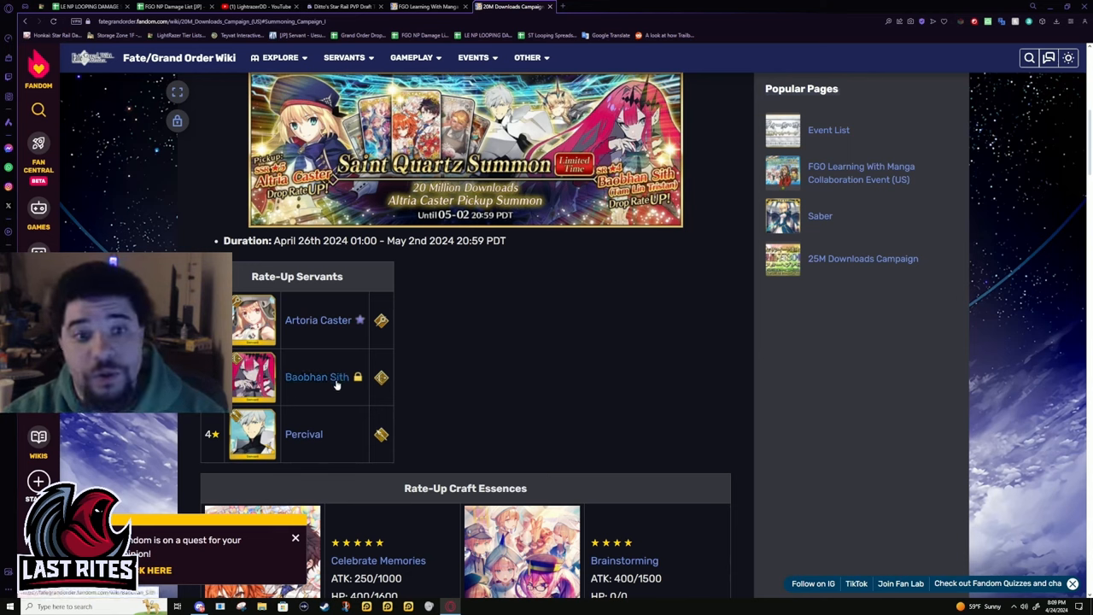
mouse_move(338, 386)
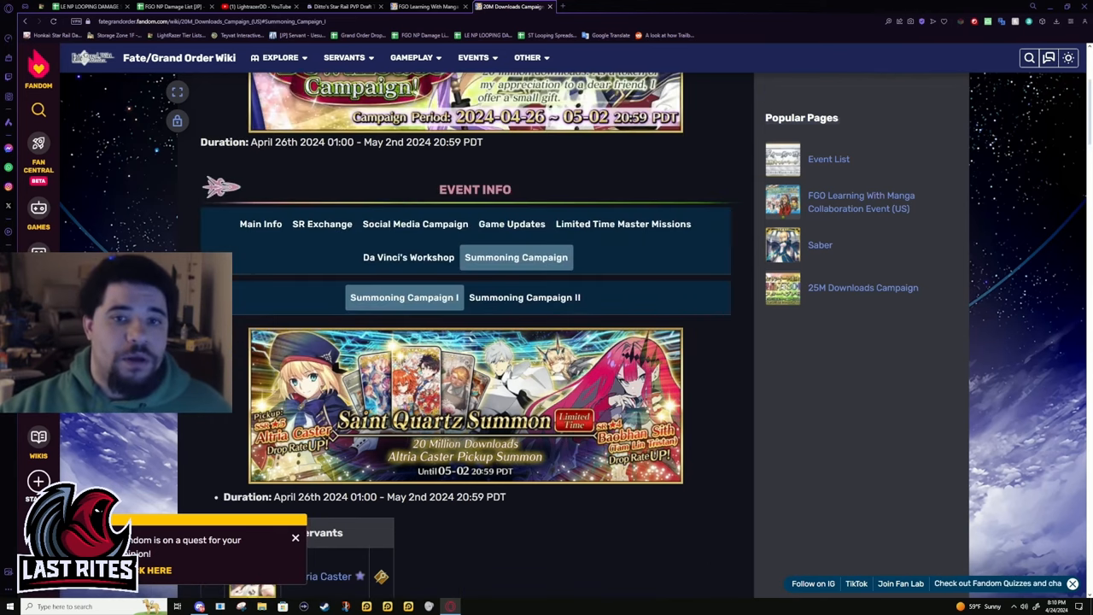
scroll("down", 3)
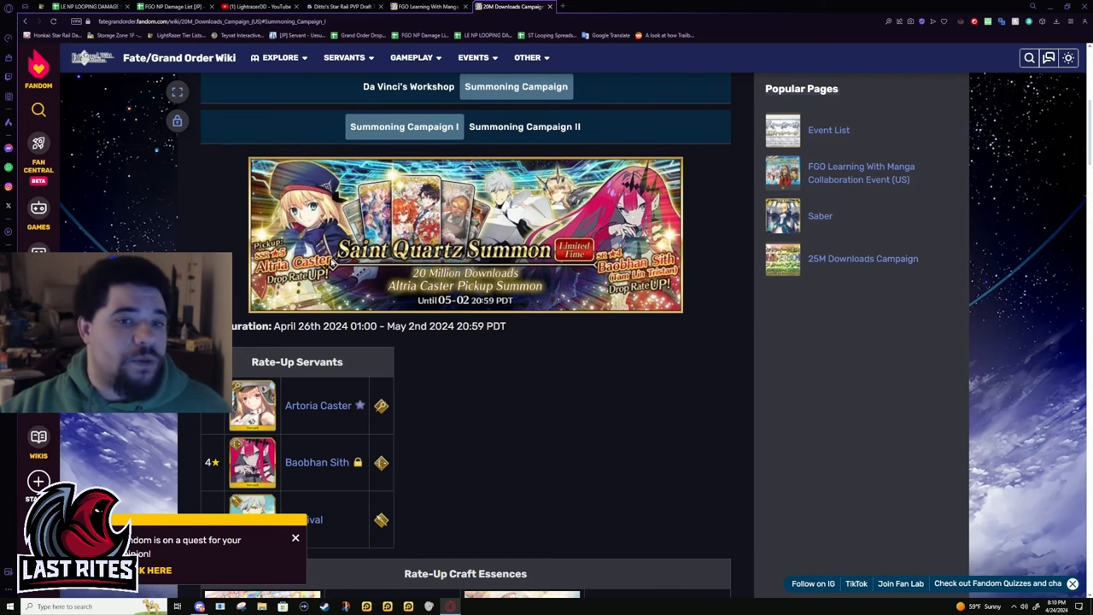
scroll("down", 3)
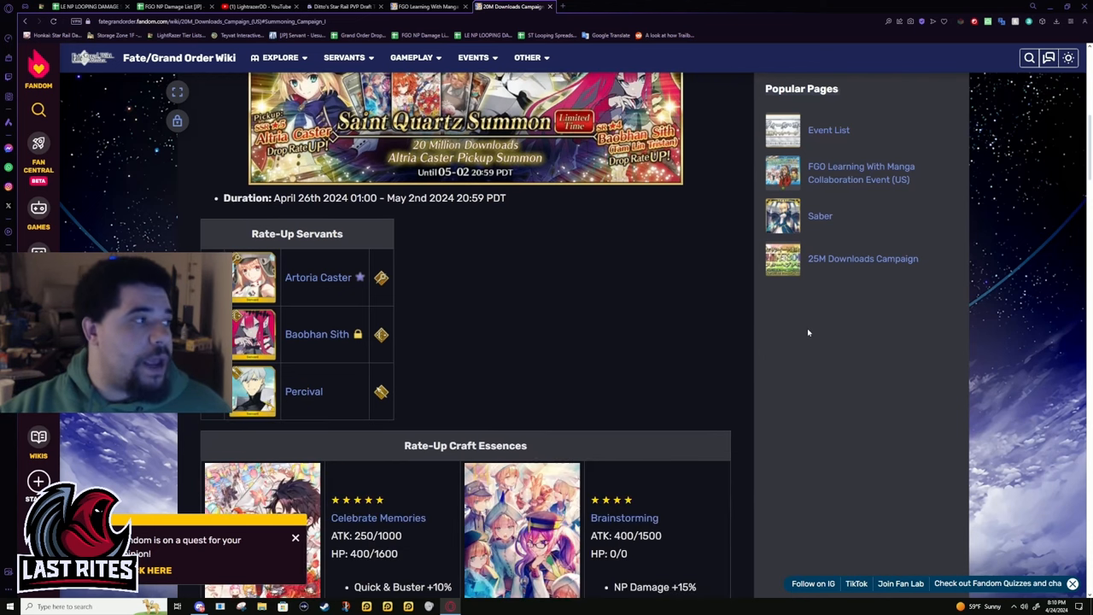
mouse_move(299, 360)
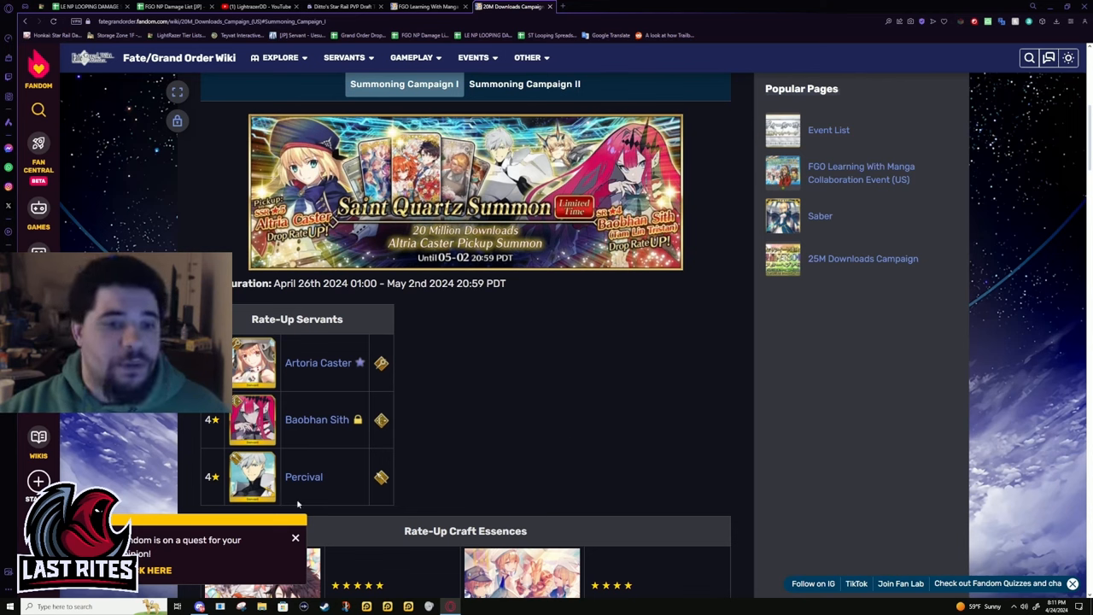
mouse_move(481, 440)
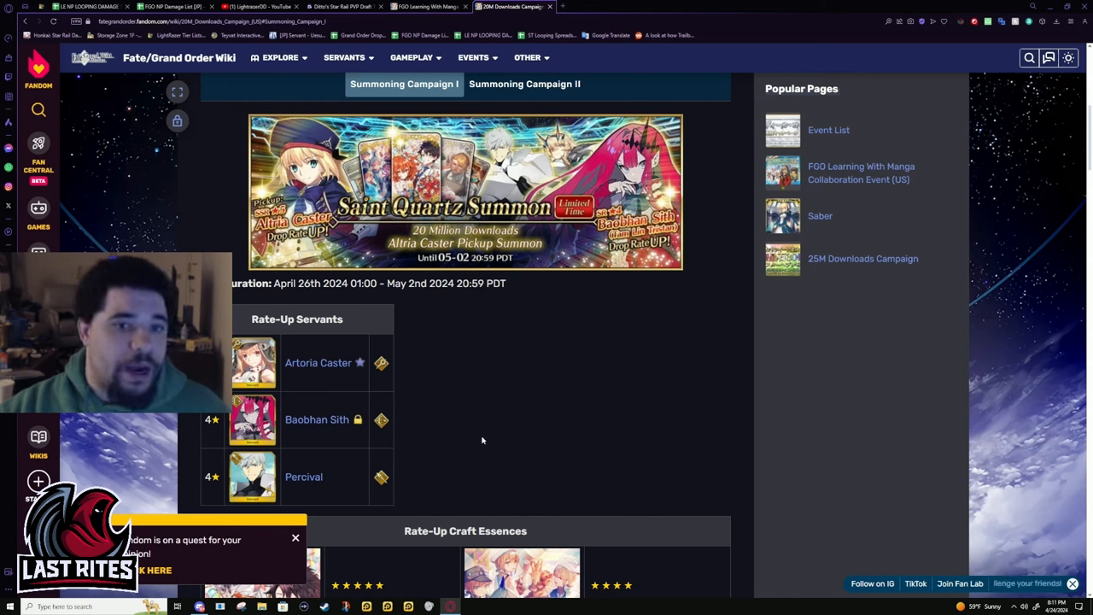
mouse_move(543, 481)
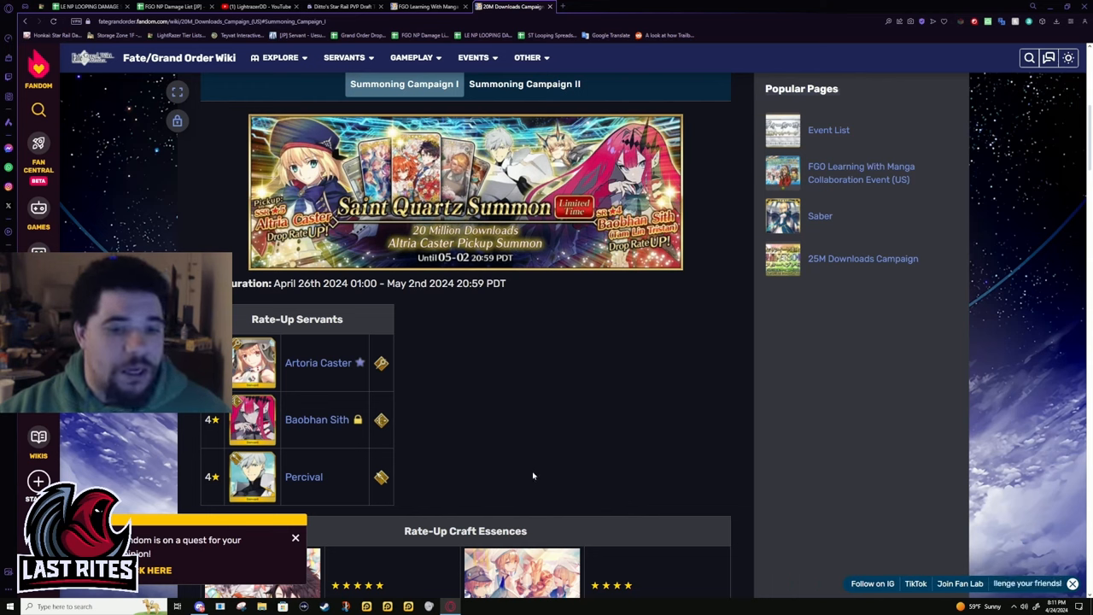
mouse_move(471, 478)
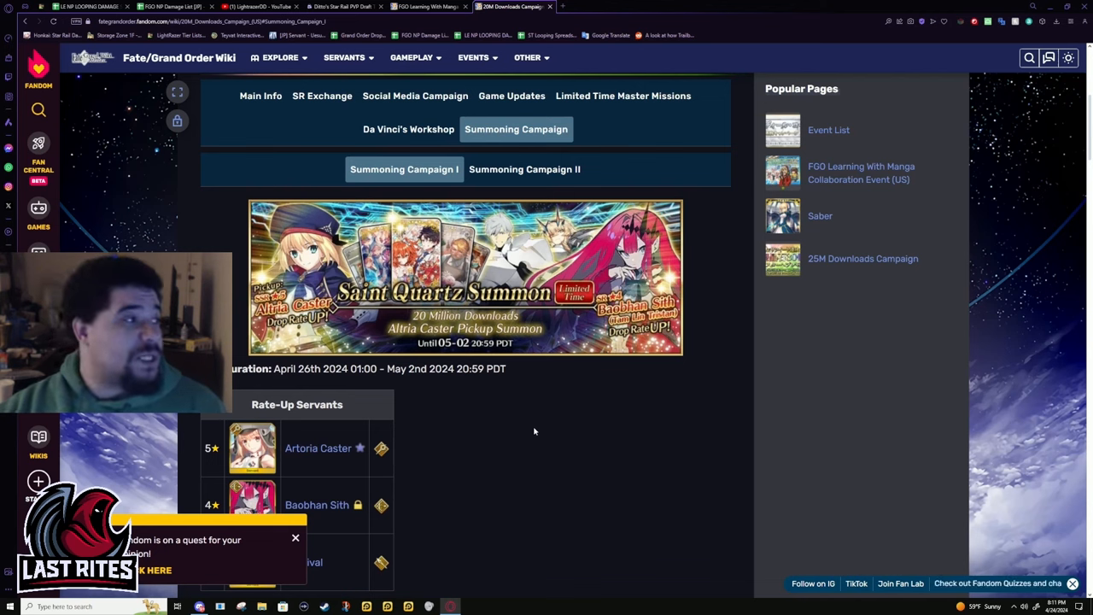
mouse_move(543, 448)
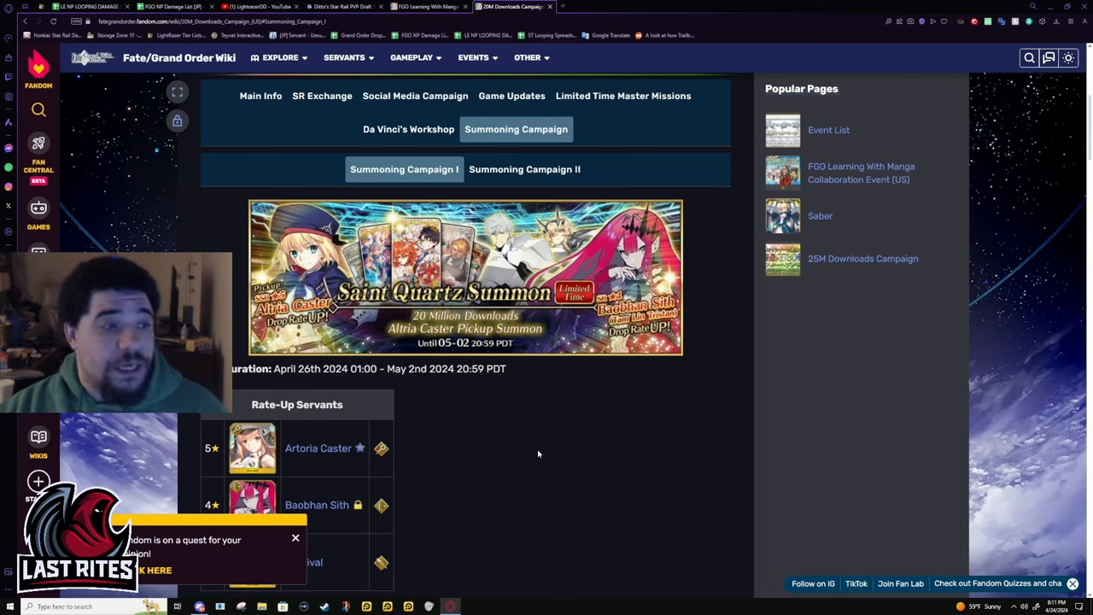
mouse_move(547, 459)
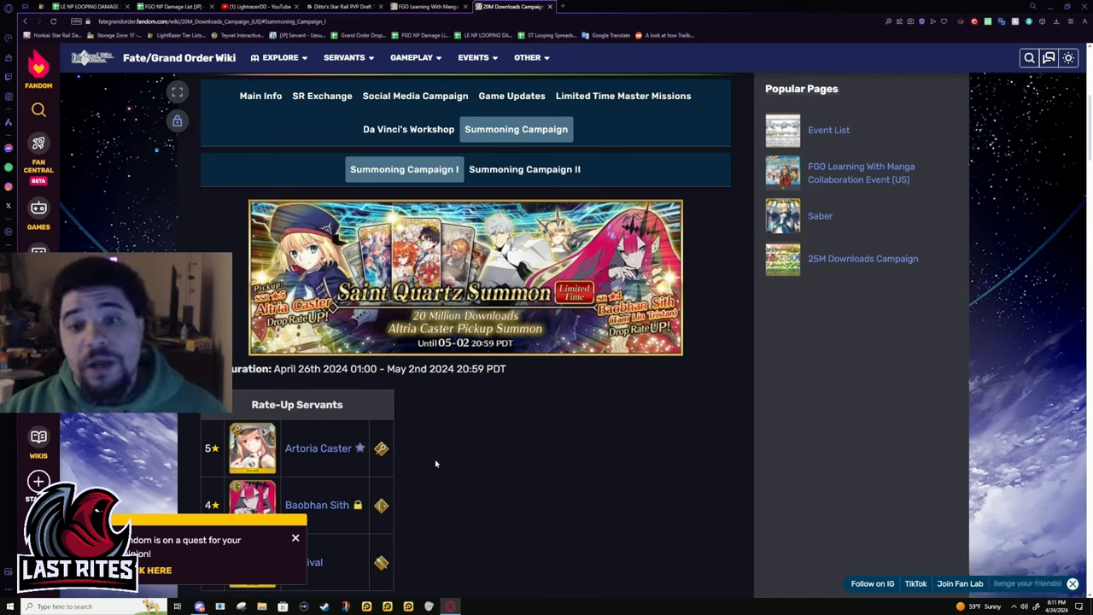
mouse_move(614, 417)
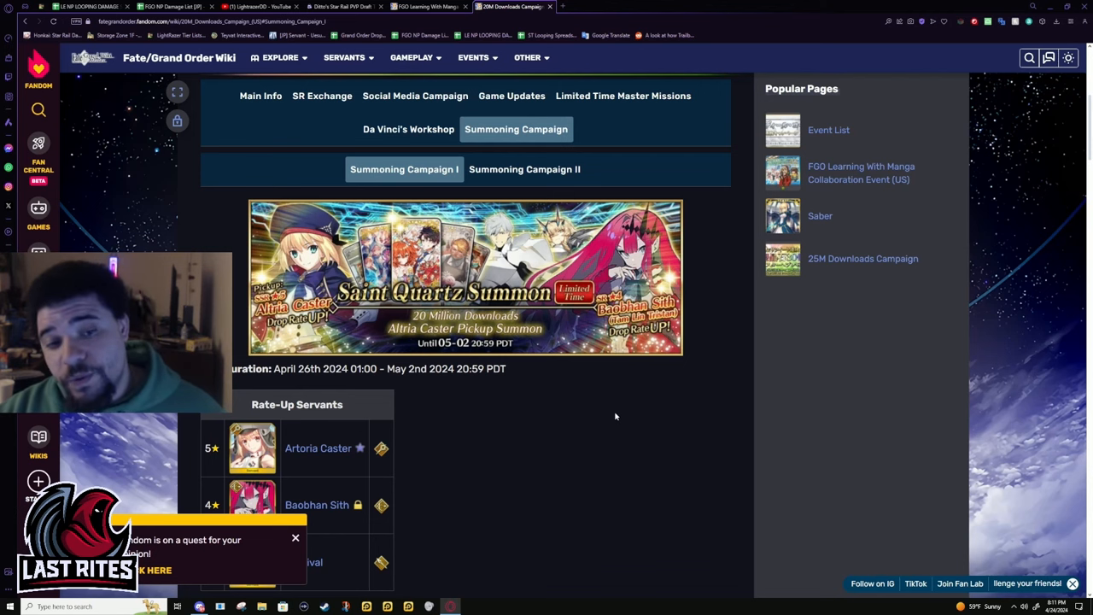
mouse_move(709, 440)
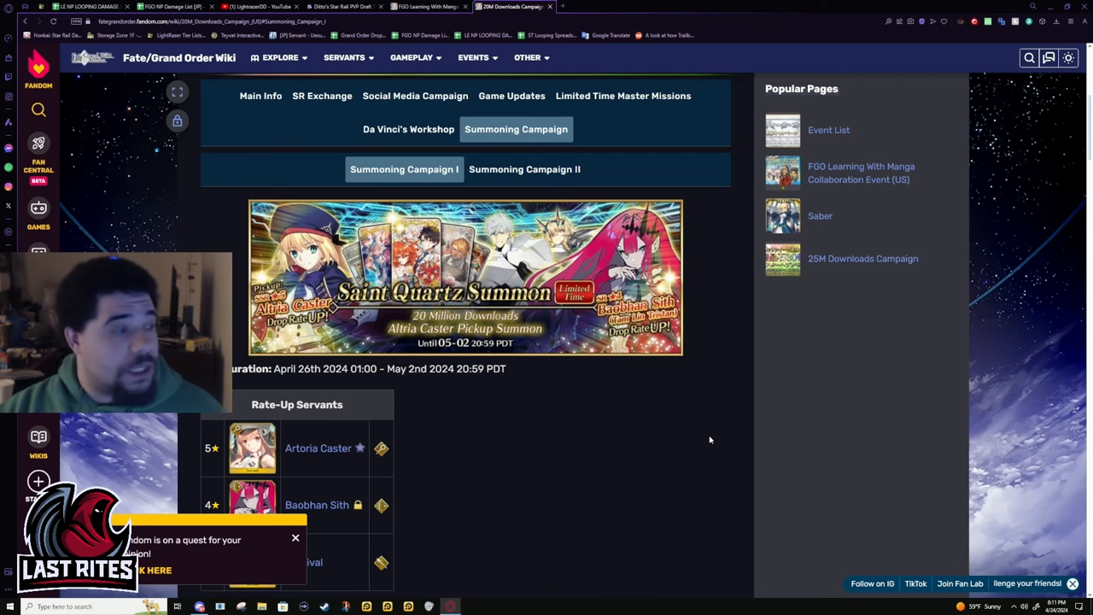
Step: Scroll Da Vinci's Workshop to the Prism Shop Update's Free Seating craft essence
scroll("up", 3)
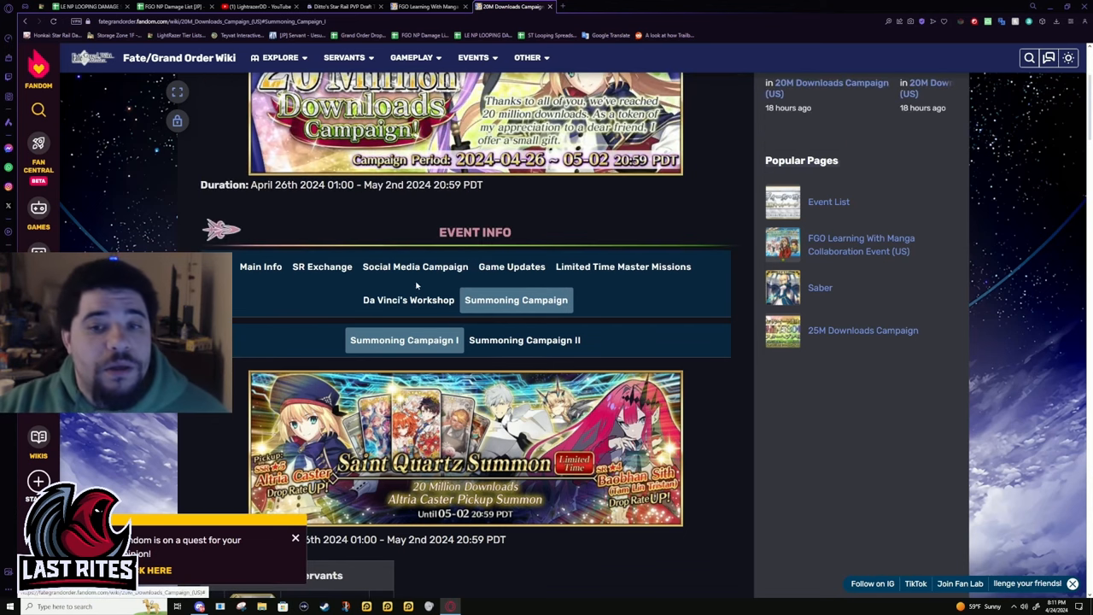
scroll("down", 3)
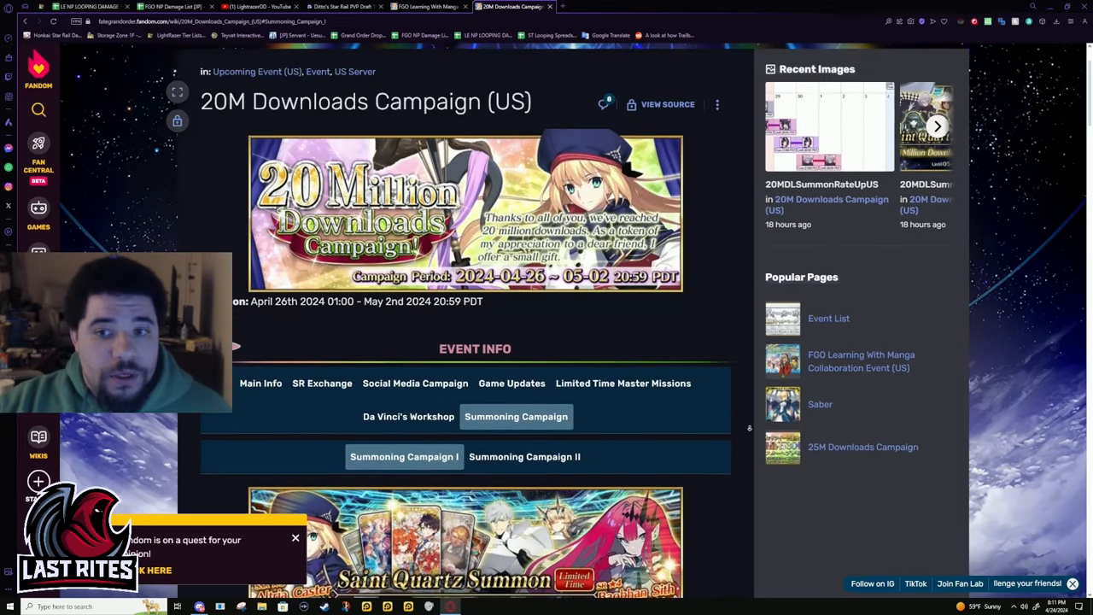
scroll("down", 3)
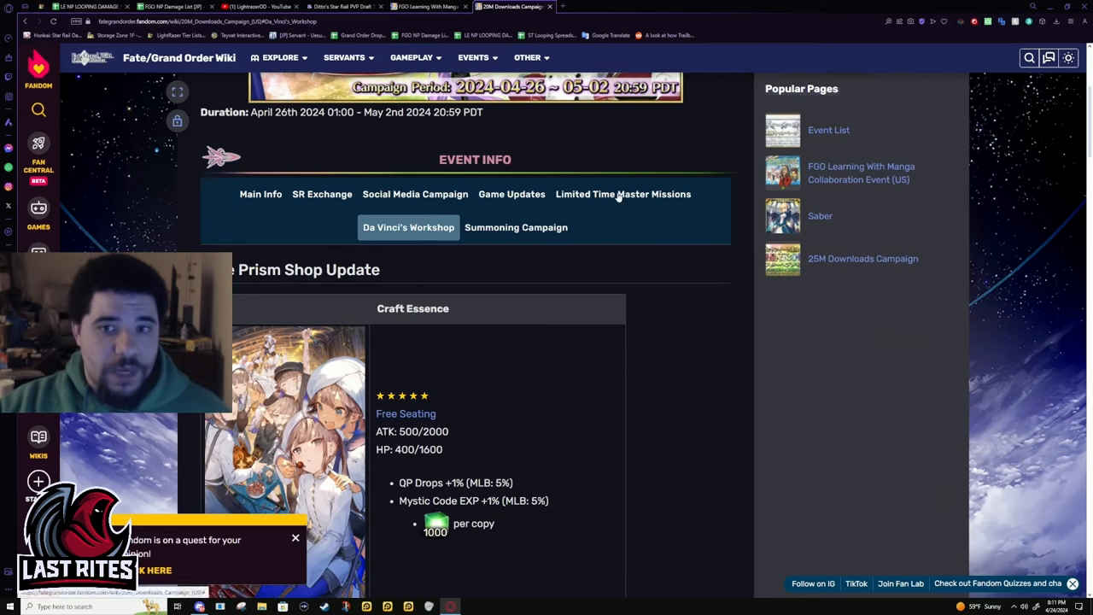
Step: Switch to the SR Exchange section and browse its exchange periods and Servants roster
left_click(512, 194)
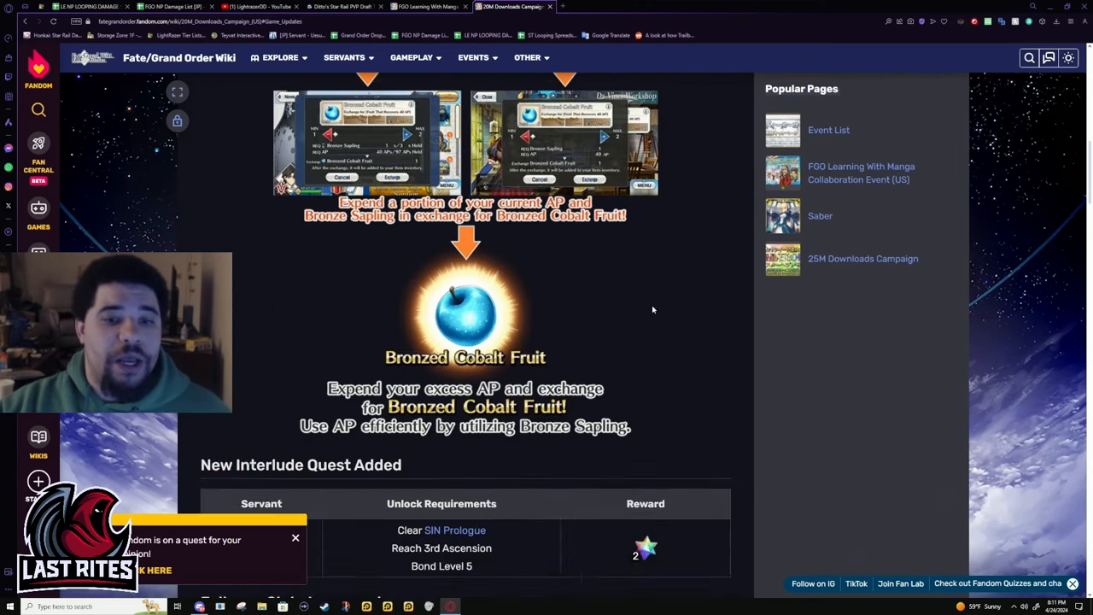
left_click(321, 235)
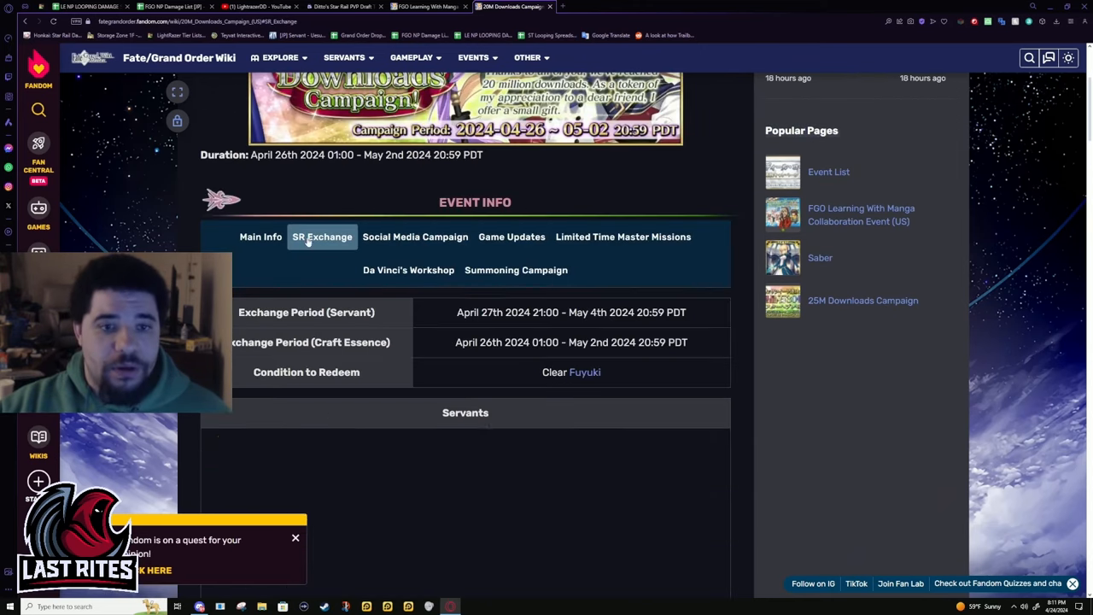
scroll("down", 3)
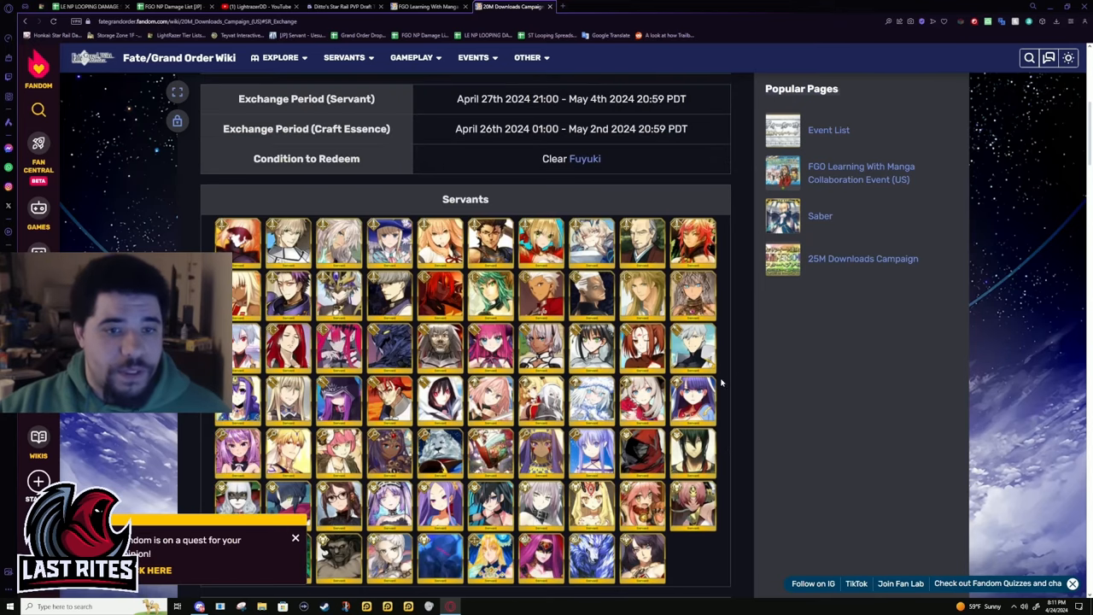
scroll("down", 3)
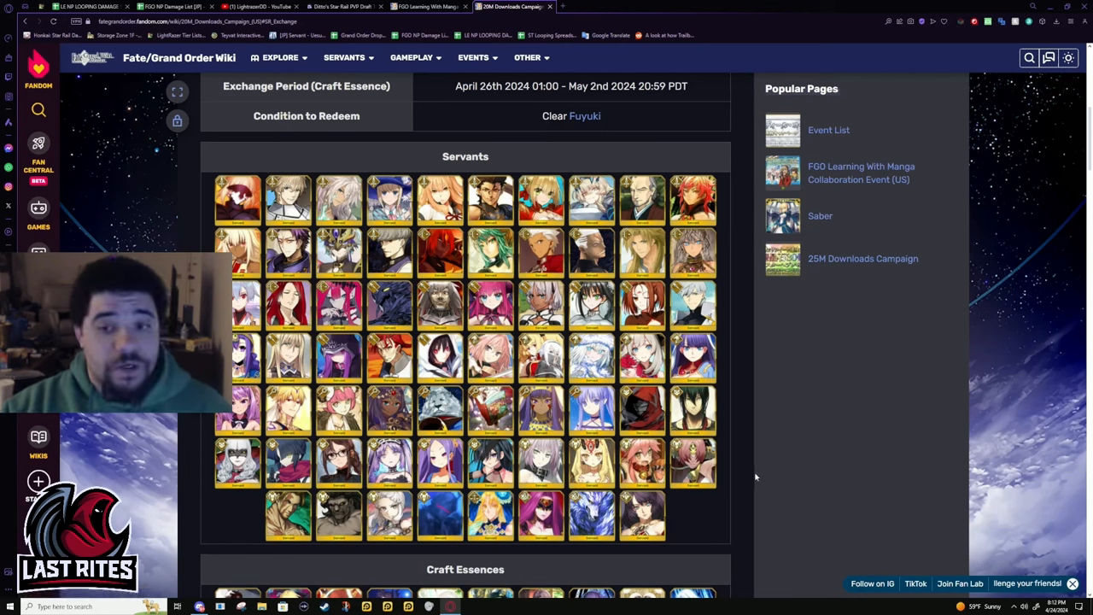
mouse_move(745, 459)
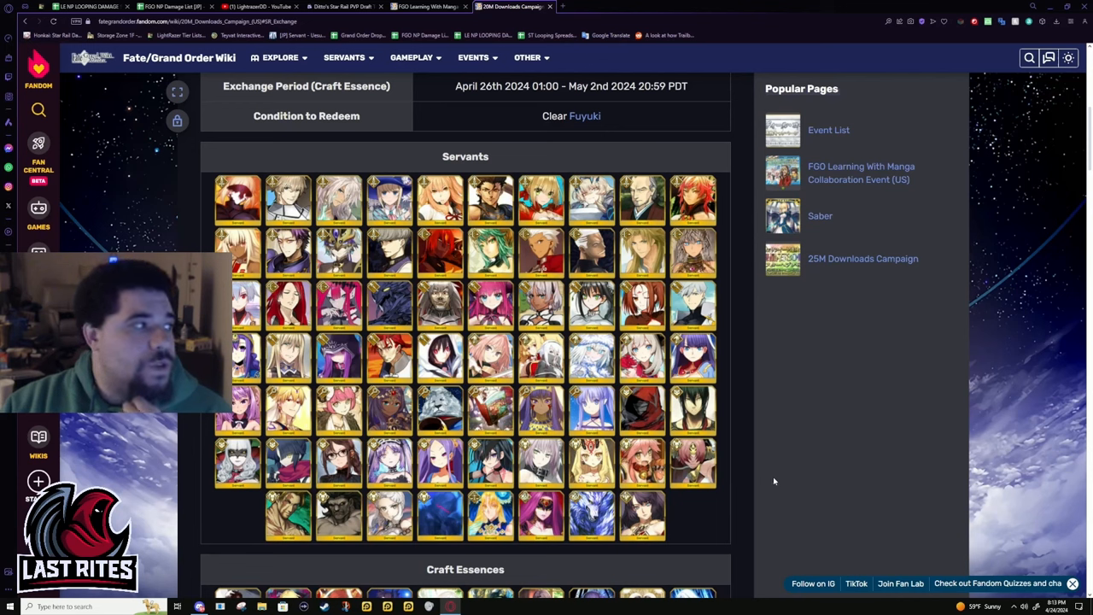
mouse_move(703, 512)
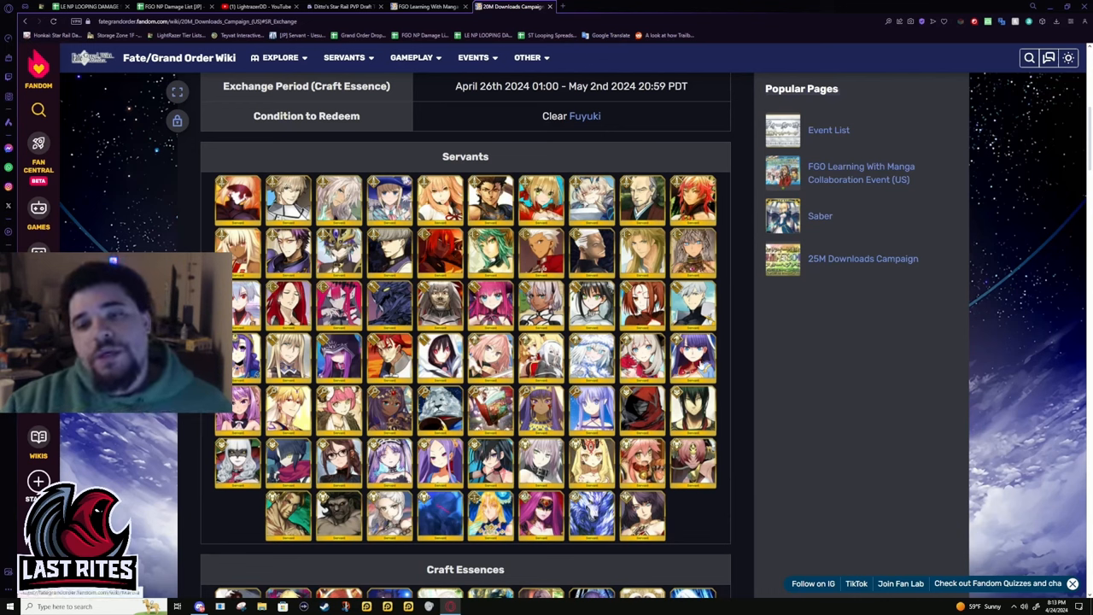
scroll("down", 3)
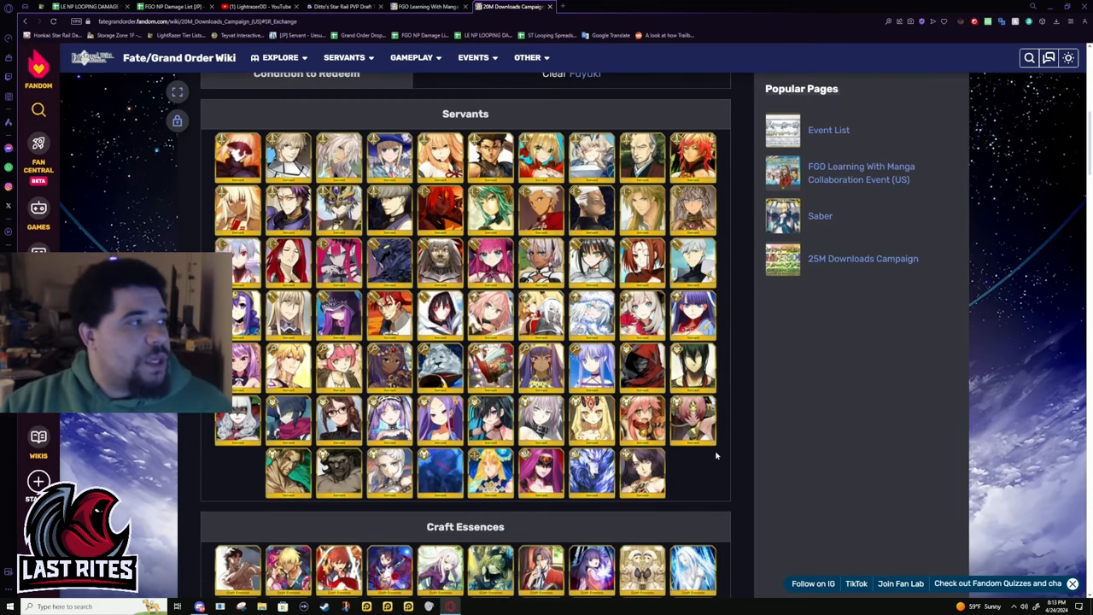
mouse_move(732, 493)
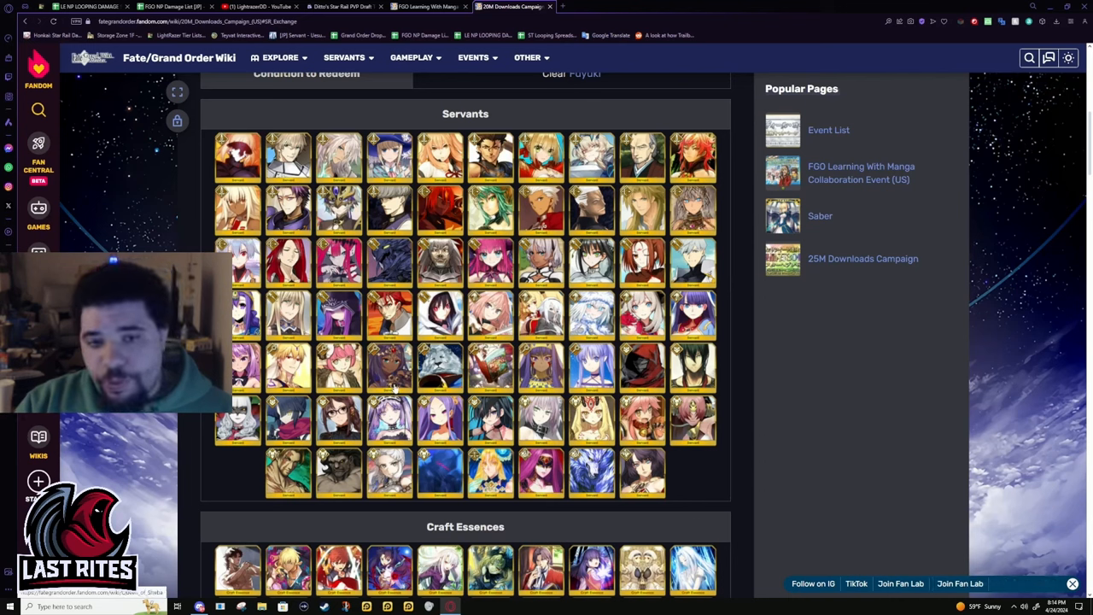
mouse_move(430, 379)
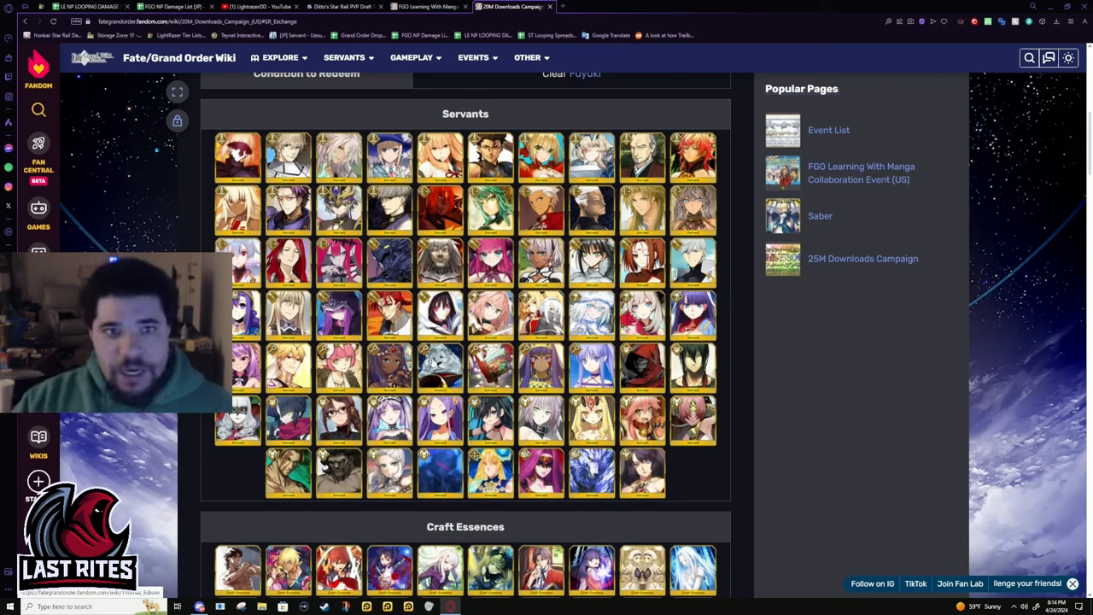
mouse_move(441, 367)
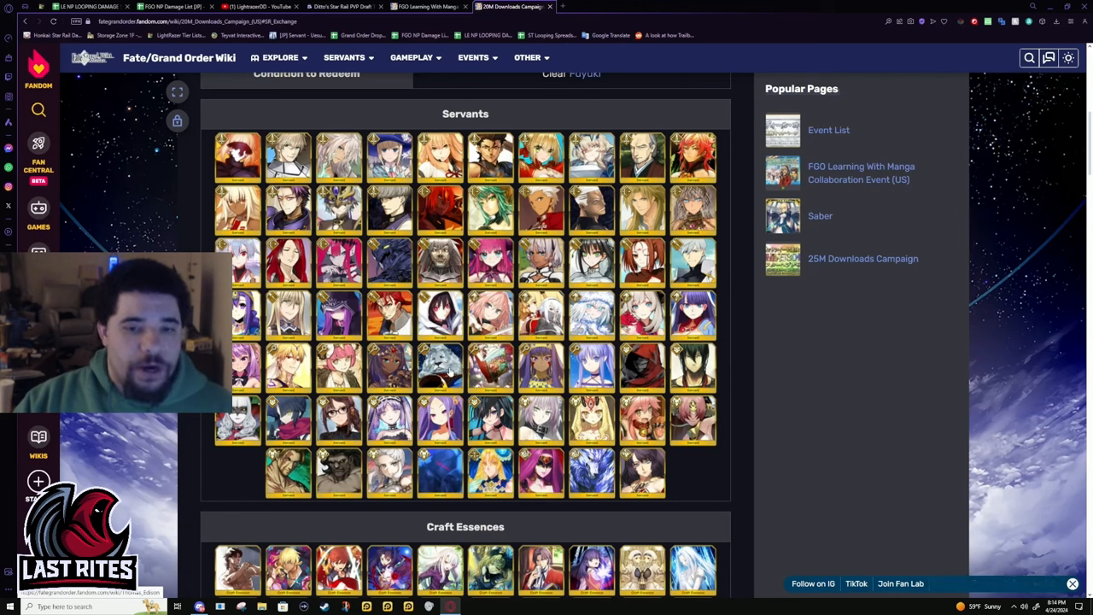
mouse_move(615, 218)
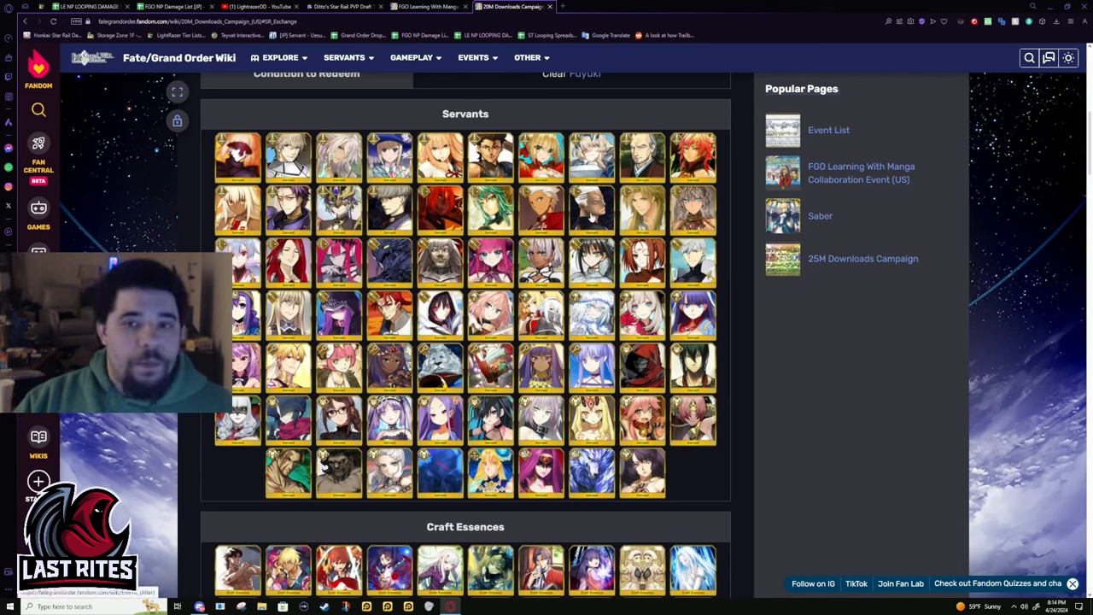
mouse_move(591, 219)
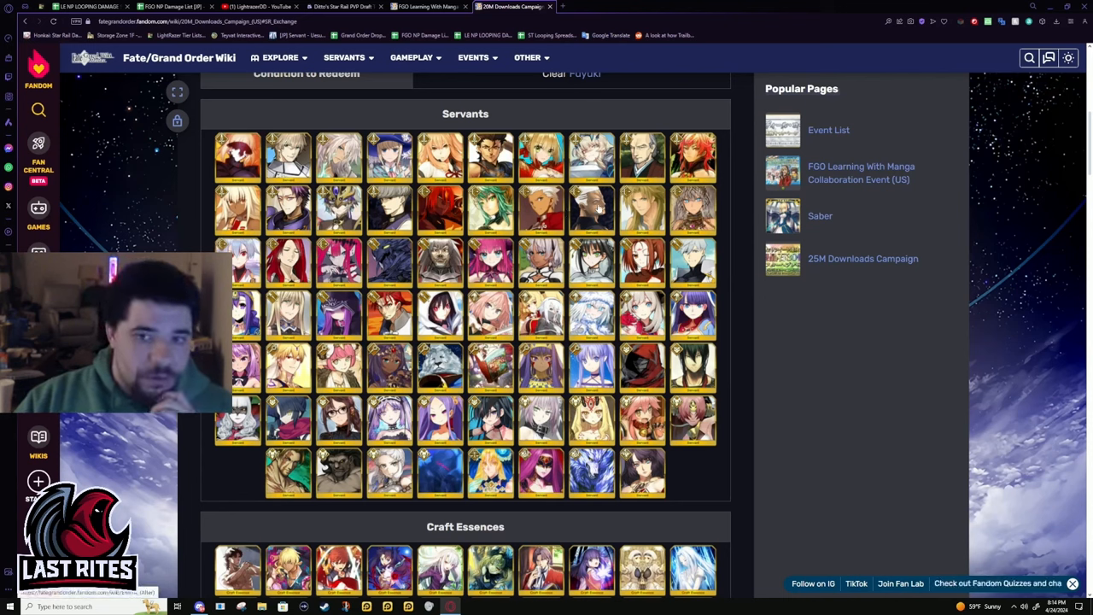
mouse_move(591, 208)
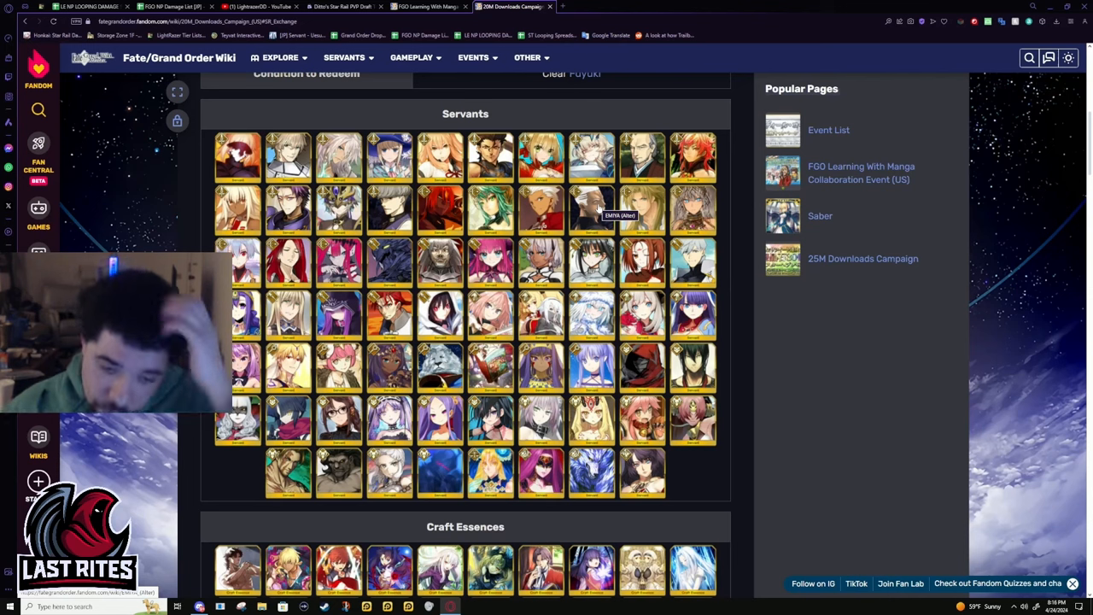
mouse_move(458, 353)
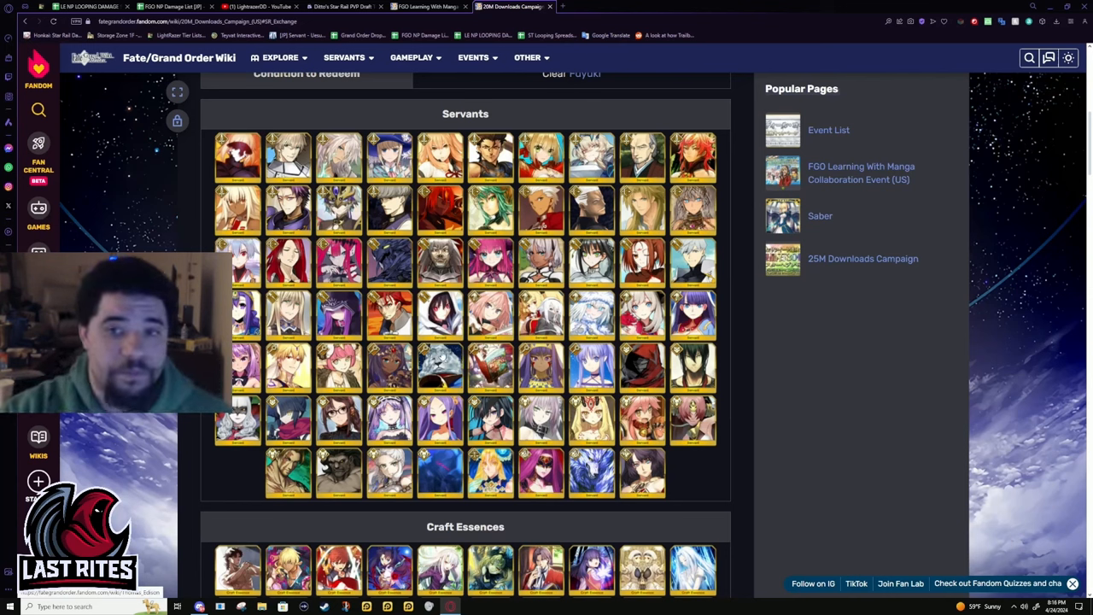
mouse_move(438, 369)
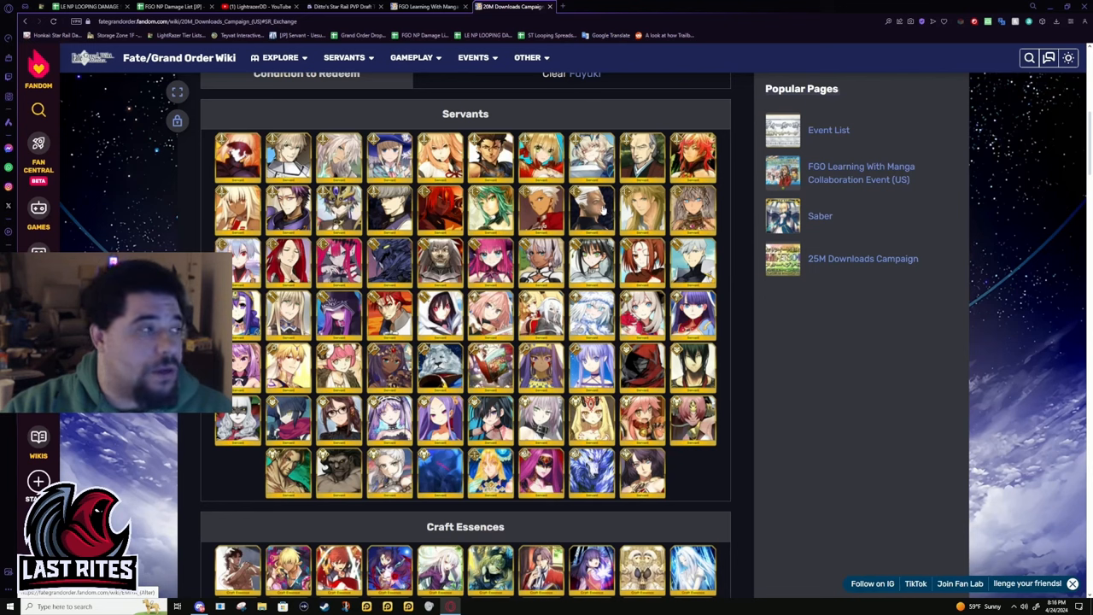
mouse_move(591, 208)
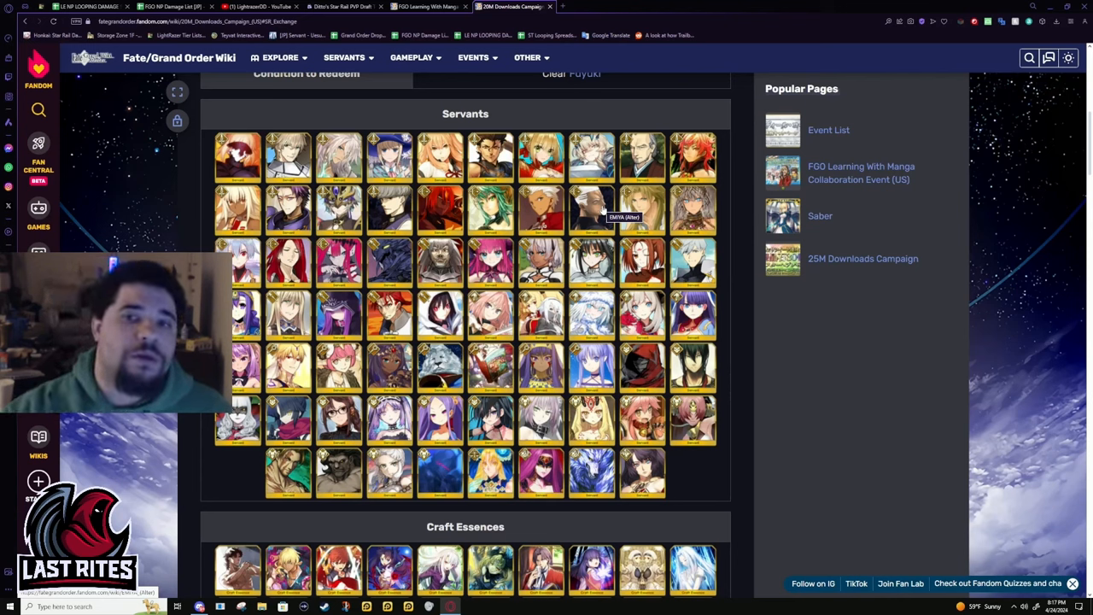
mouse_move(444, 362)
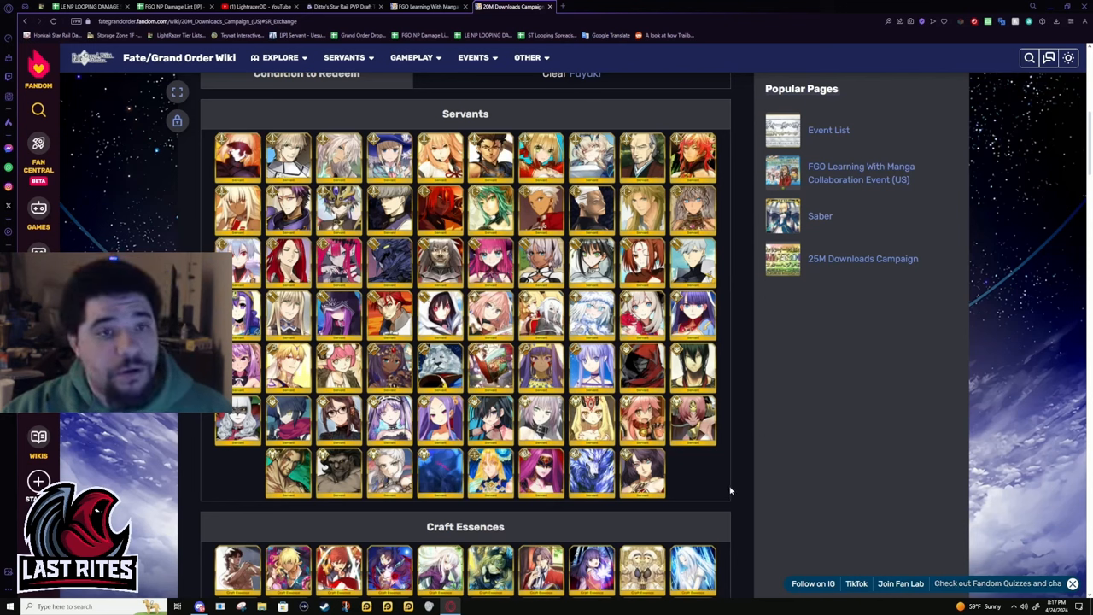
mouse_move(237, 157)
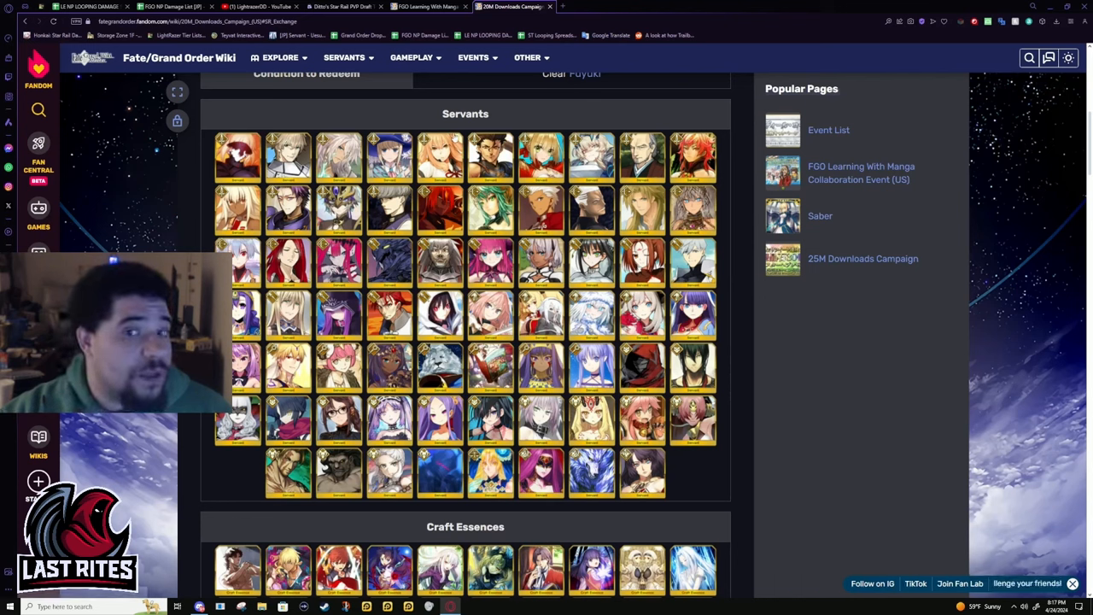
mouse_move(692, 260)
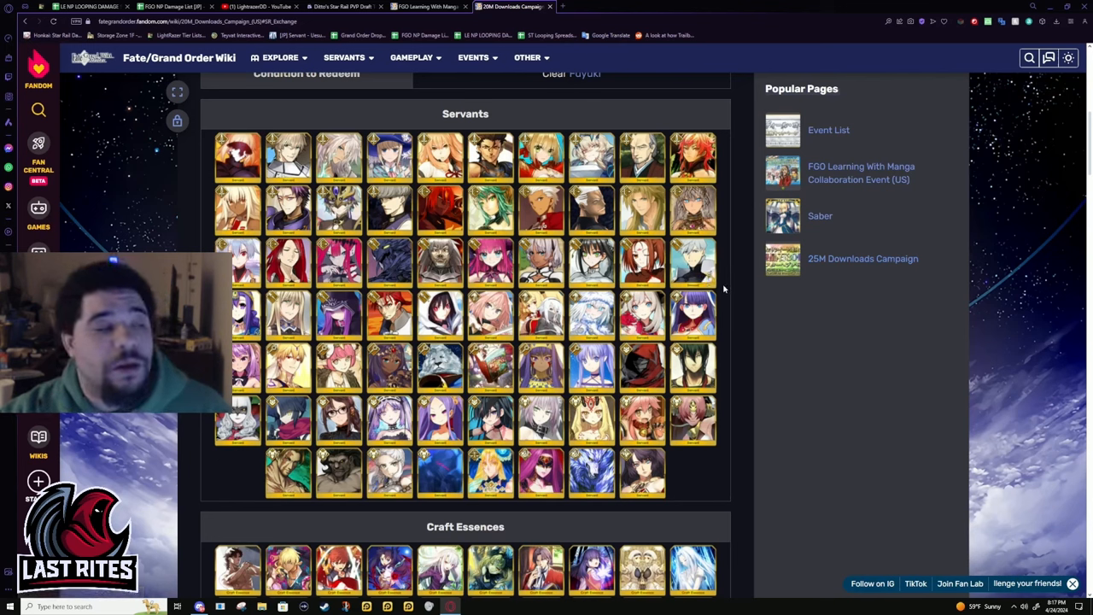
mouse_move(724, 321)
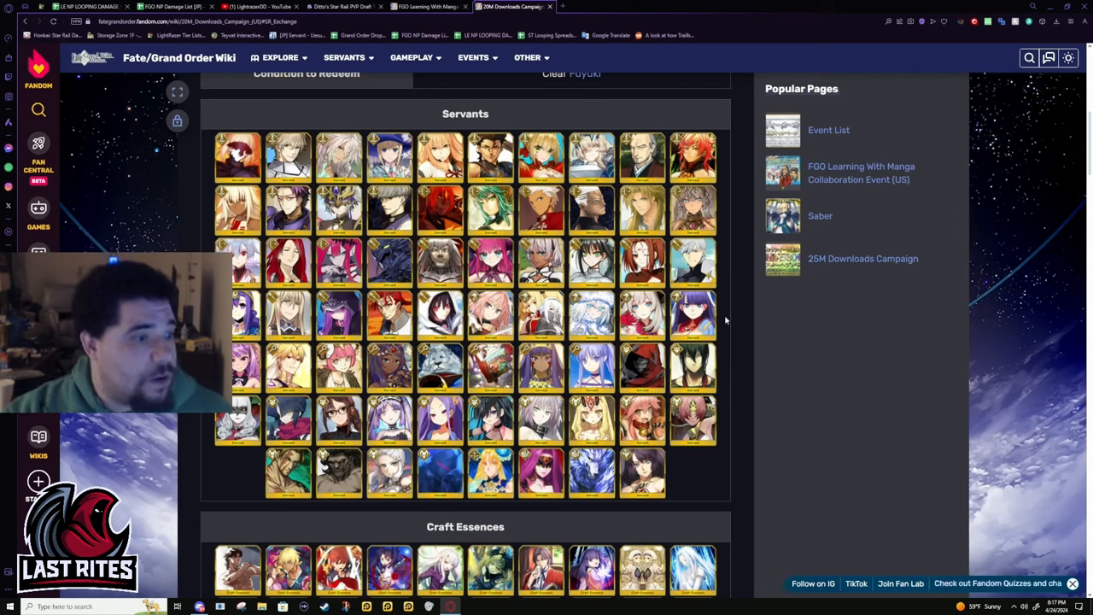
mouse_move(717, 256)
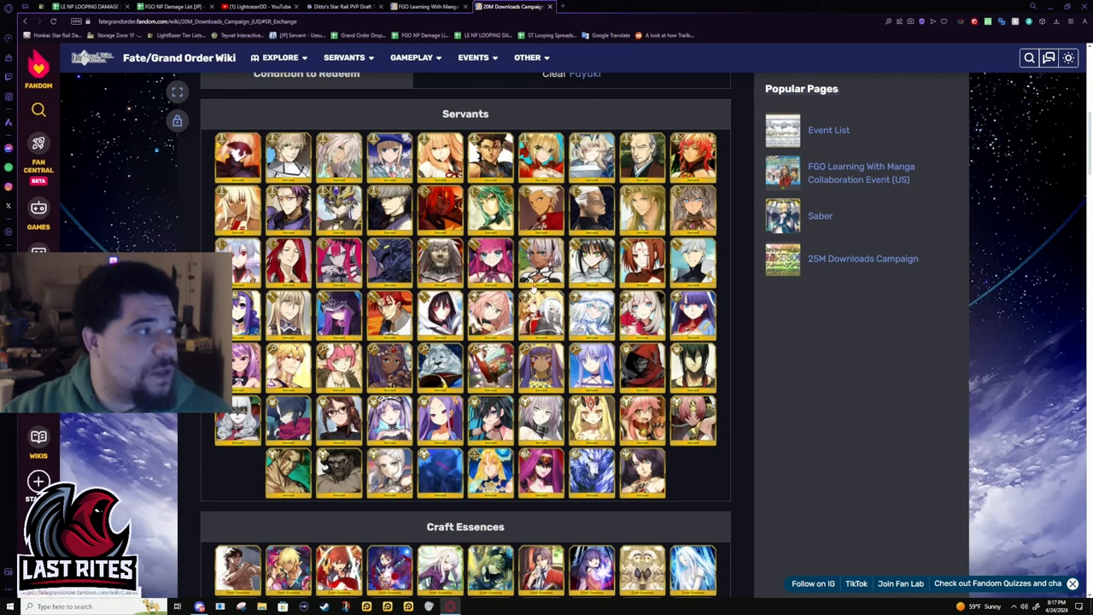
mouse_move(760, 367)
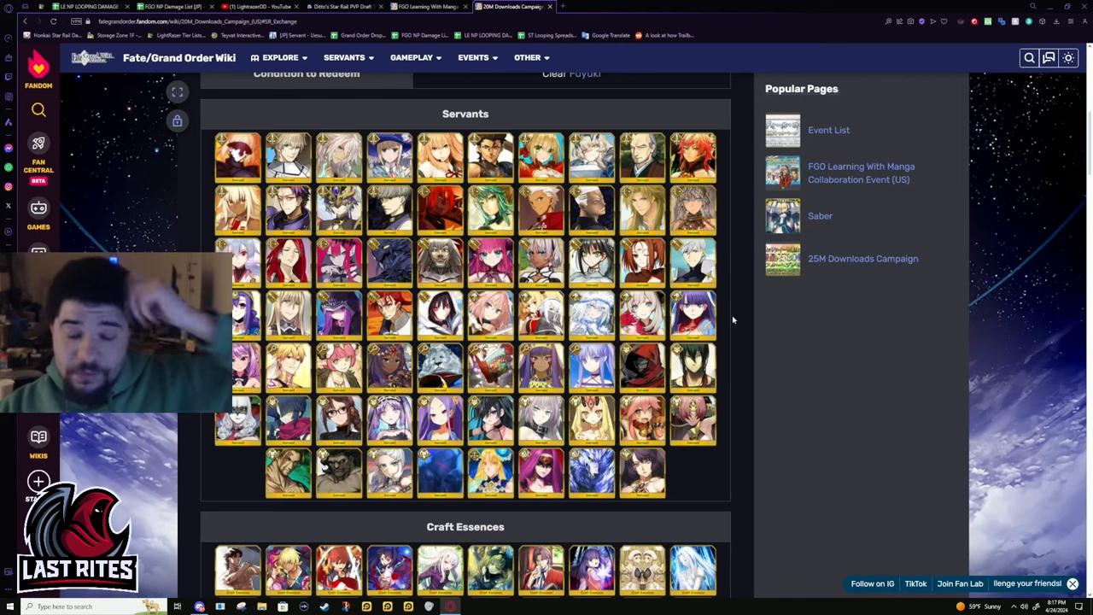
mouse_move(693, 310)
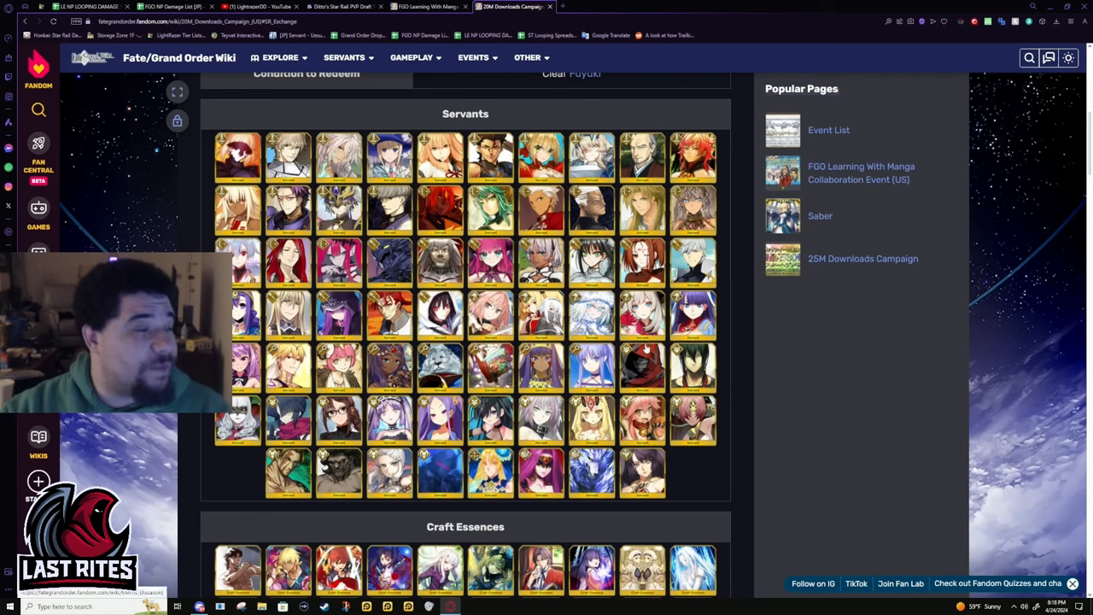
mouse_move(727, 400)
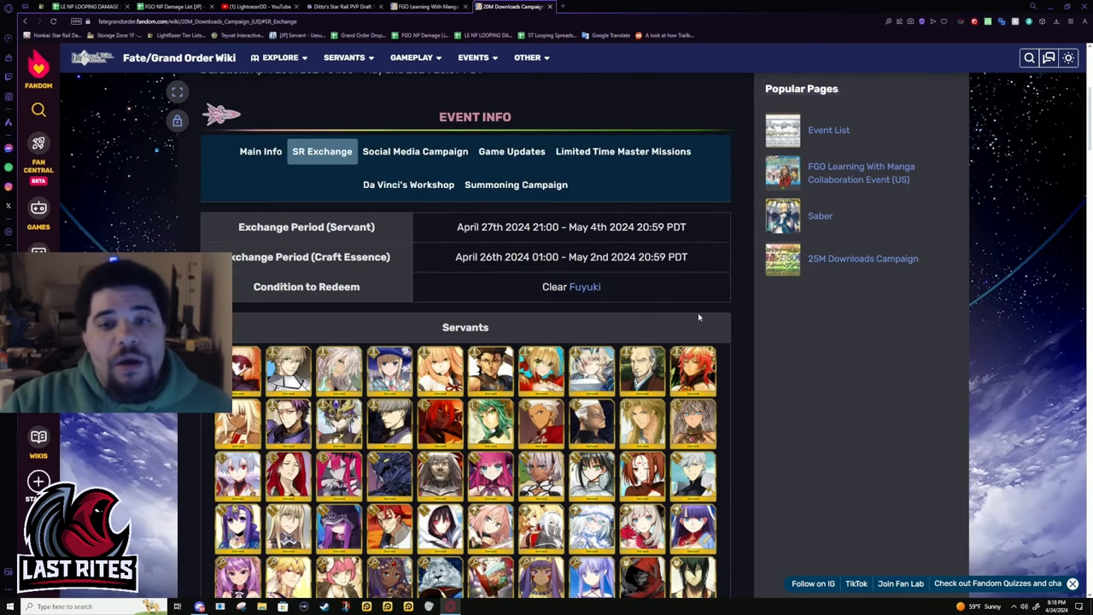
Step: Browse further down the SR Exchange servant and craft essence lists
scroll("down", 3)
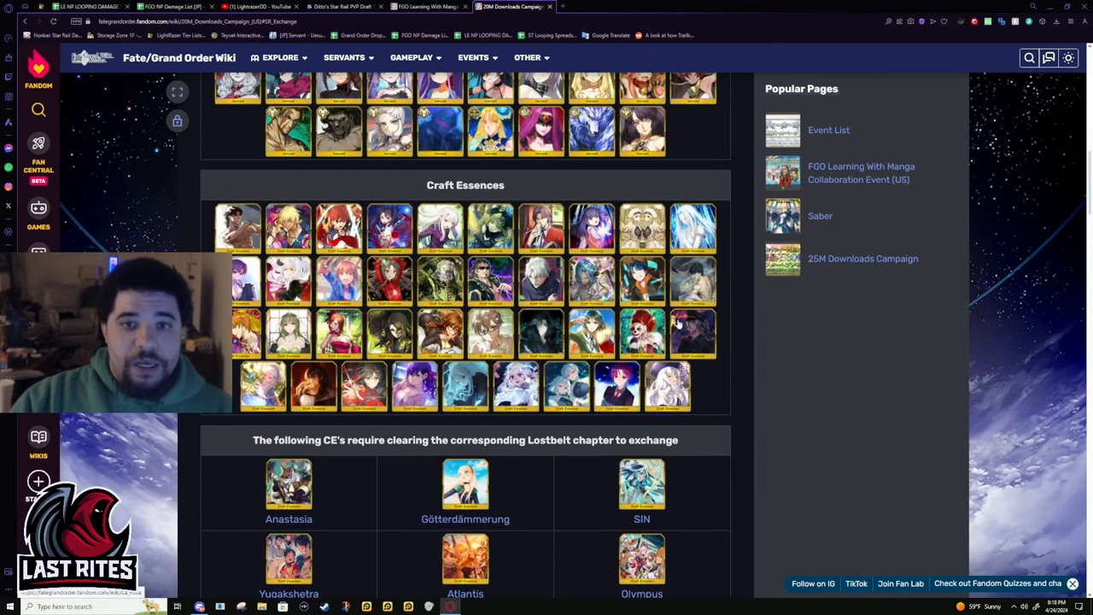
mouse_move(691, 333)
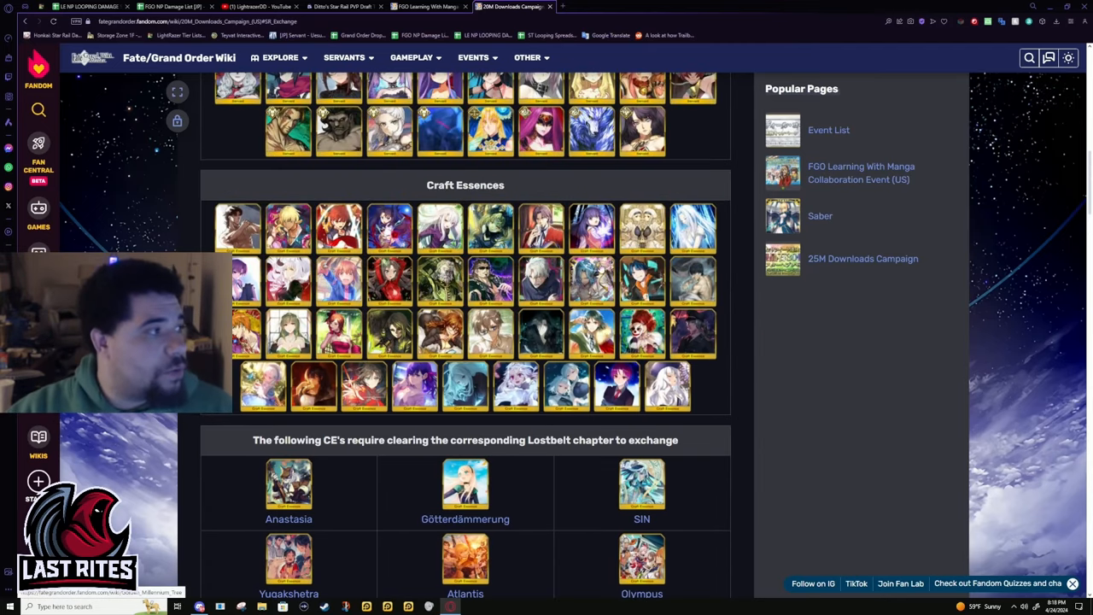
scroll("down", 3)
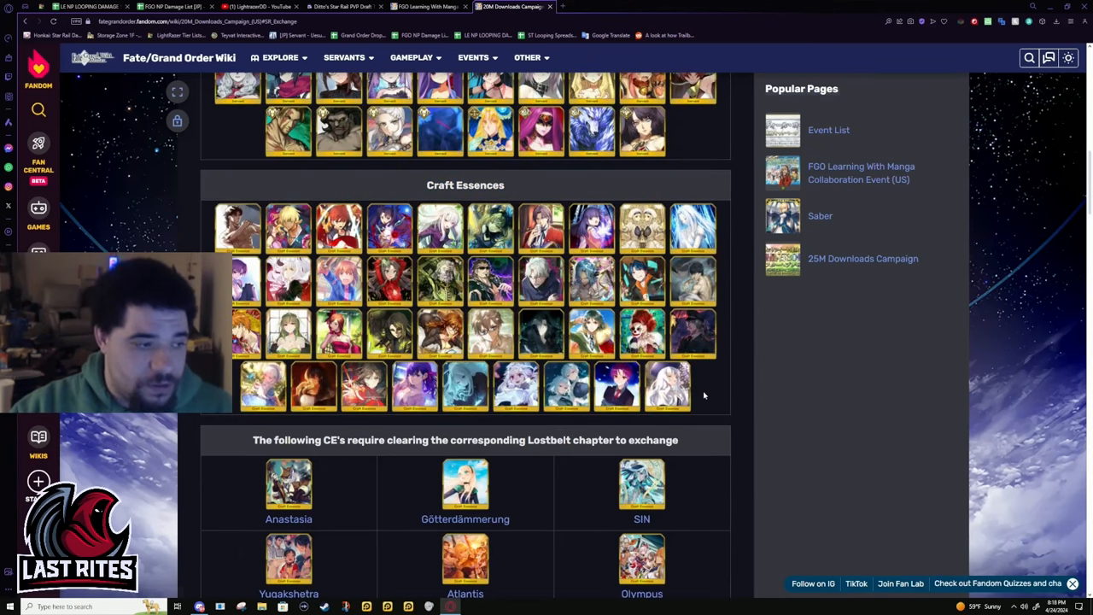
scroll("down", 3)
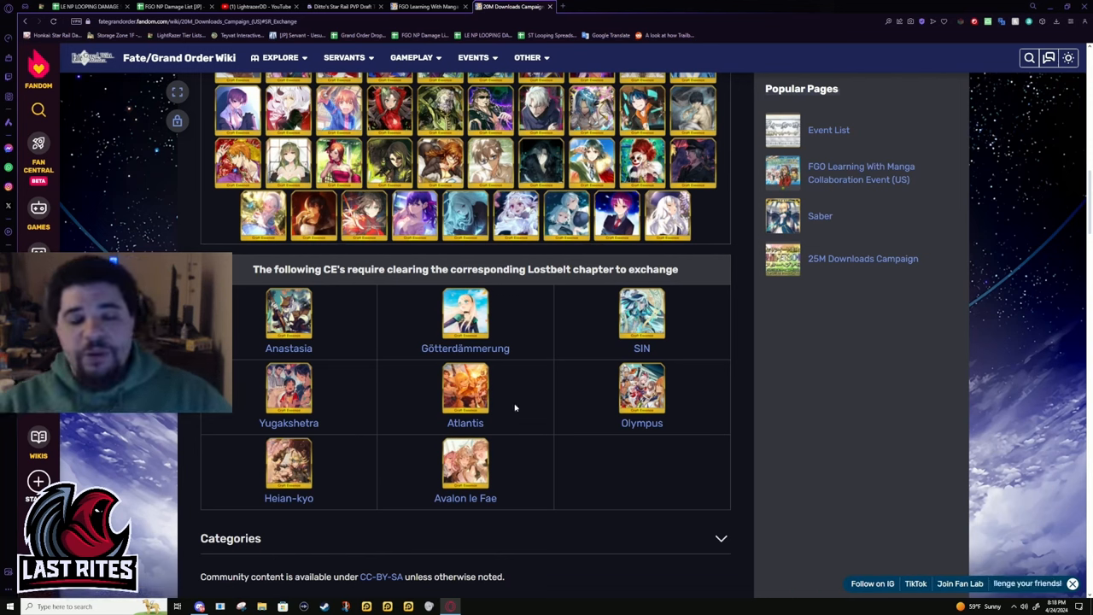
mouse_move(633, 485)
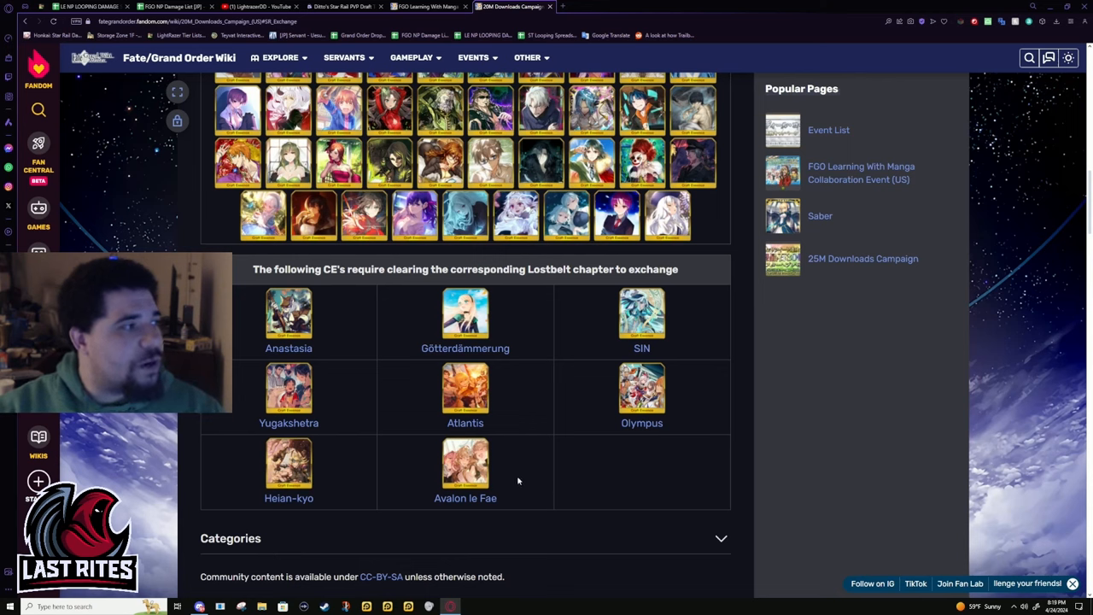
mouse_move(495, 433)
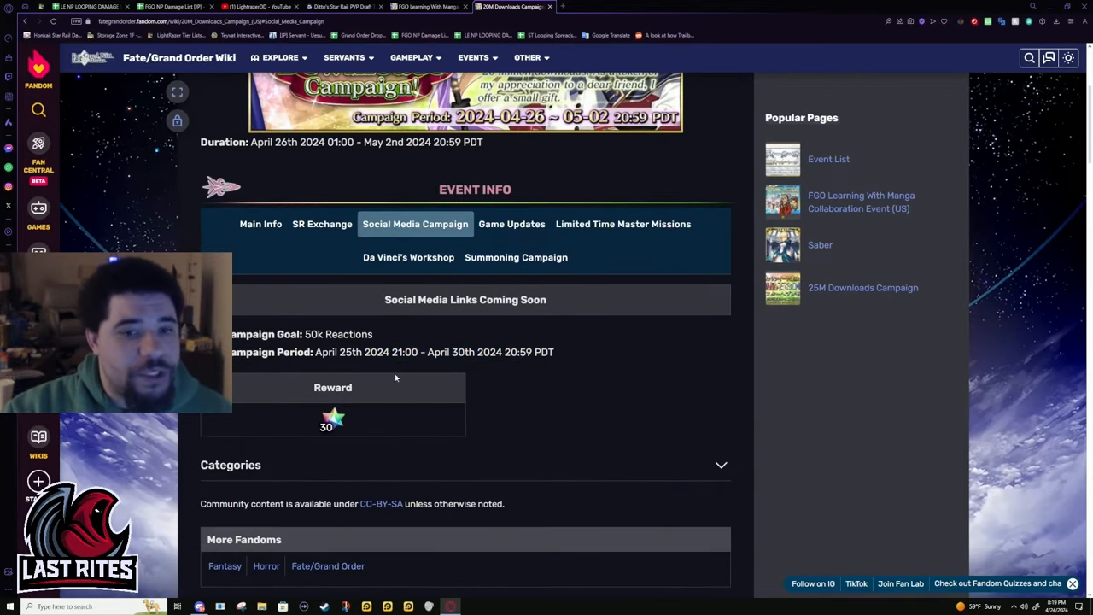
mouse_move(352, 457)
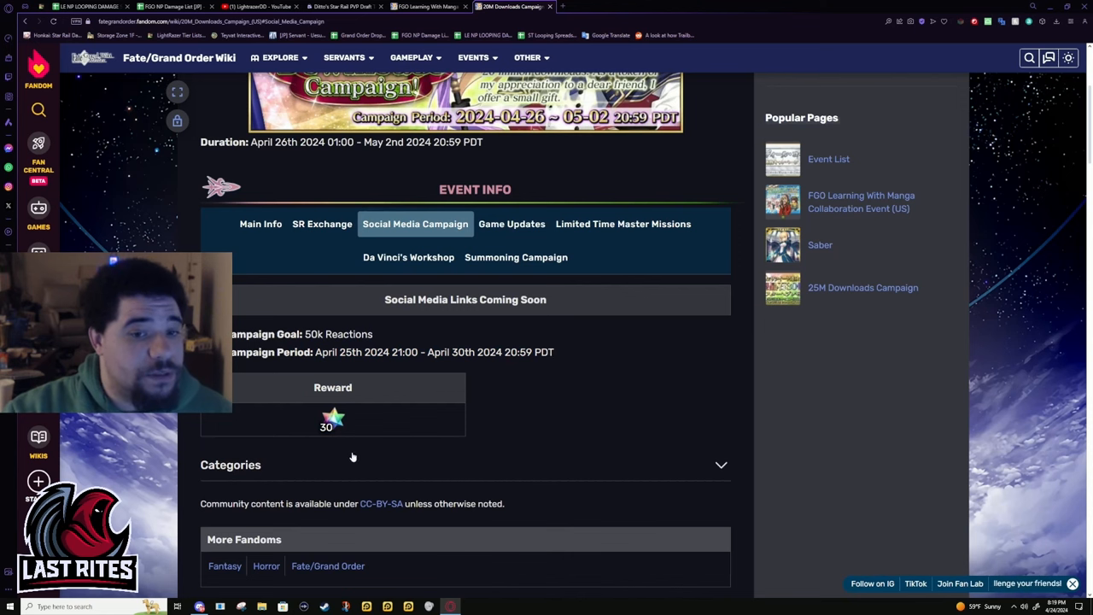
Step: Return via Game Updates to the Main Info section and its login bonus tables
left_click(512, 223)
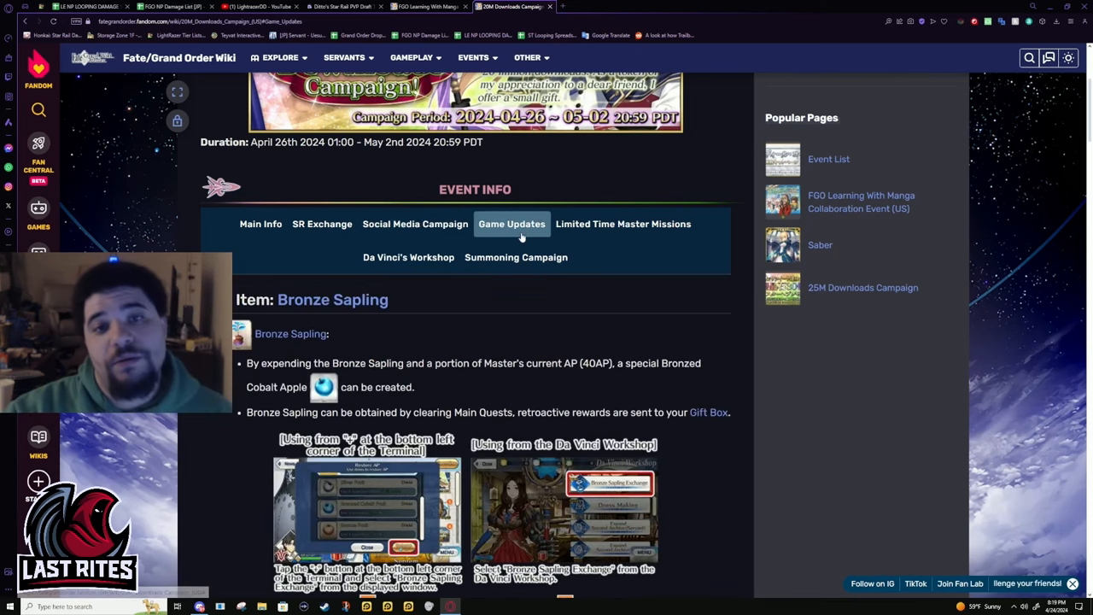
left_click(260, 223)
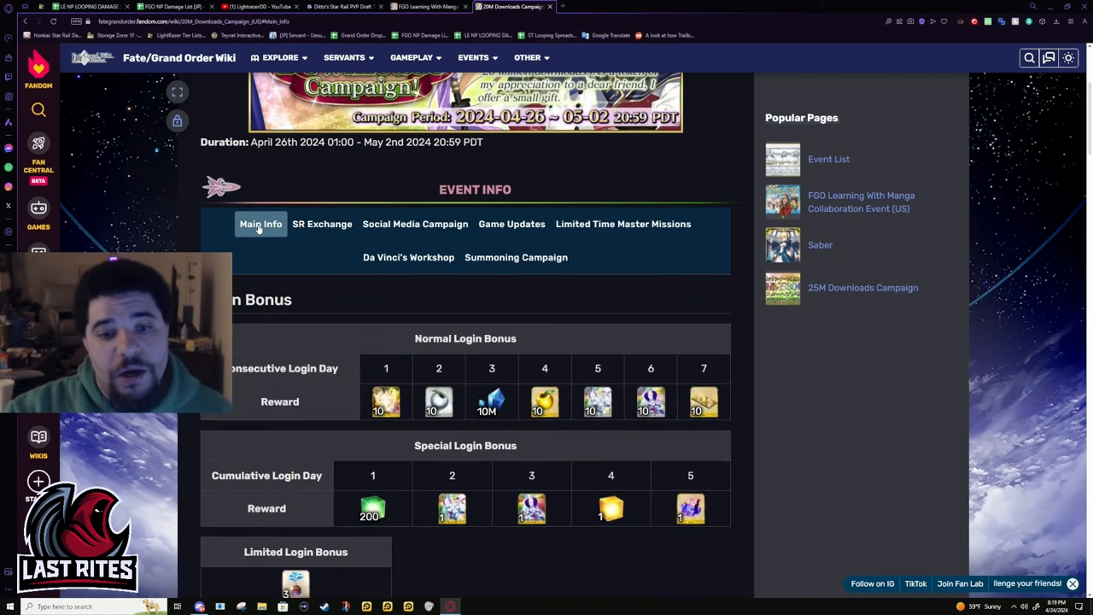
scroll("down", 3)
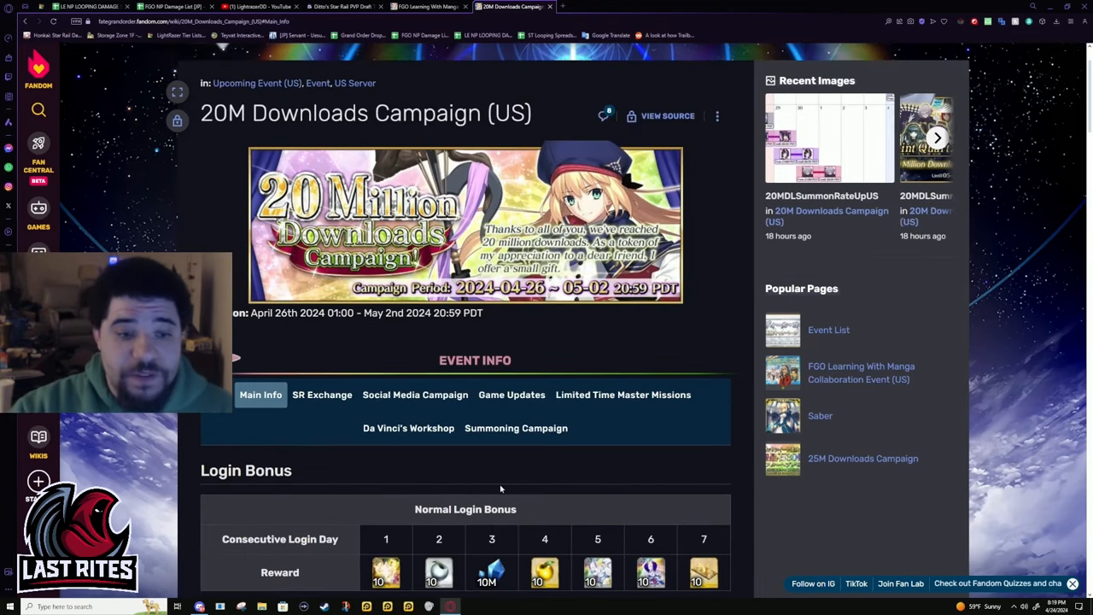
scroll("down", 3)
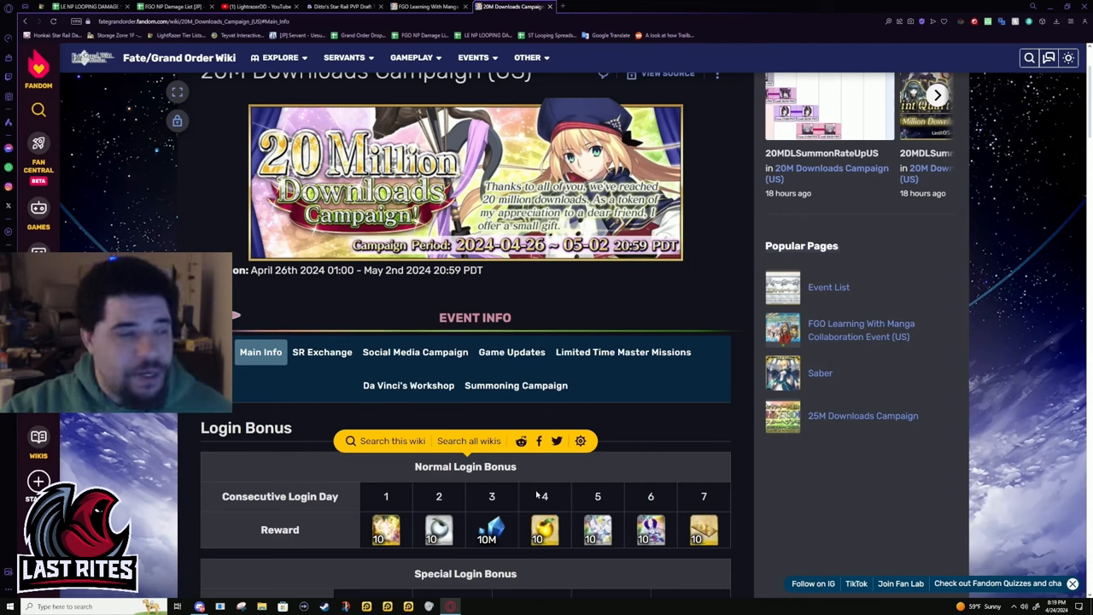
mouse_move(532, 495)
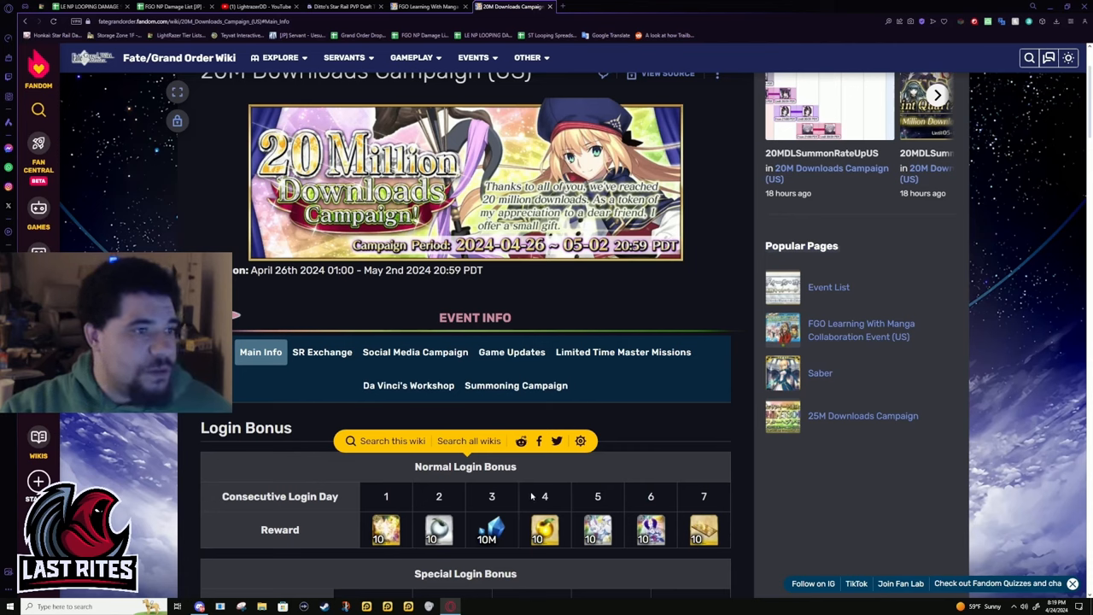
mouse_move(578, 533)
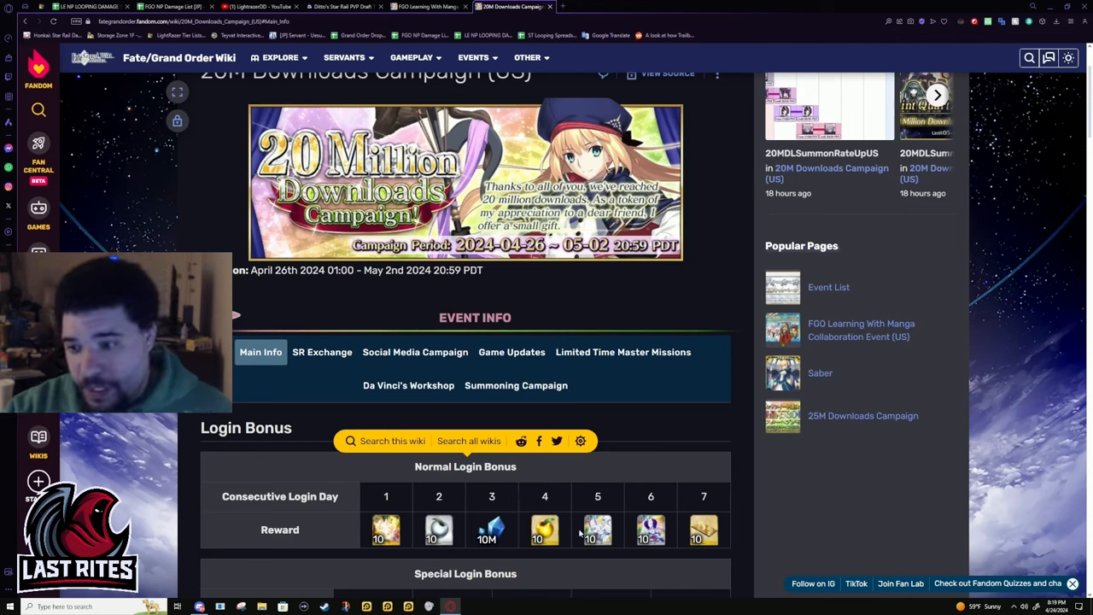
mouse_move(567, 526)
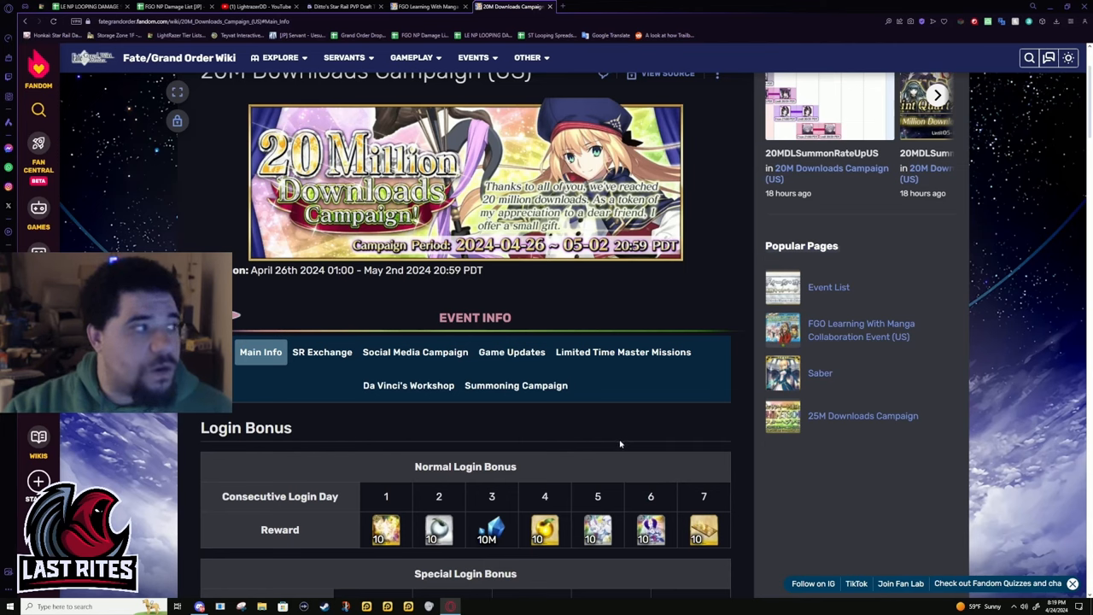
mouse_move(380, 478)
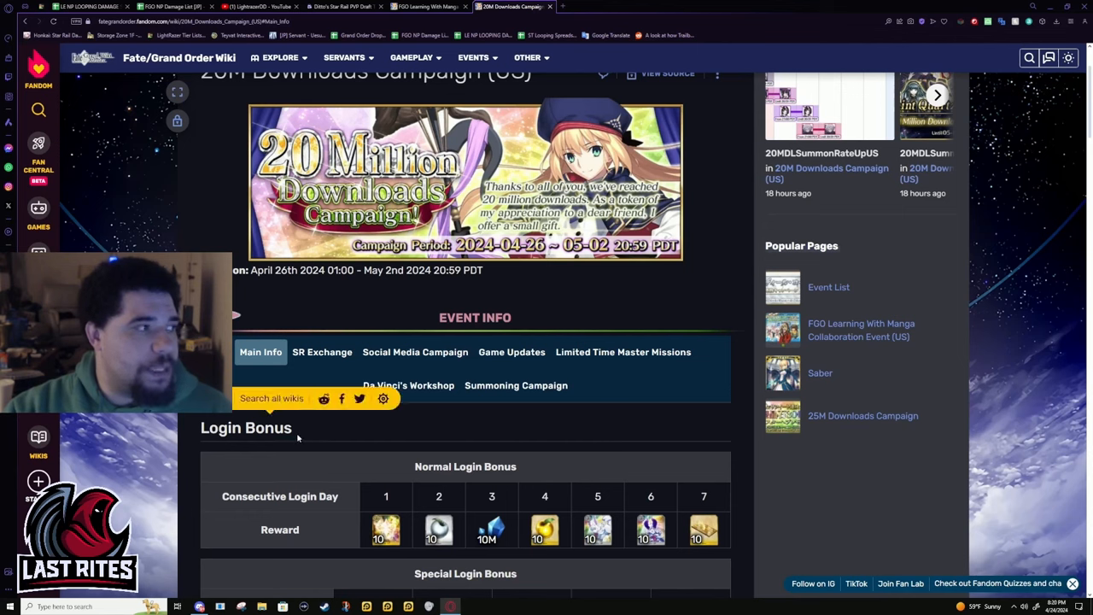
mouse_move(328, 444)
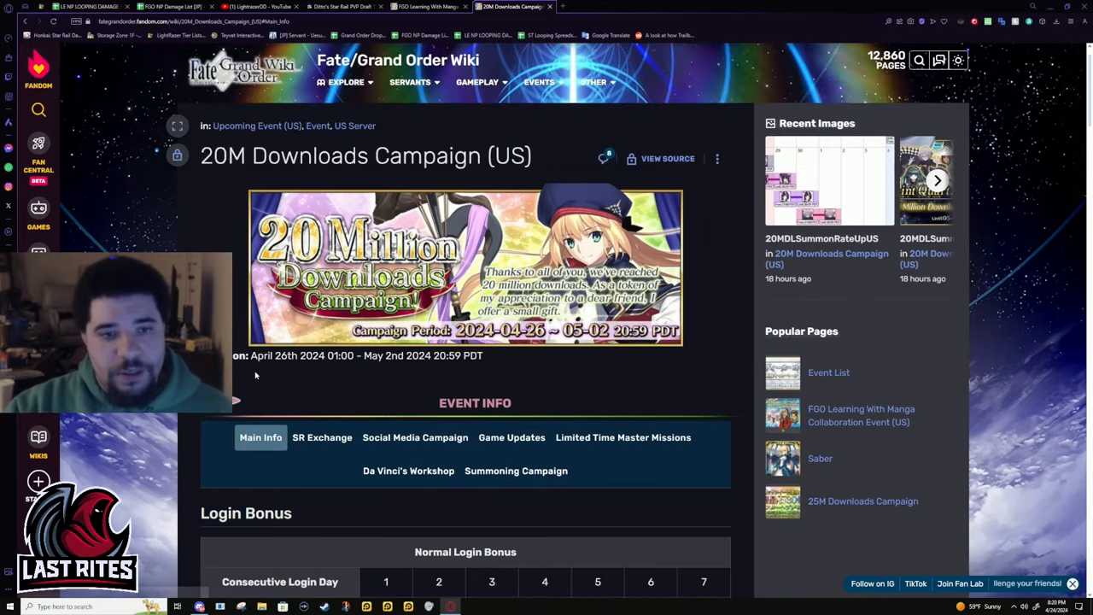
mouse_move(423, 396)
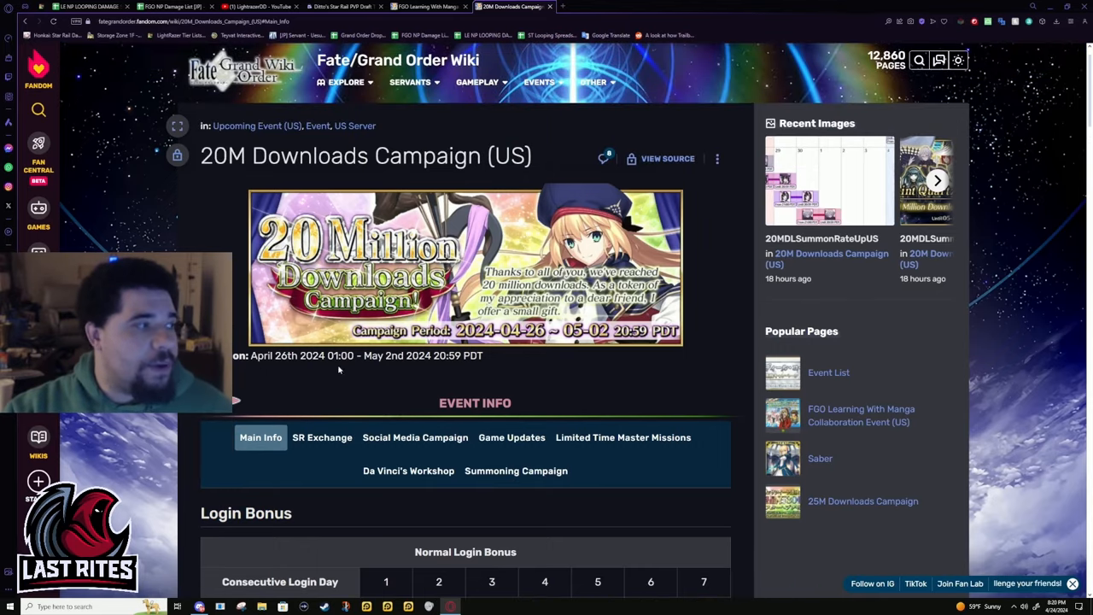
mouse_move(367, 373)
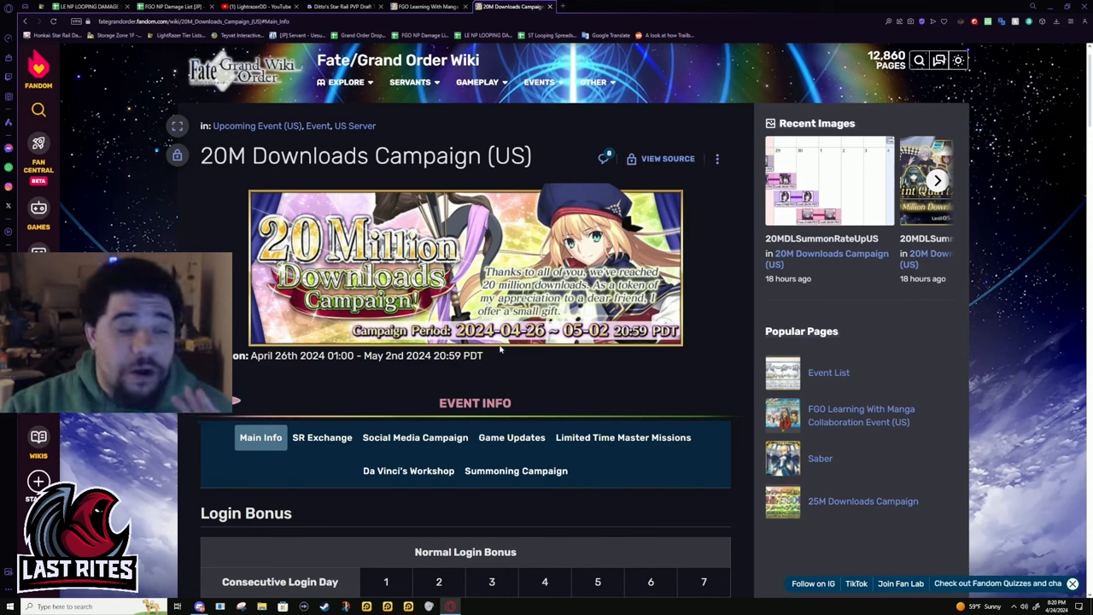
mouse_move(509, 348)
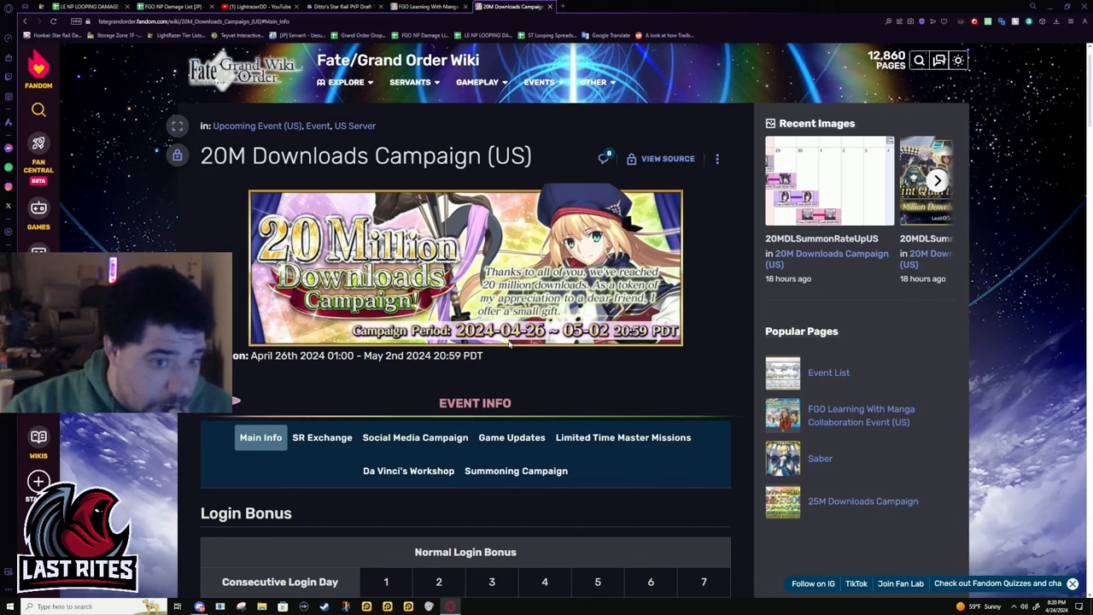